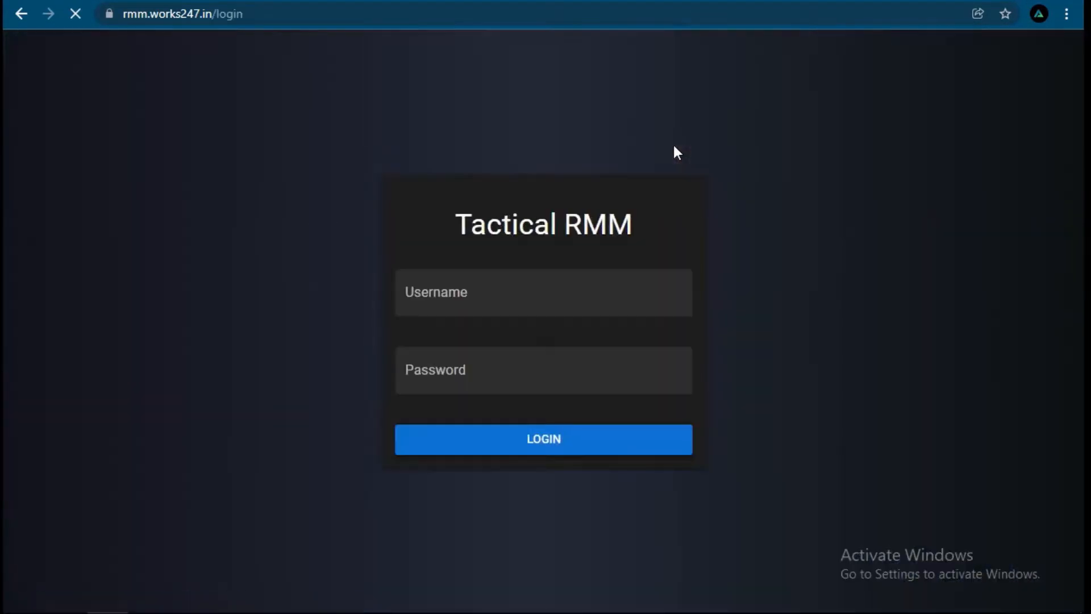
click(543, 292)
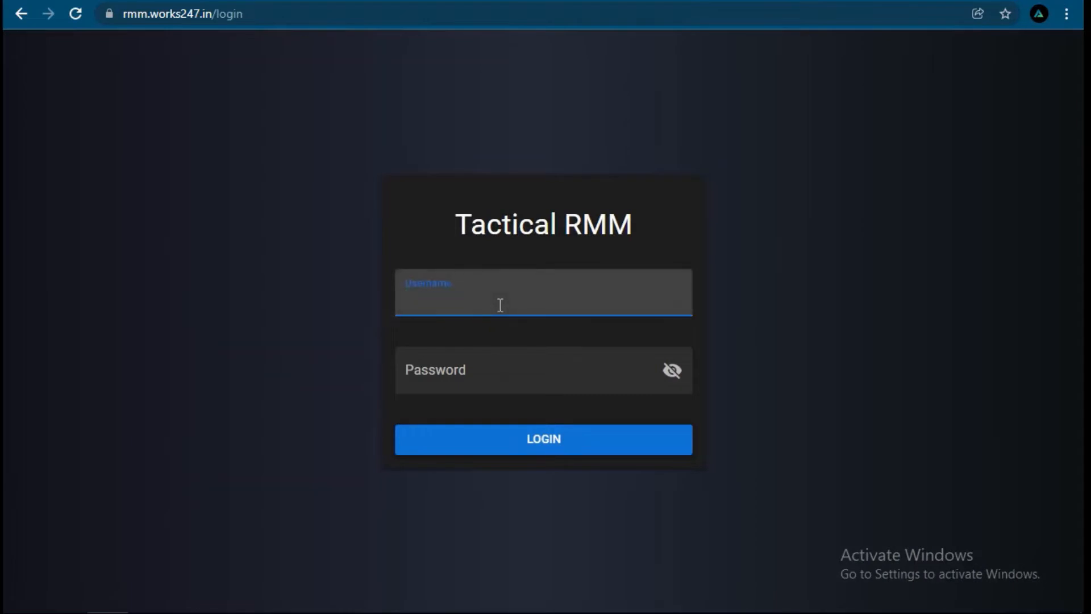
text(admin)
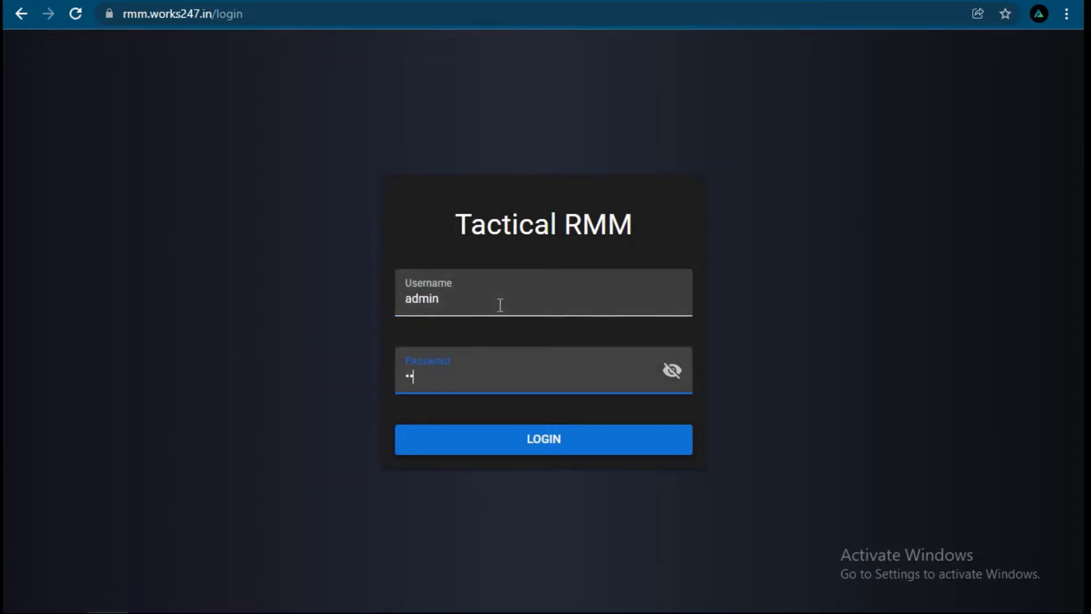
text(password)
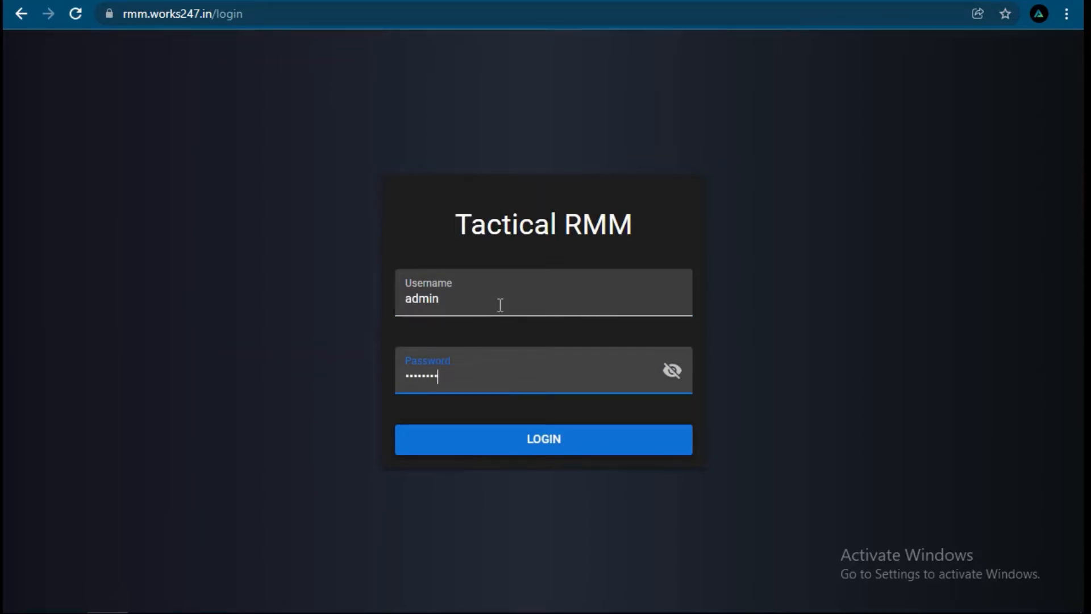
click(544, 439)
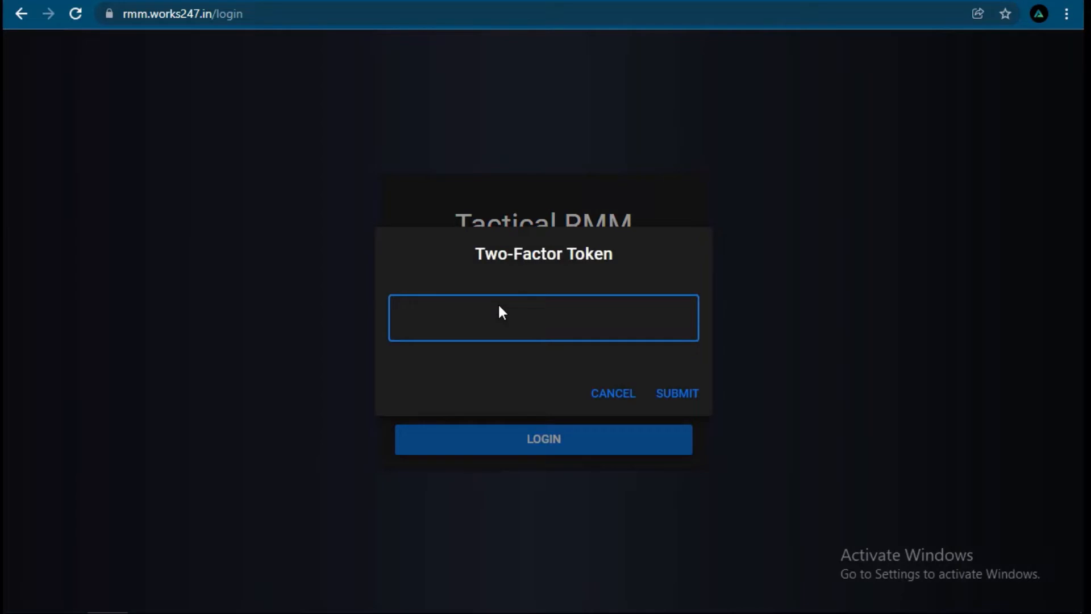
click(542, 317)
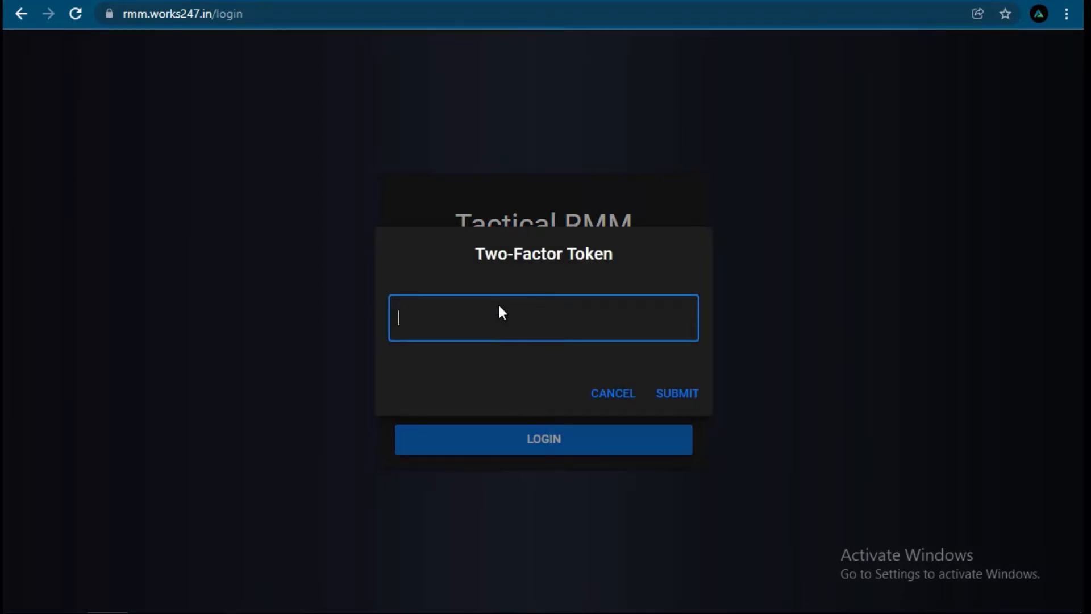
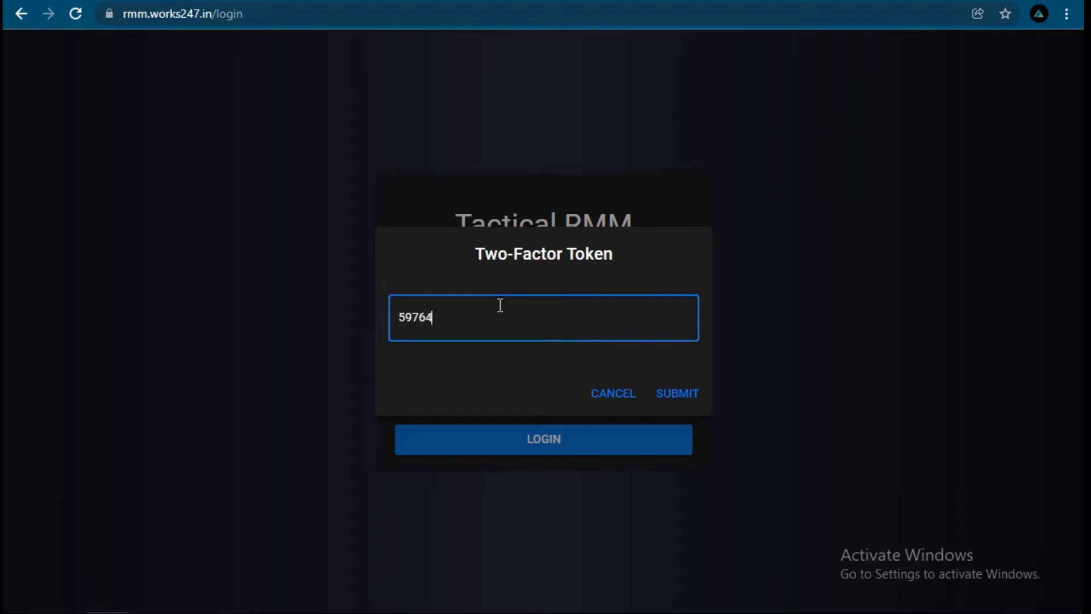
click(676, 393)
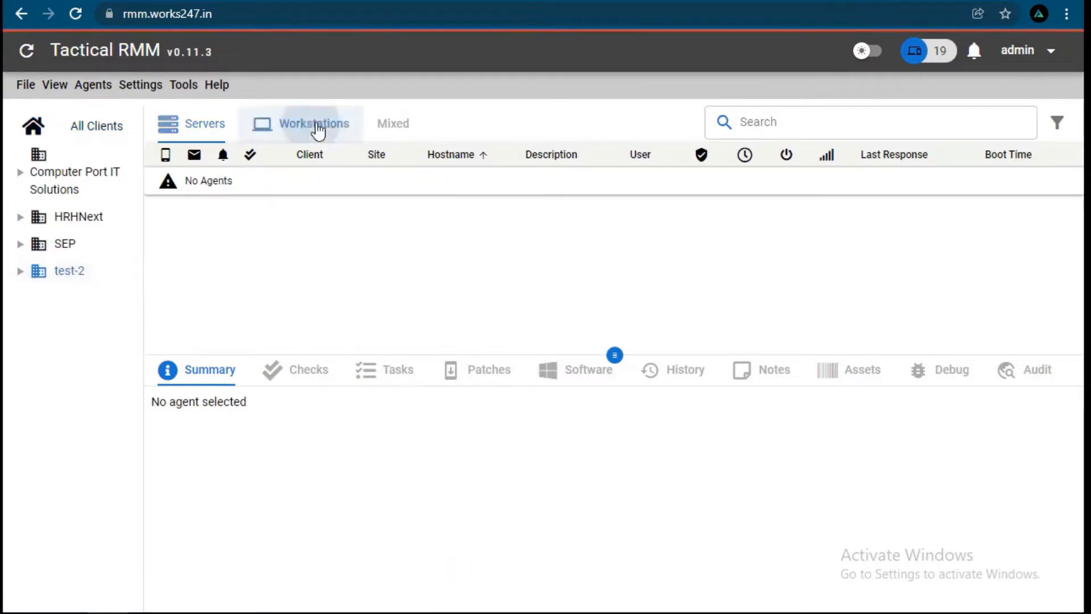
Browse the Workstations tab and File and Settings menus, and delete the test-2 client
click(314, 123)
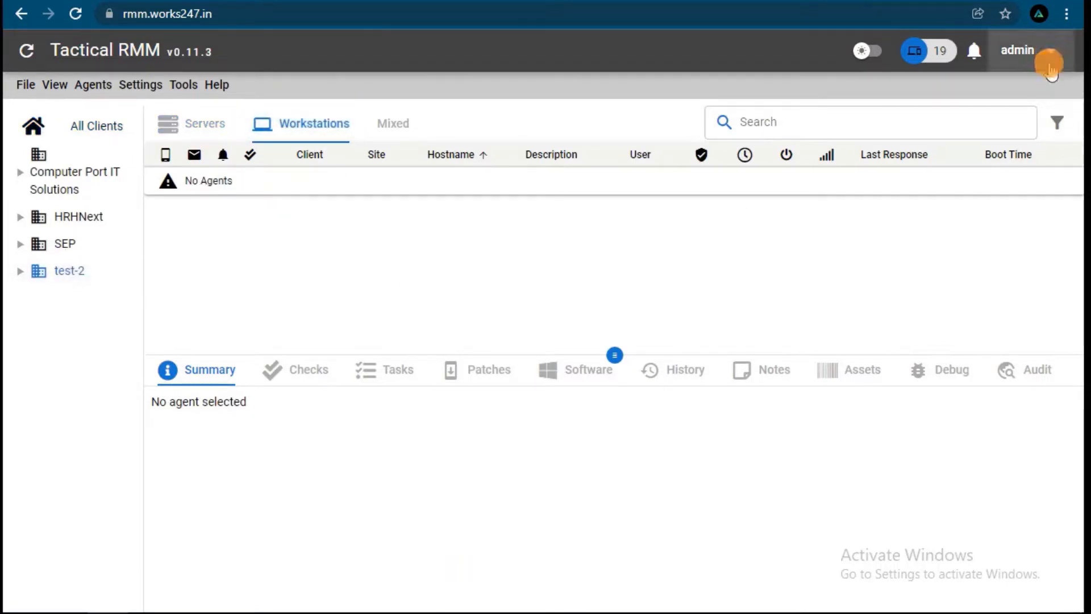
click(25, 84)
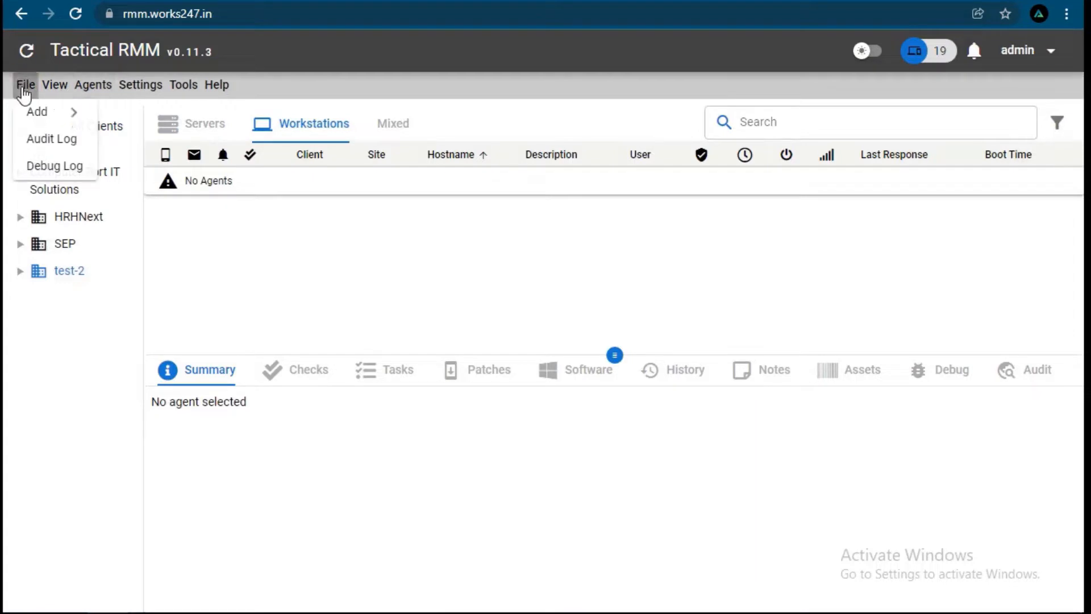
click(141, 84)
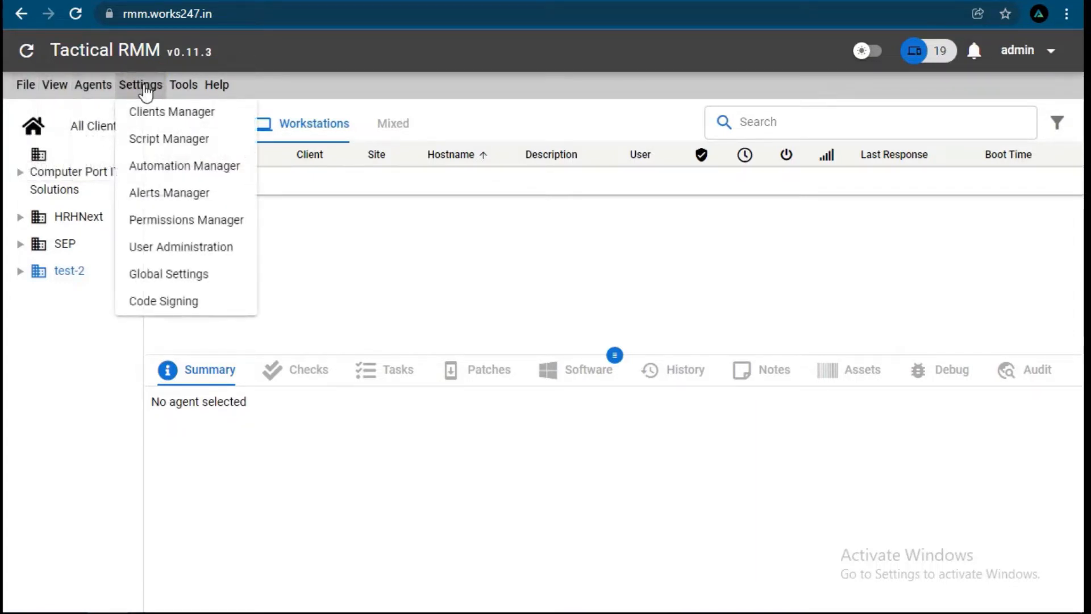
click(292, 254)
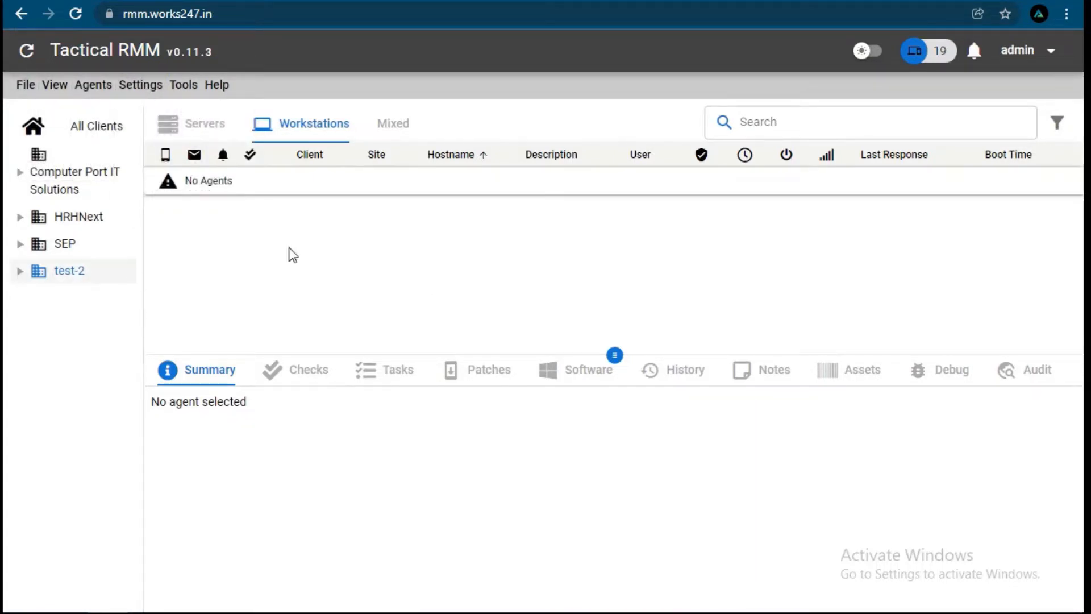
click(205, 123)
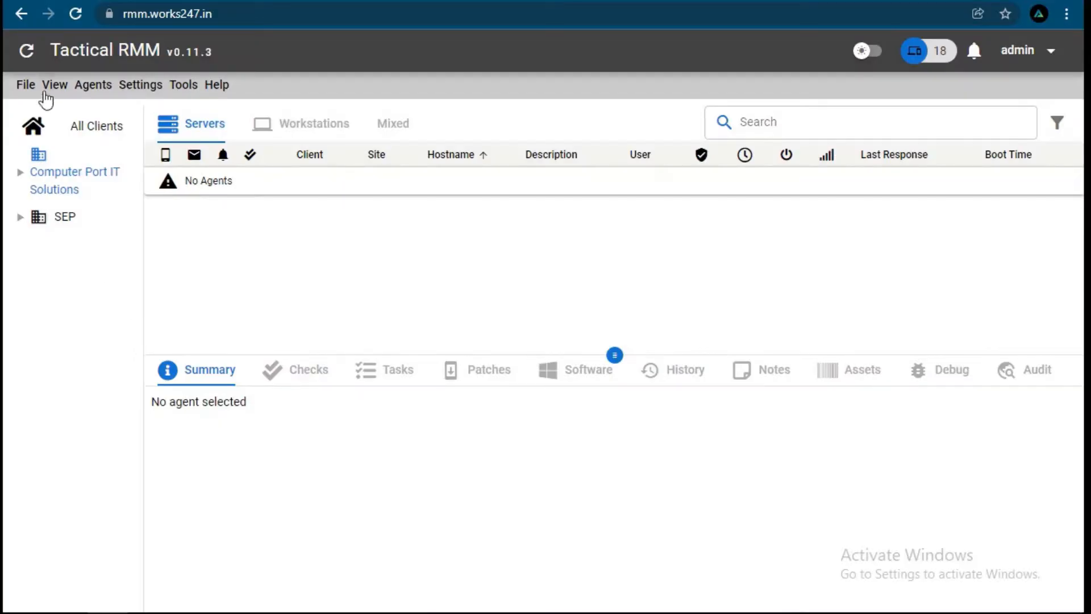
click(92, 84)
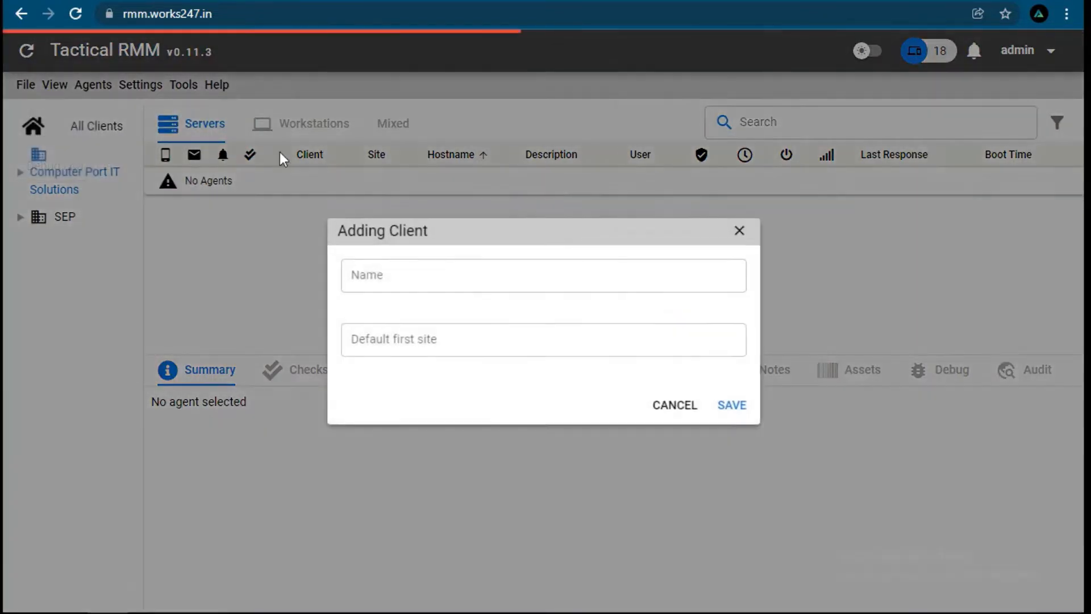
Save client 'test' with default site 'test', then view the Workstations, Mixed and Servers lists
click(543, 275)
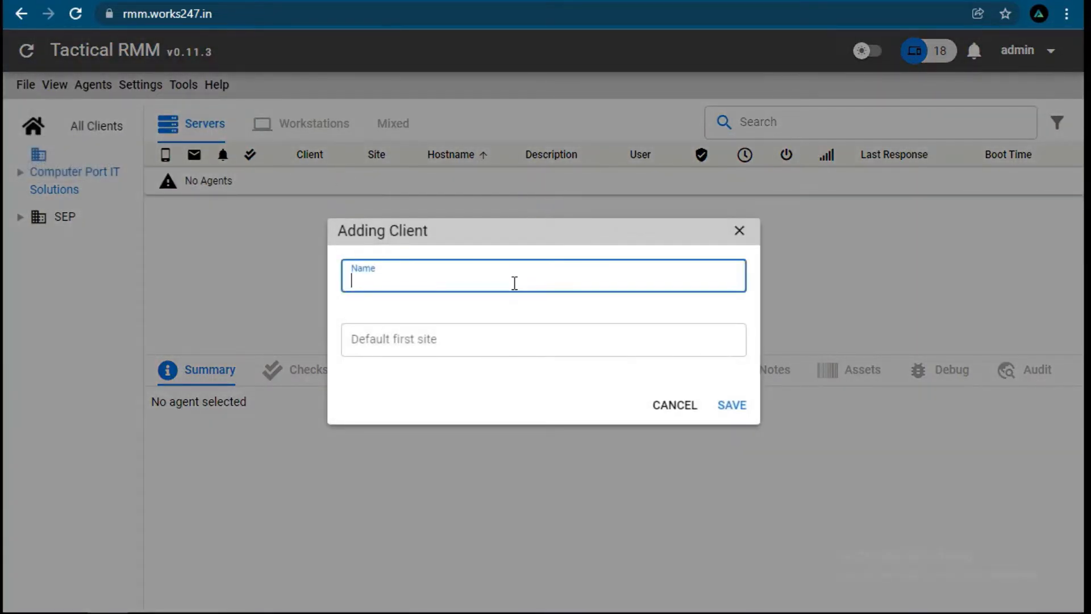
text(test)
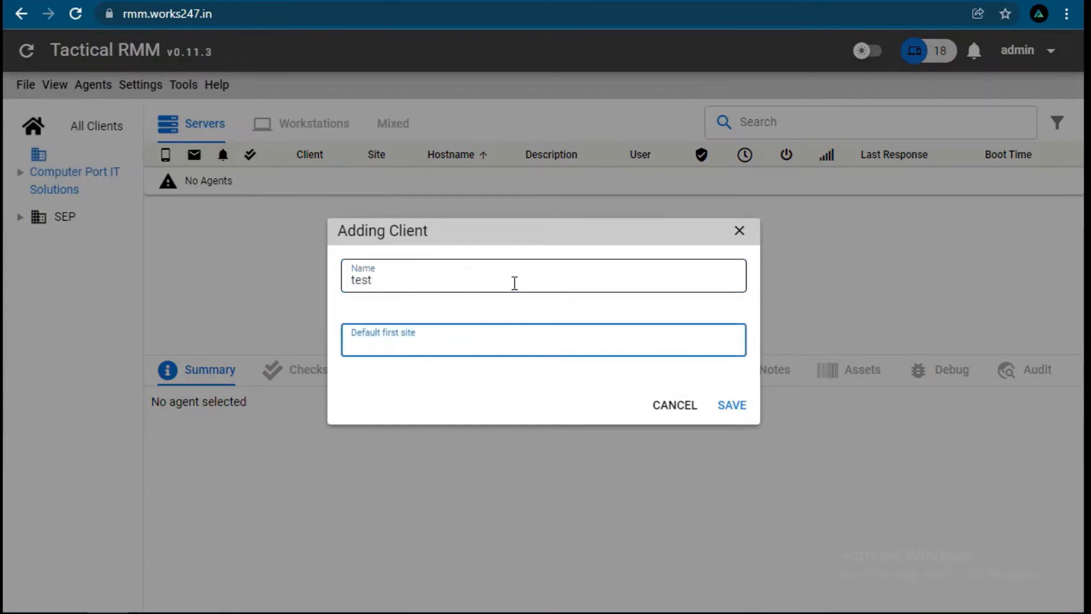
text(test)
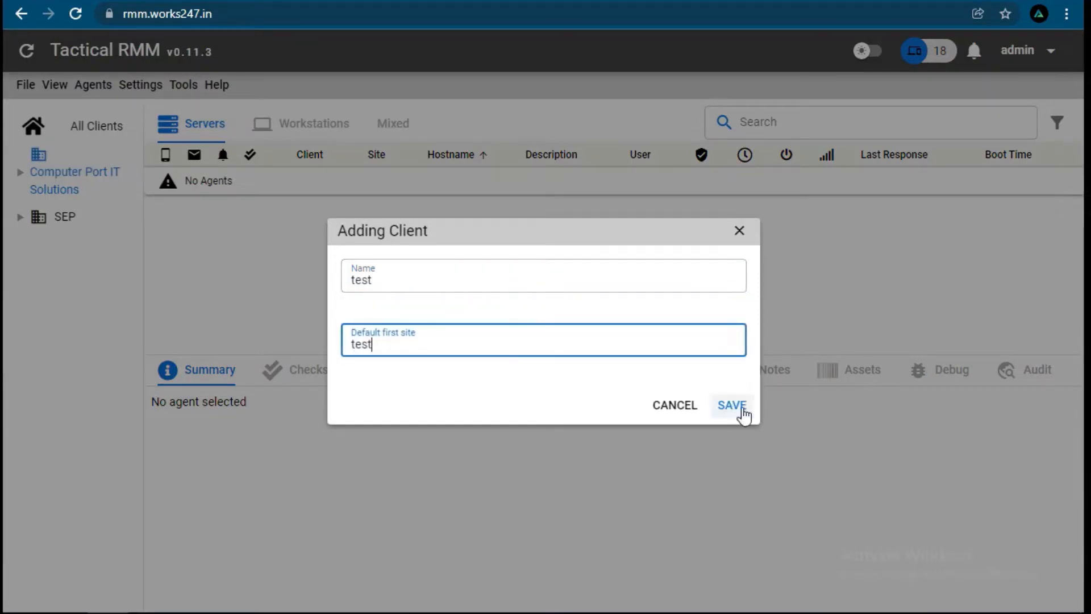
click(731, 406)
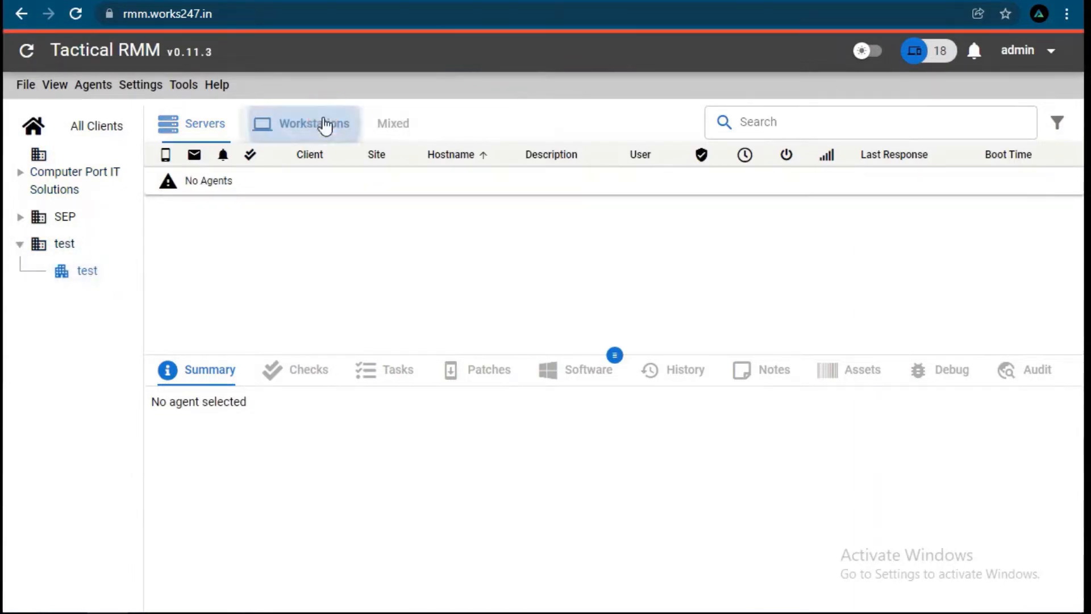
click(392, 123)
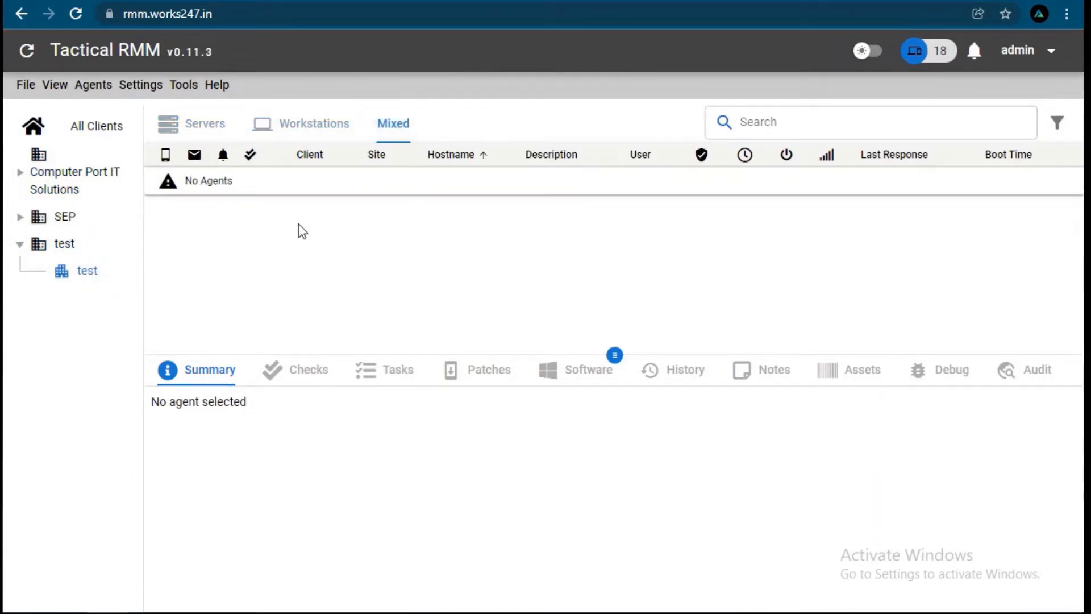
click(204, 123)
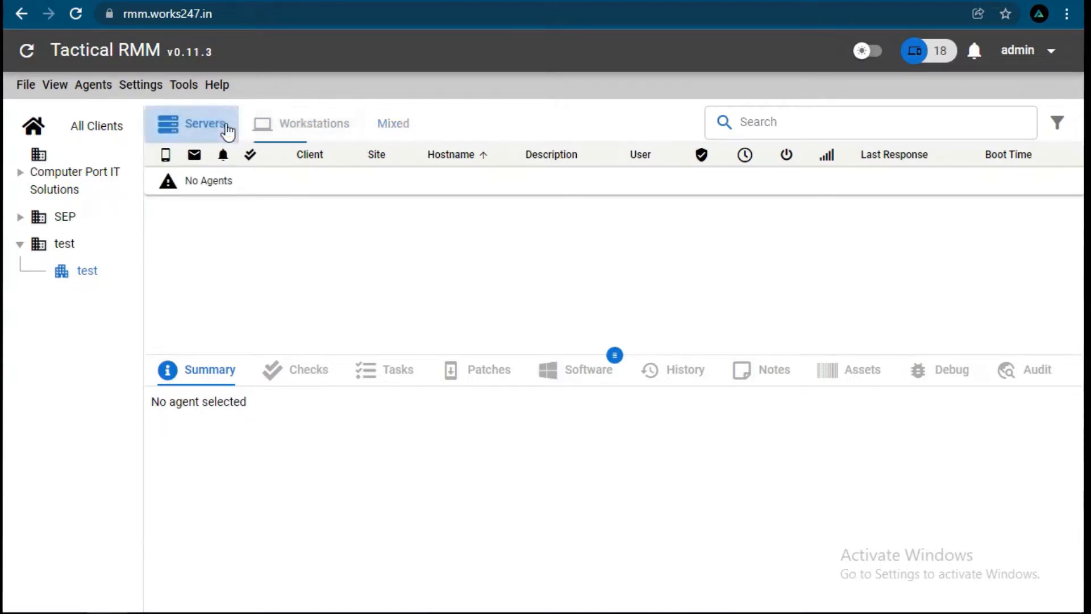
click(312, 124)
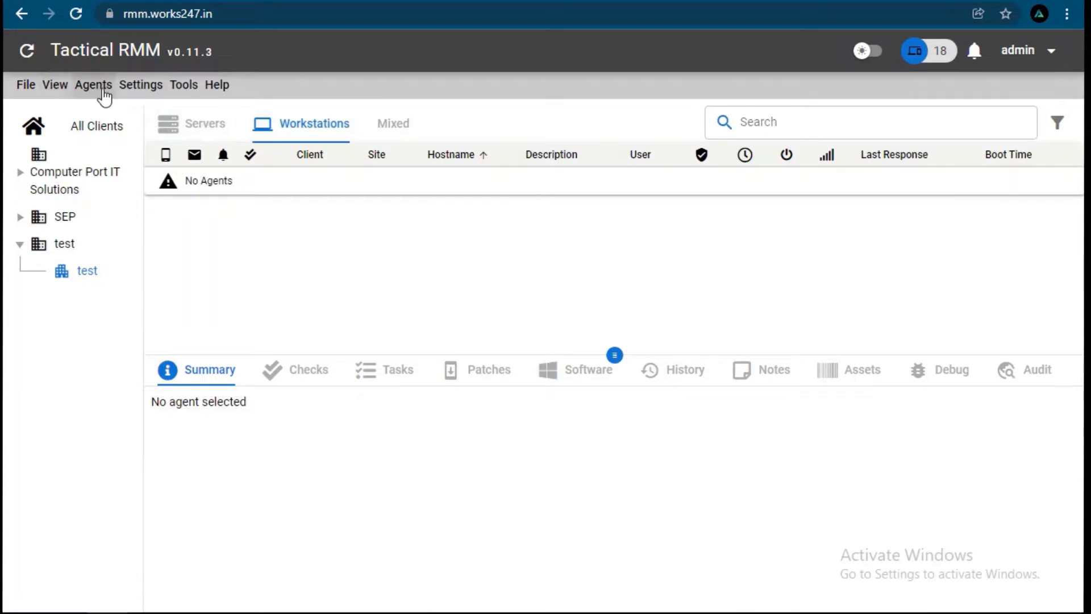
Set up a test-client workstation agent with RDP and ping, using Manual installation instructions
click(93, 84)
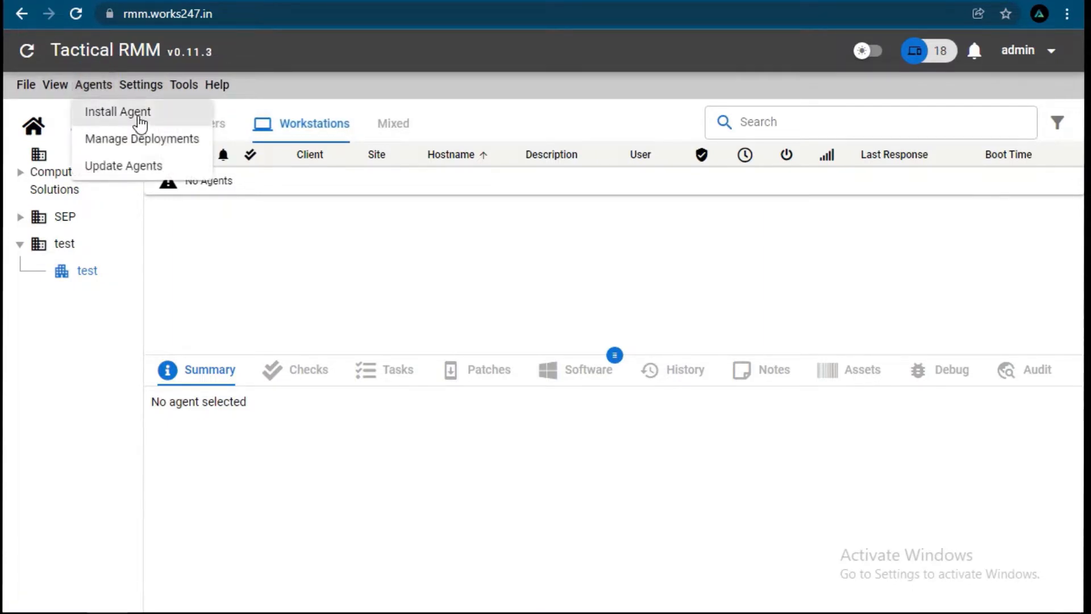
click(117, 112)
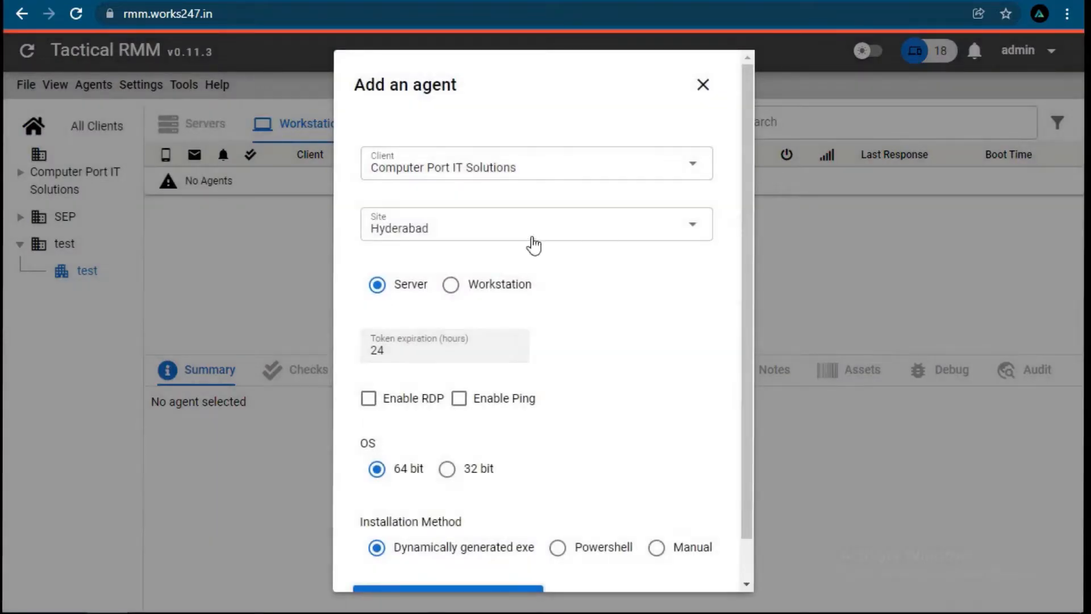
click(535, 163)
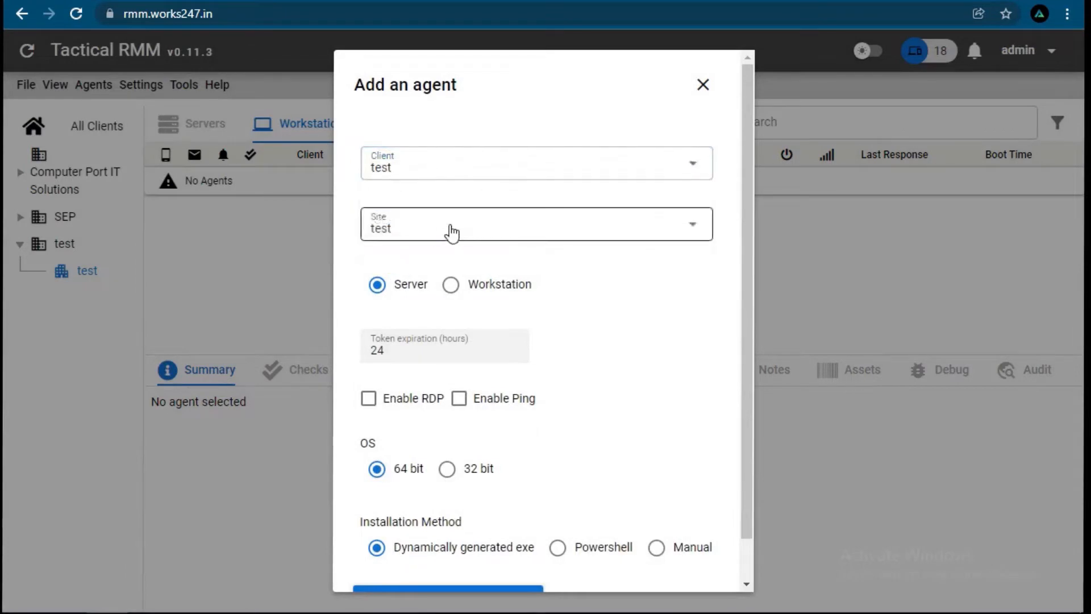
click(450, 284)
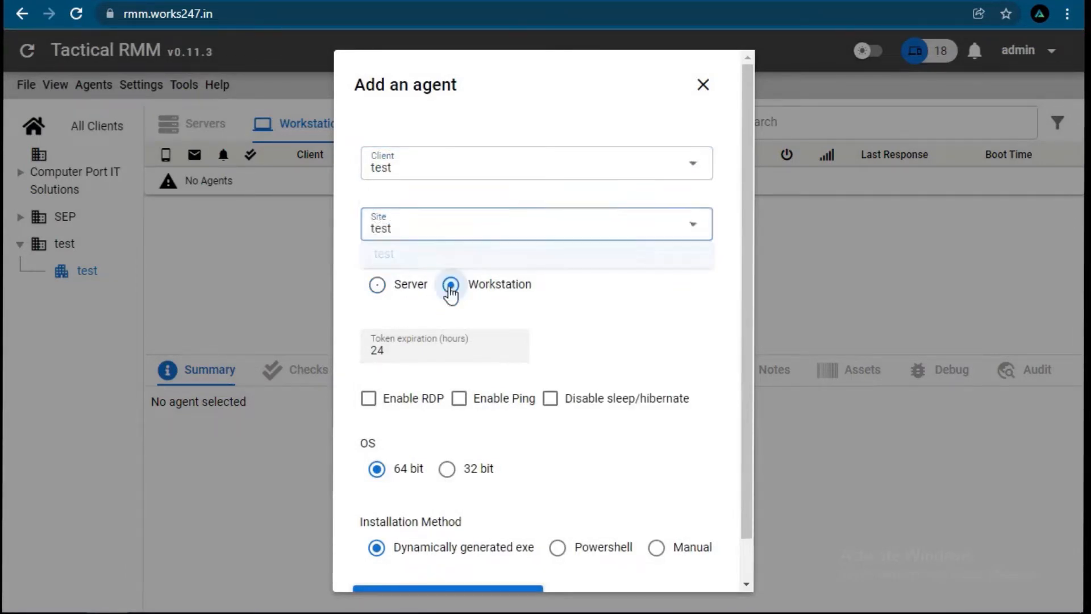
click(369, 398)
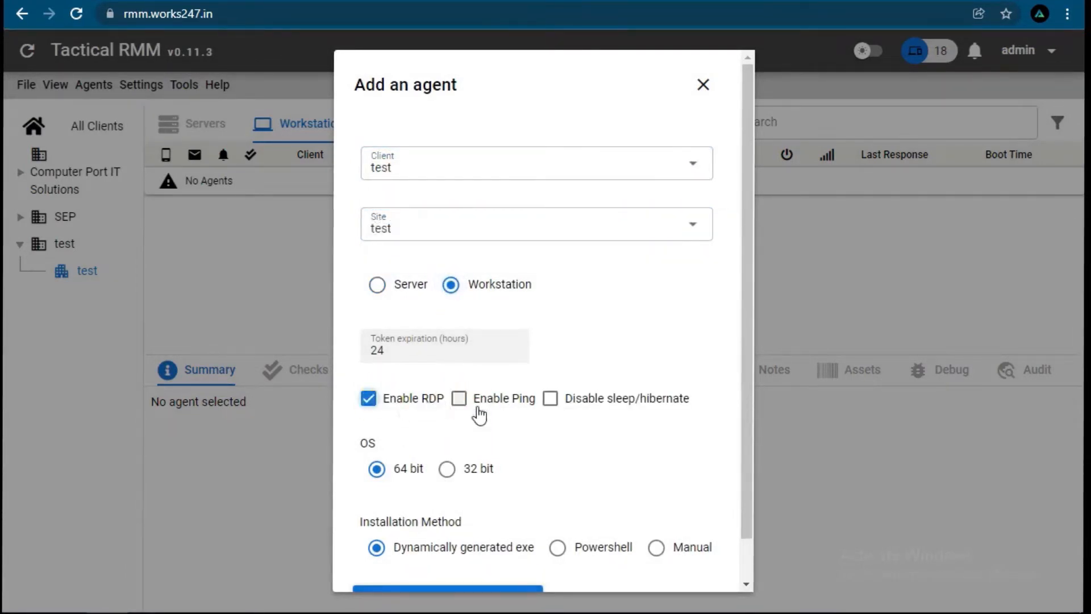
click(459, 398)
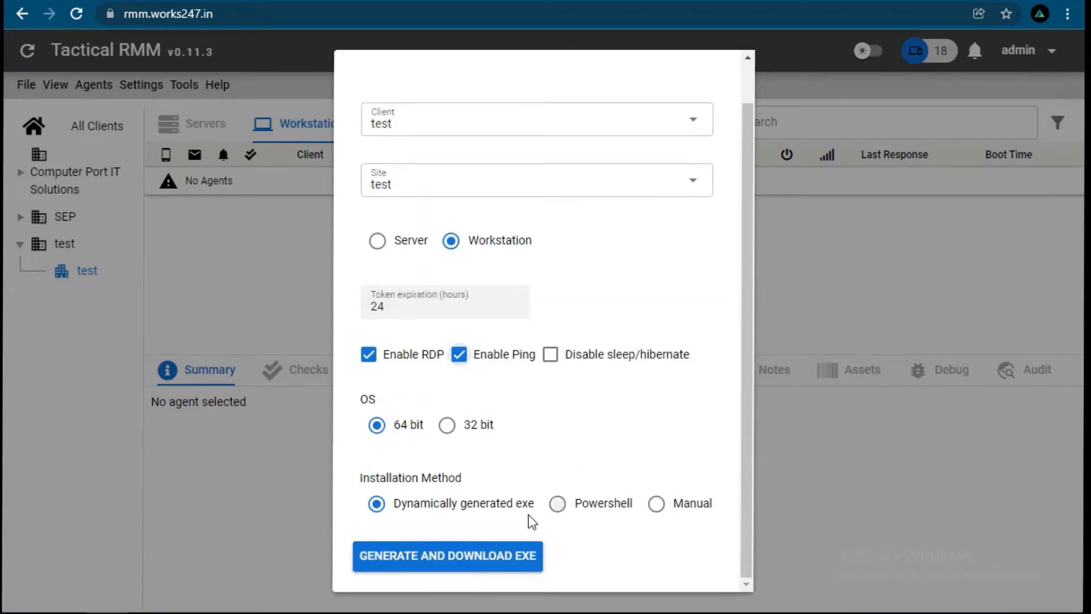
click(557, 503)
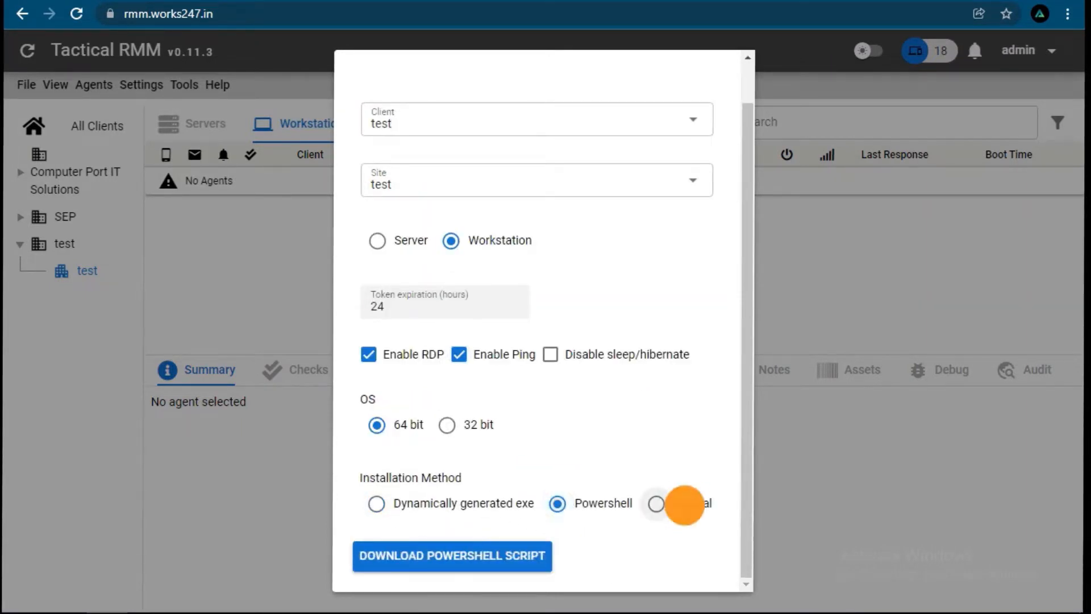
click(655, 503)
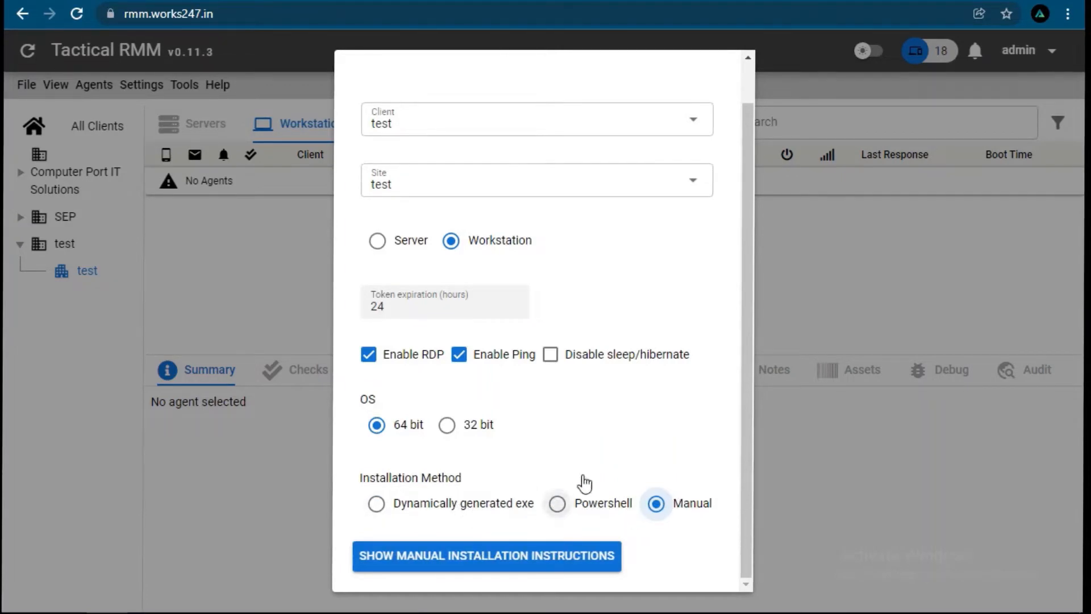
mouse_move(536, 537)
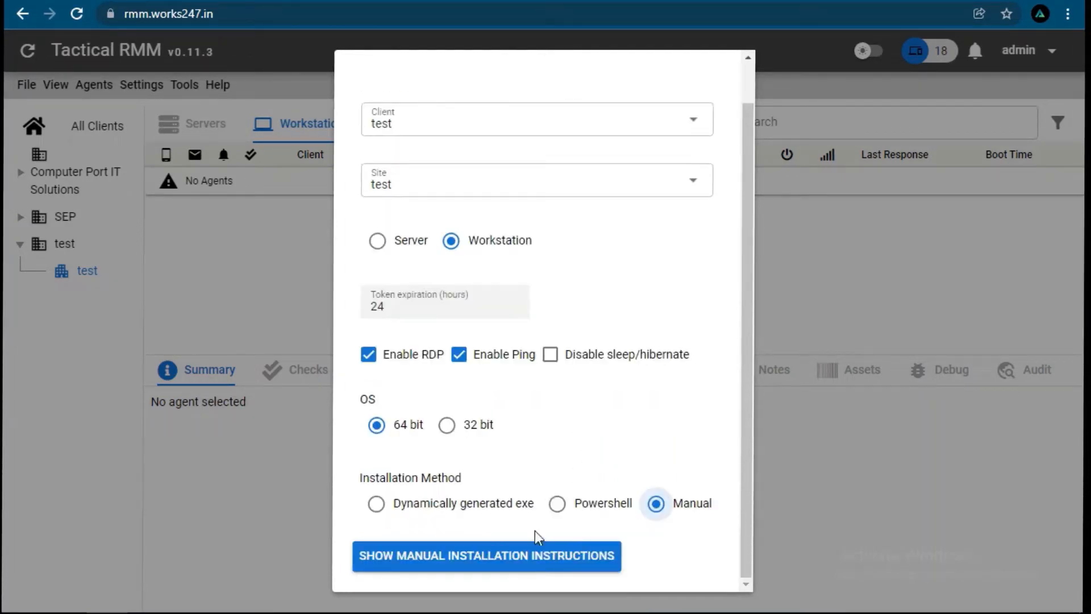
click(486, 555)
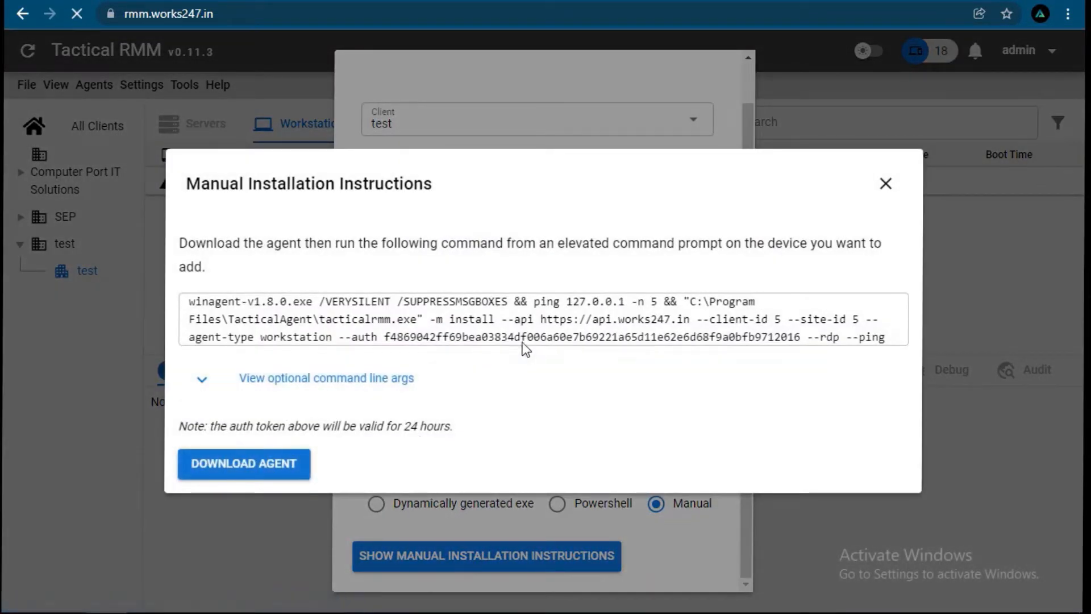
Save the agent installer to Downloads and select the full install command for copying
click(244, 464)
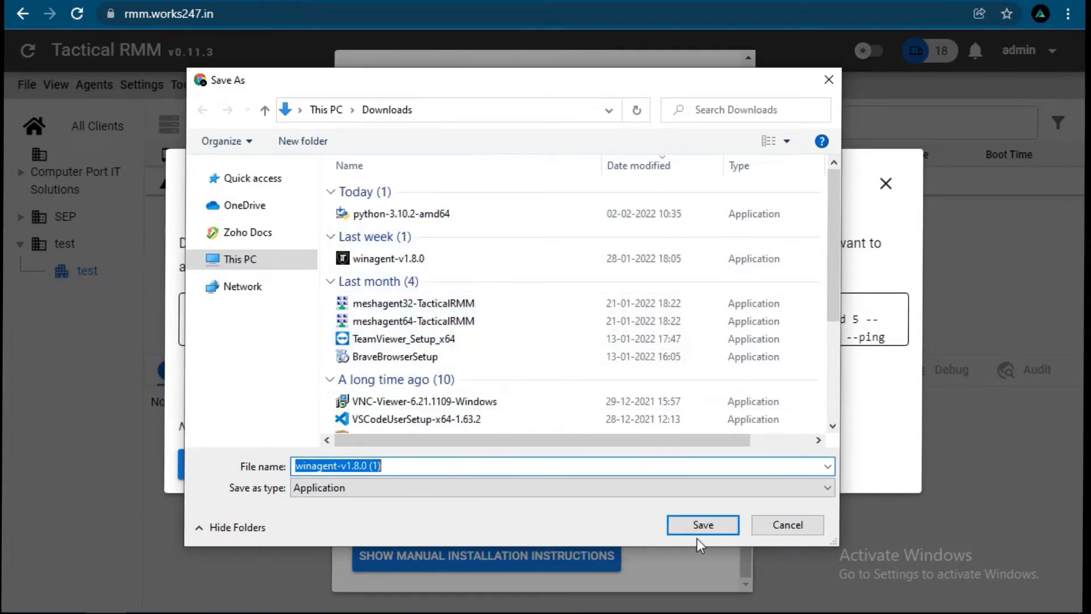
click(703, 524)
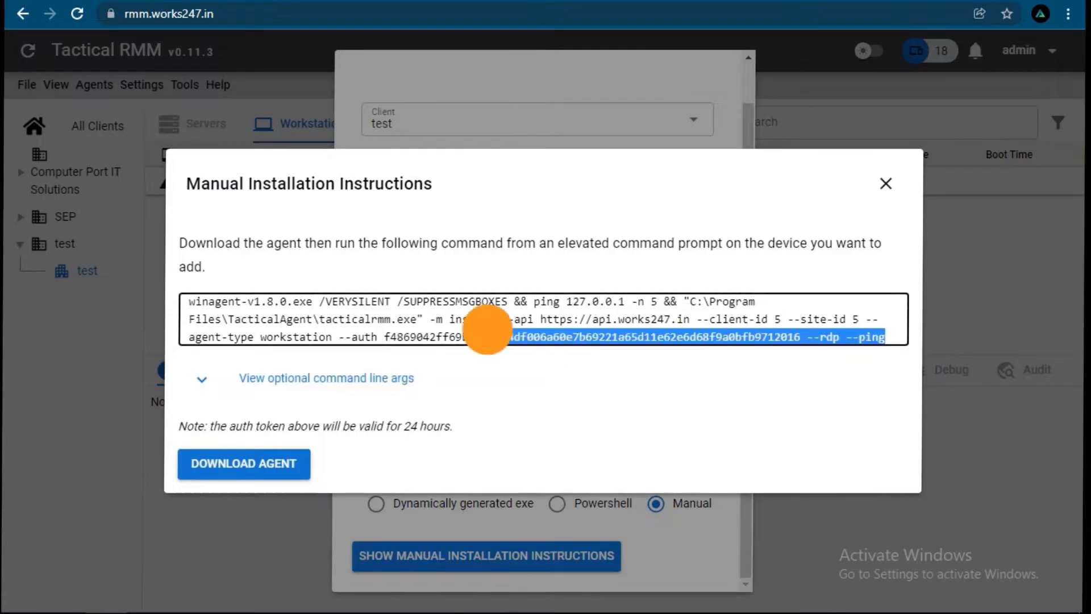
triple_click(466, 320)
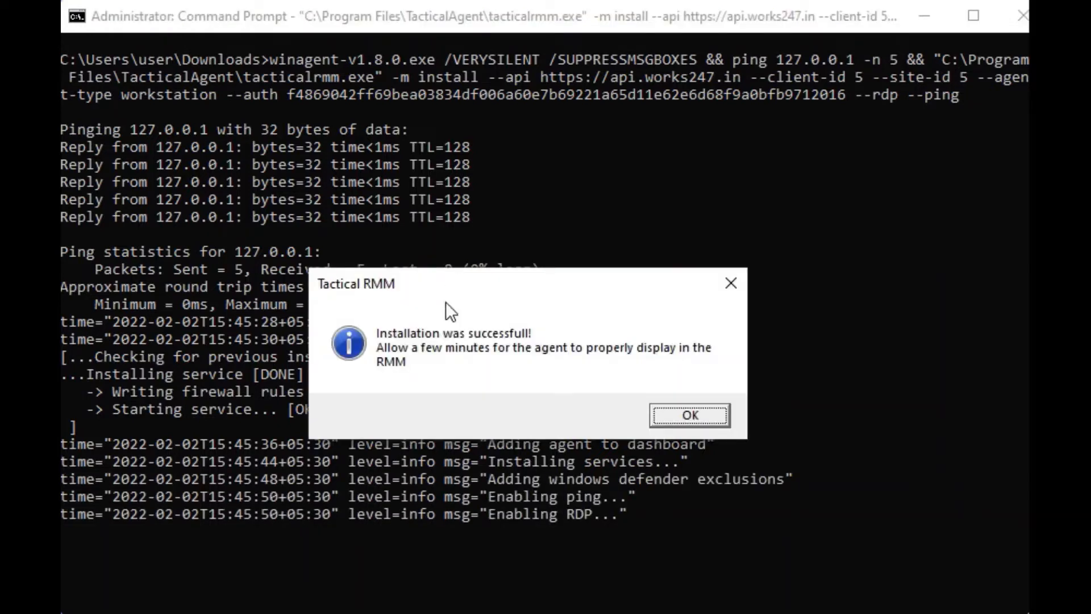
Dismiss the agent installation success message
click(688, 414)
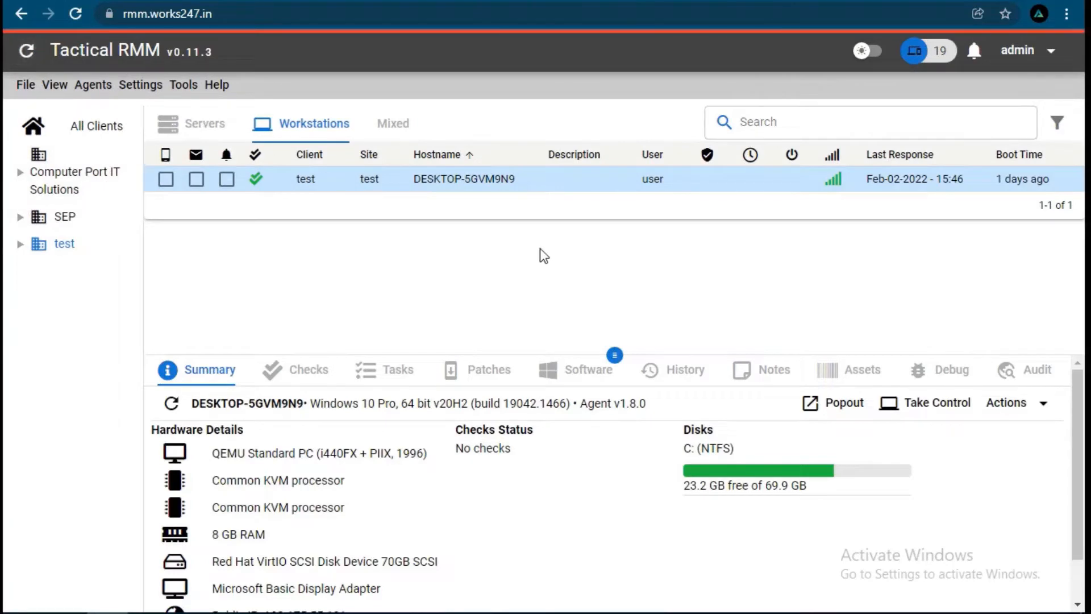
mouse_move(604, 316)
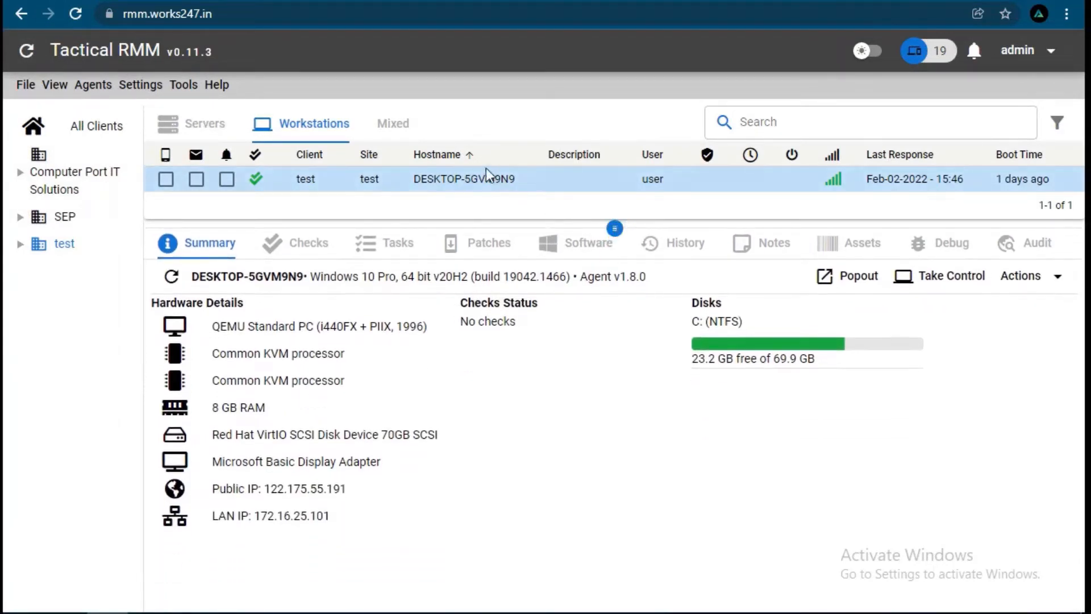
mouse_move(270, 402)
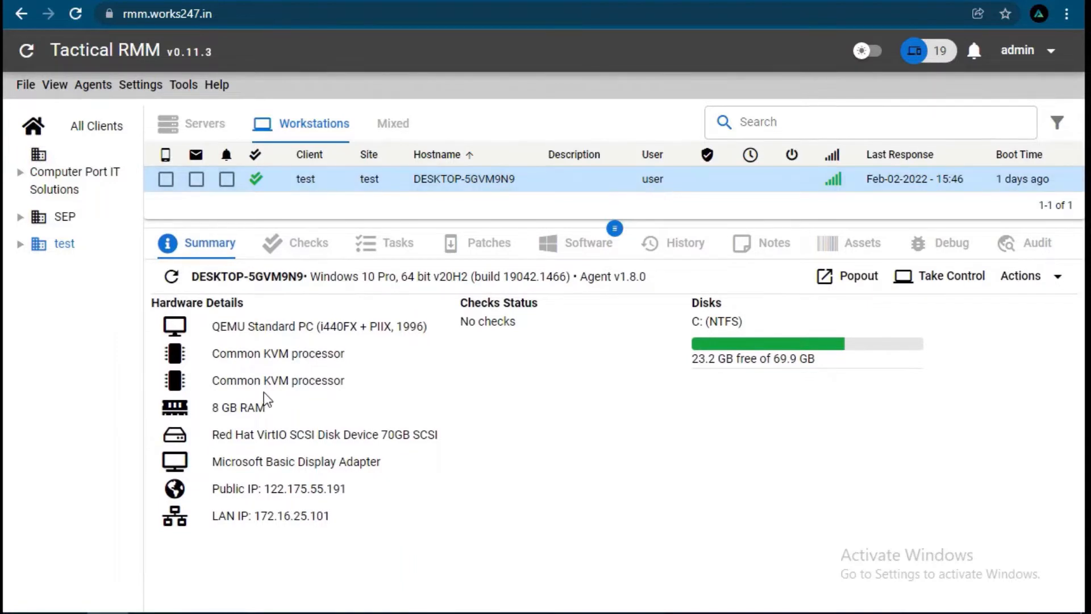
Browse the agent's Checks, Tasks, Patches and History tabs, ending on its Software list
click(308, 243)
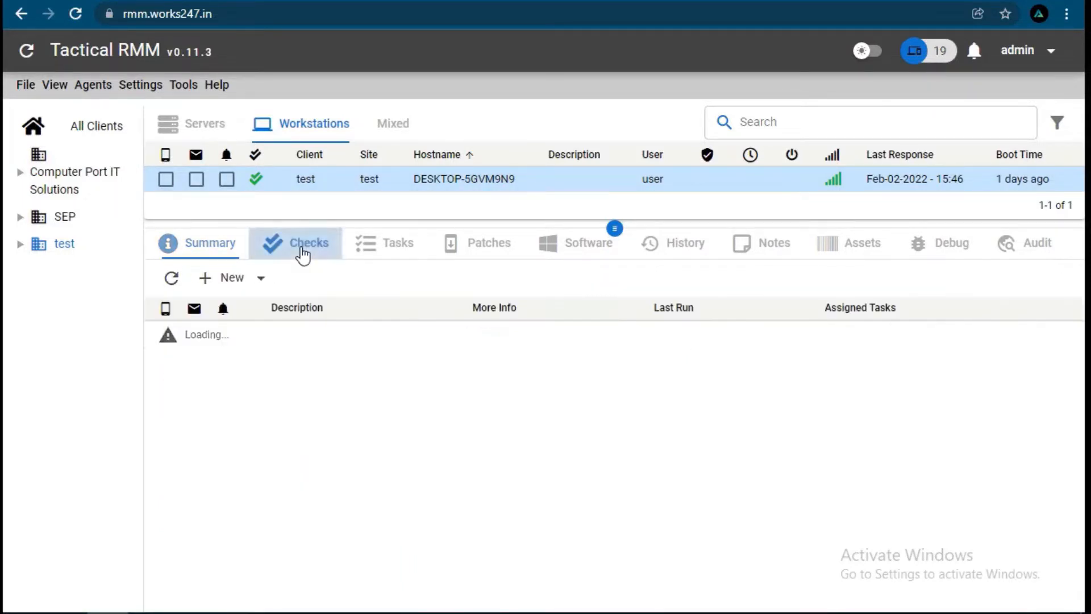
click(399, 243)
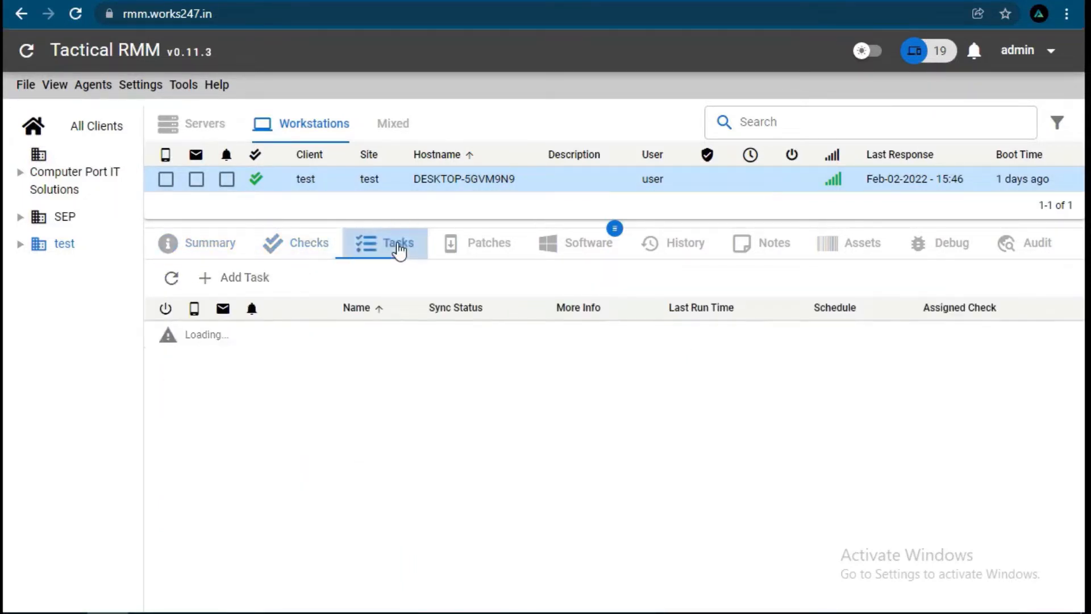
click(487, 243)
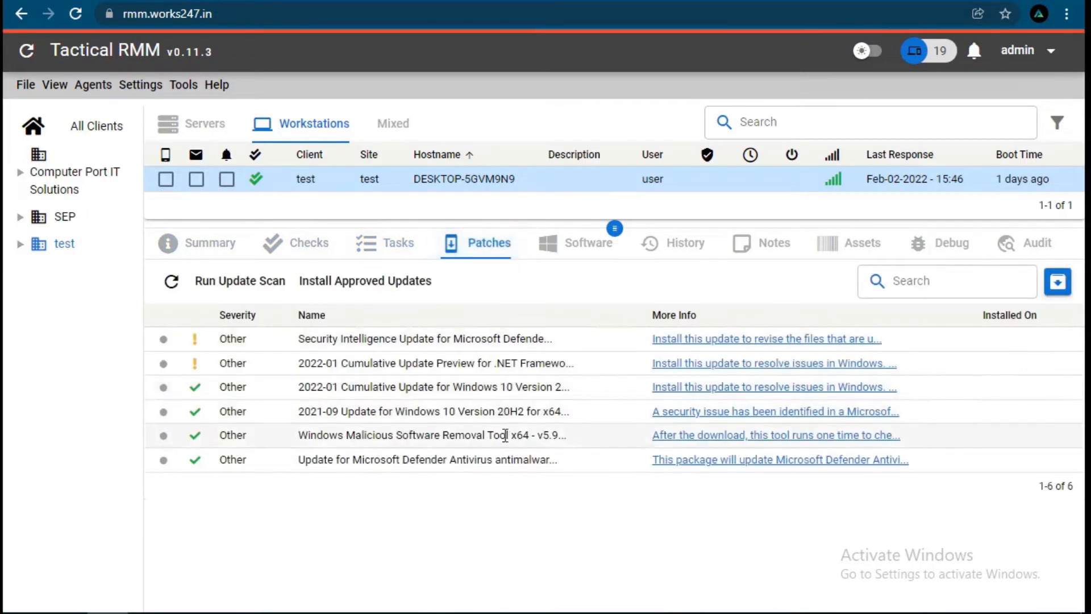
click(588, 243)
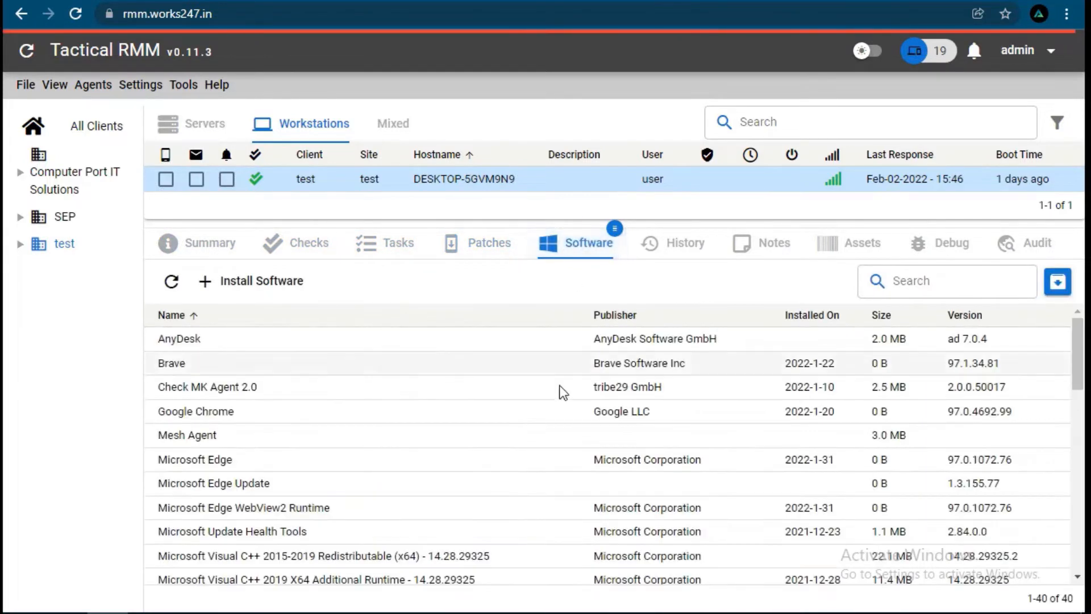
scroll(down, 3)
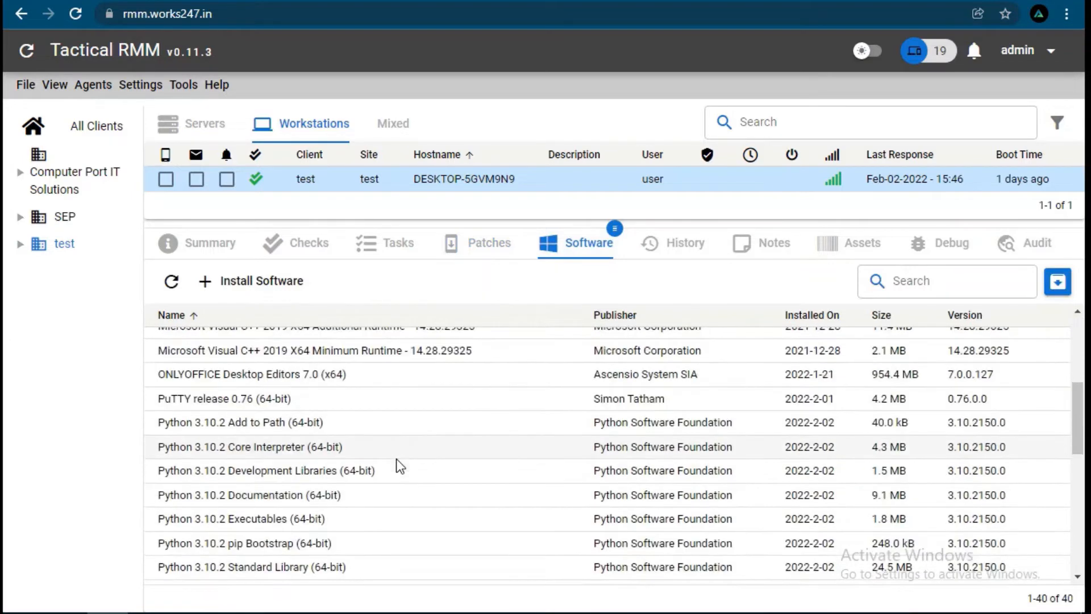
click(685, 243)
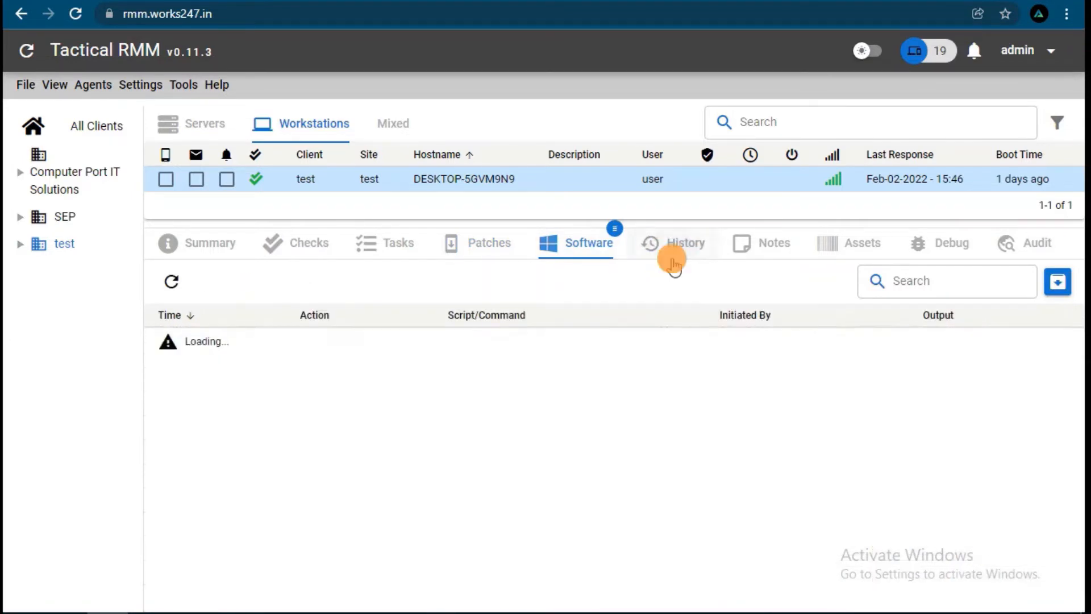
click(589, 243)
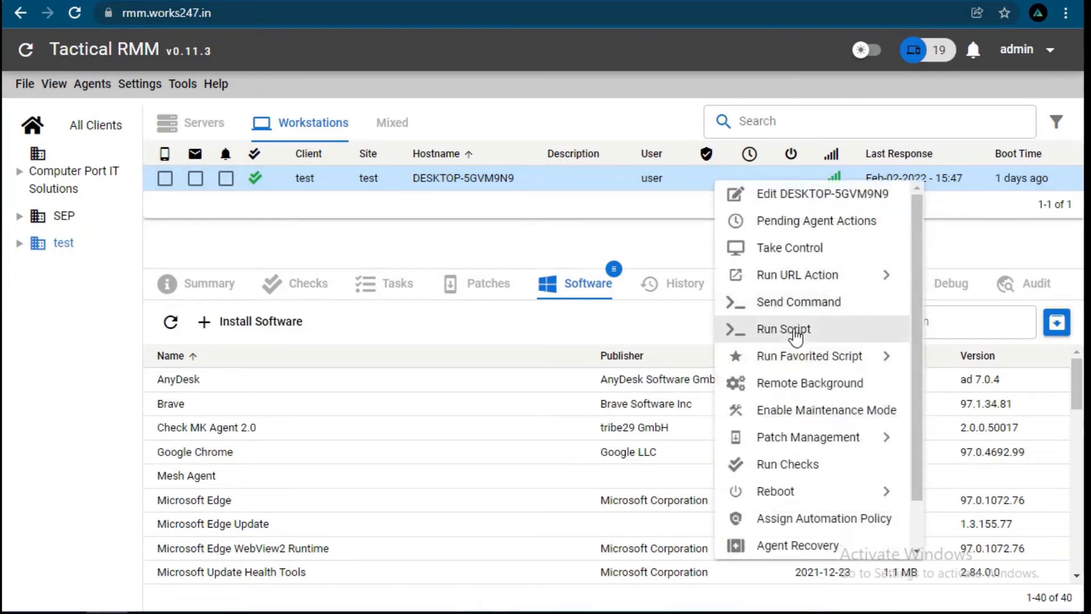
click(784, 328)
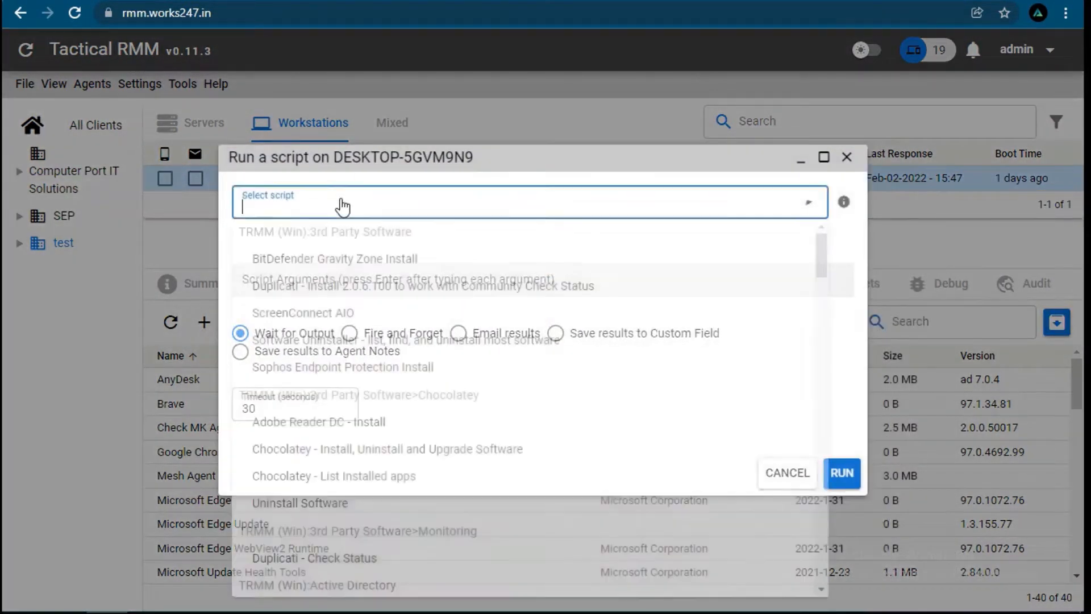
scroll(down, 3)
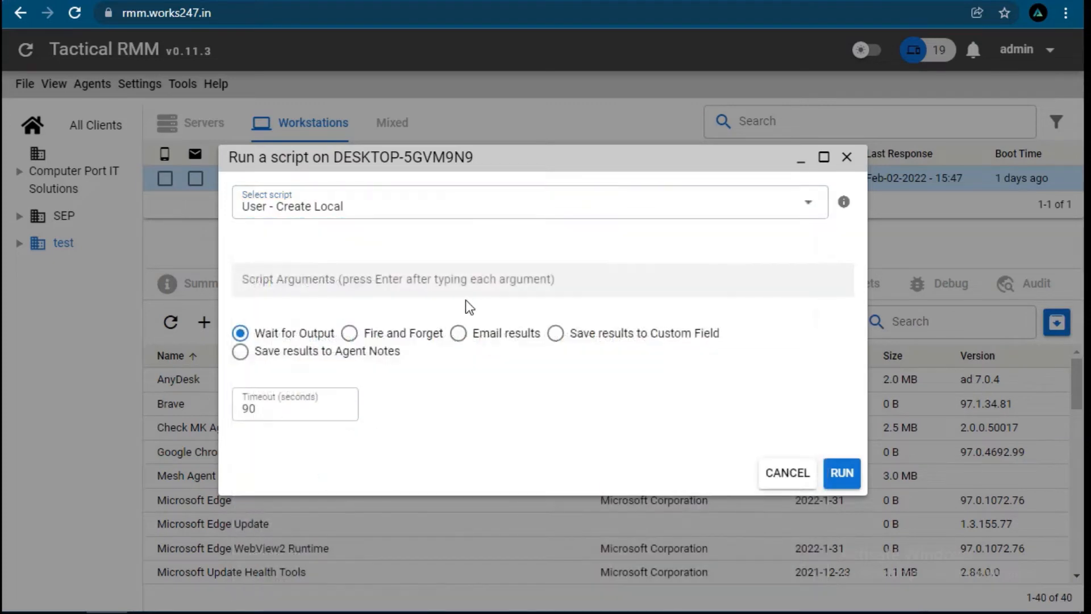
click(388, 278)
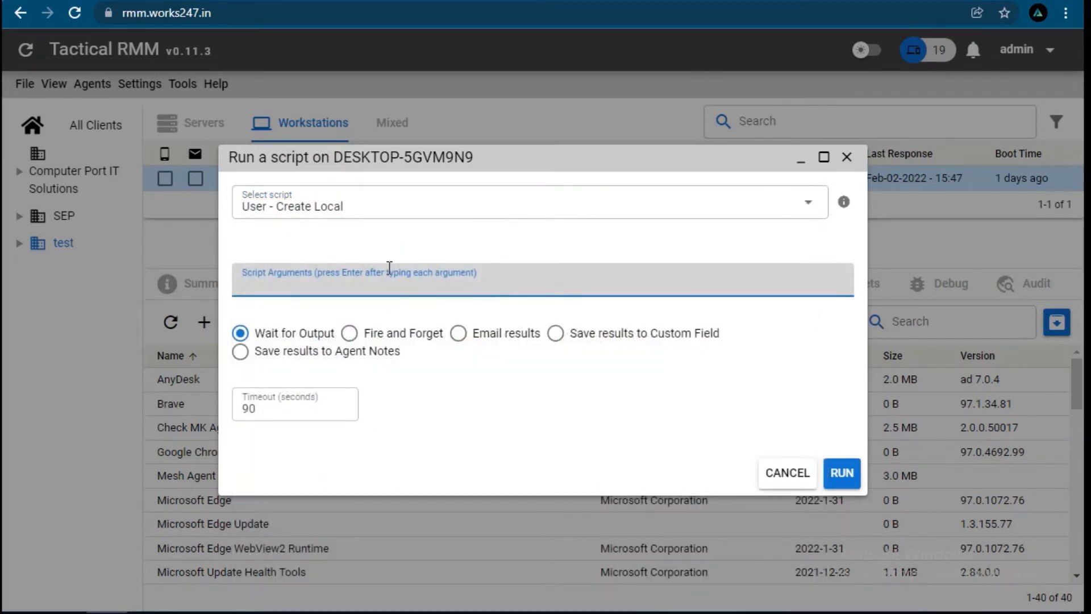
text(-username)
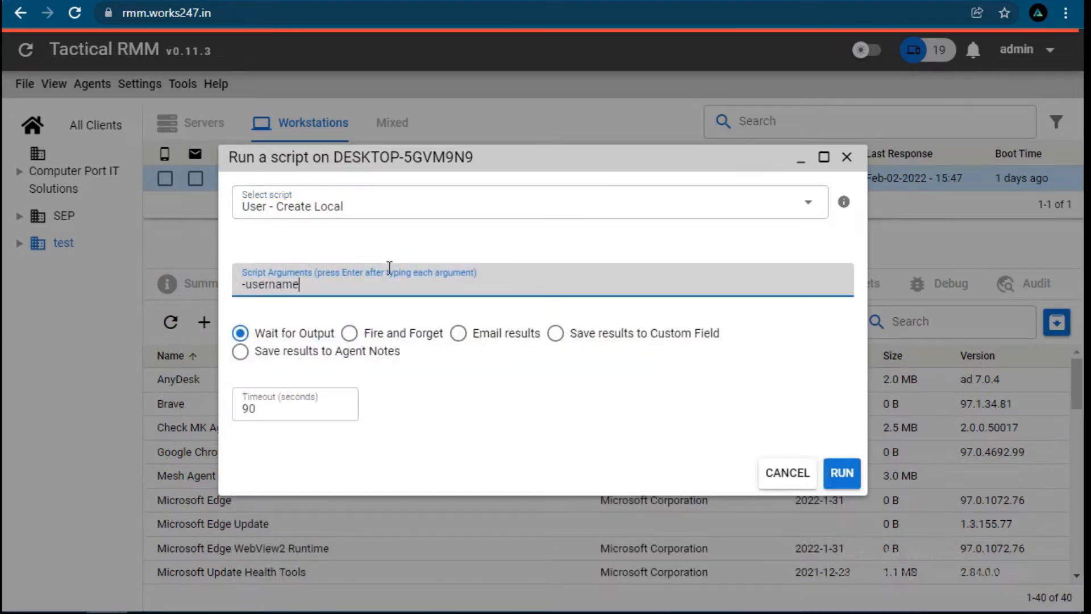
text(test)
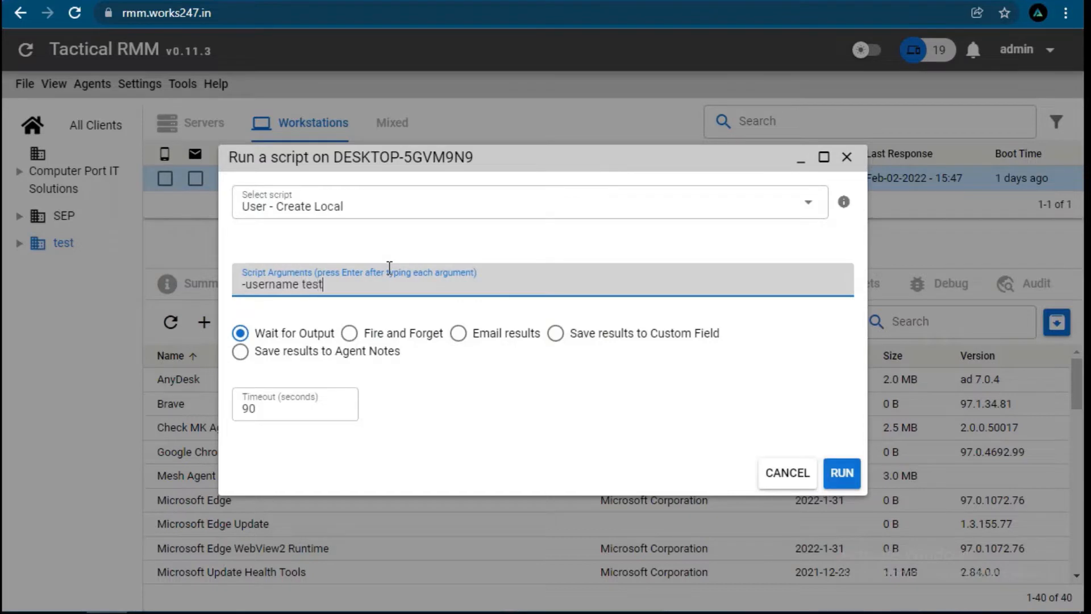
text(-pa)
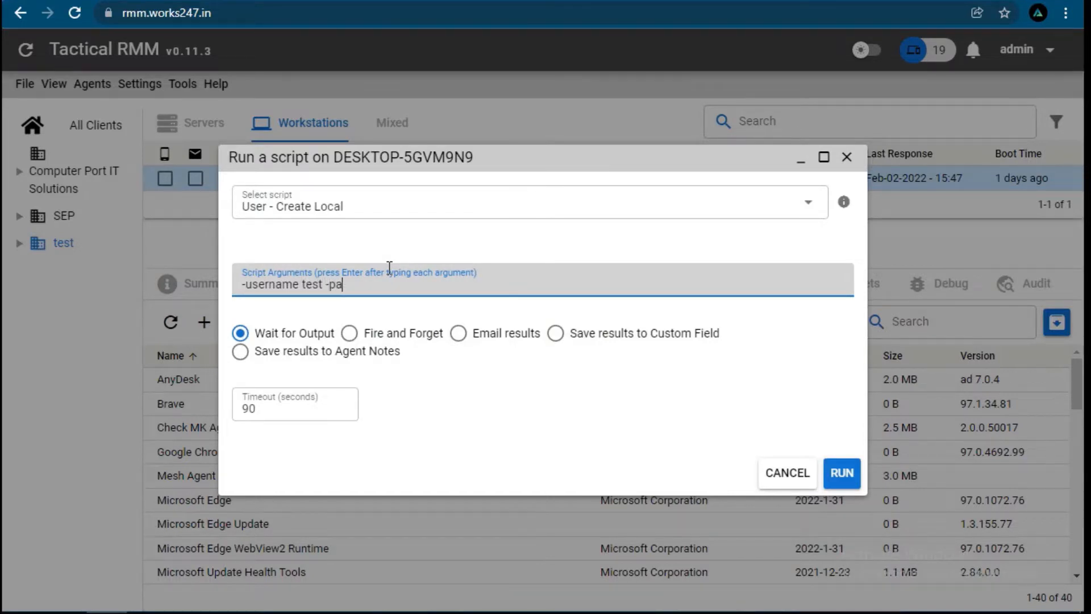
text(ssword)
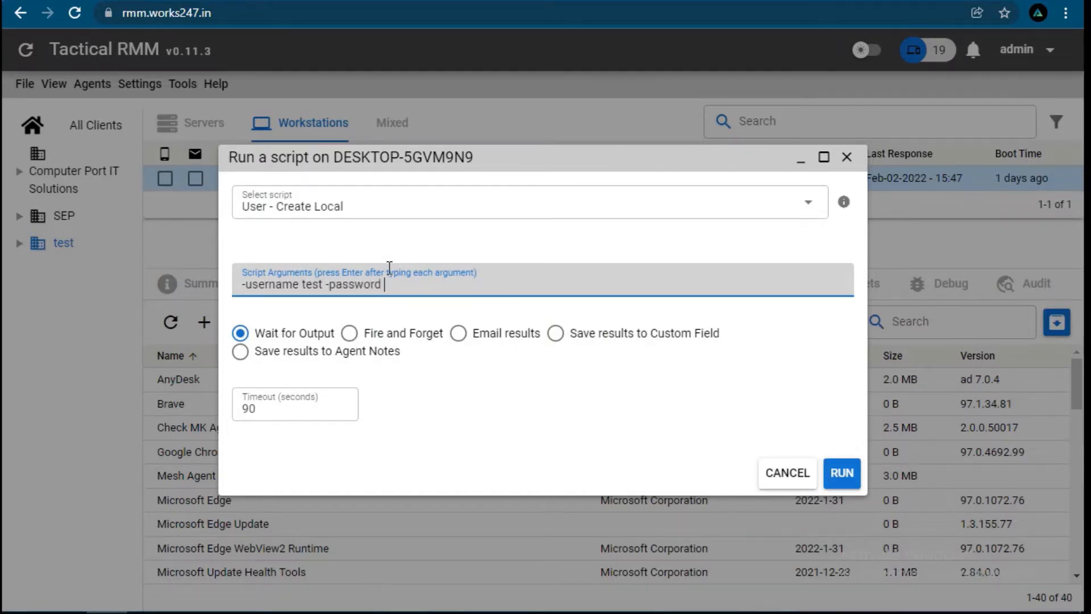
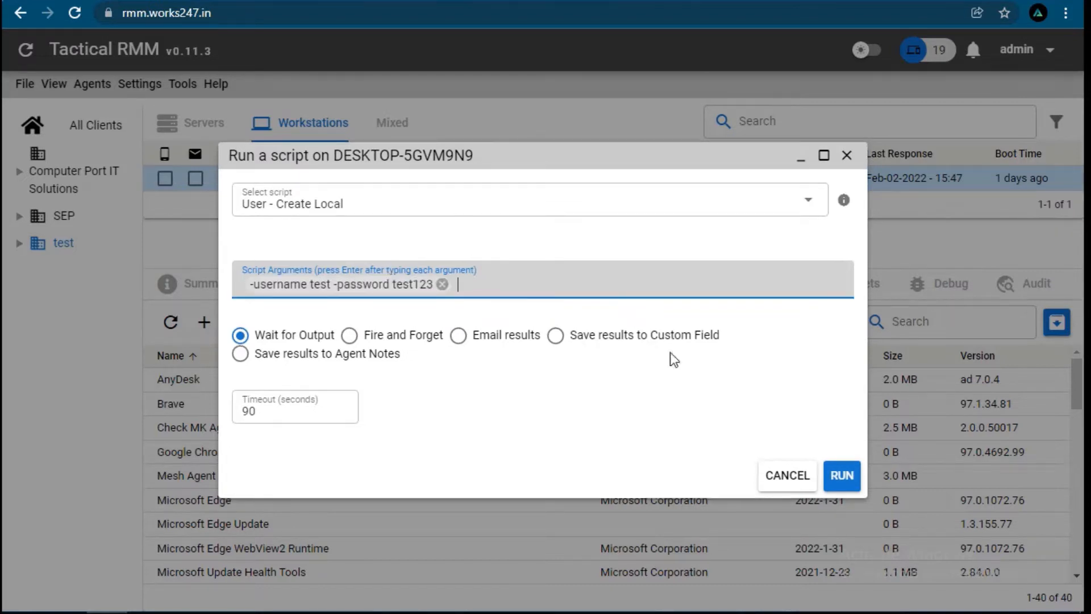
click(841, 475)
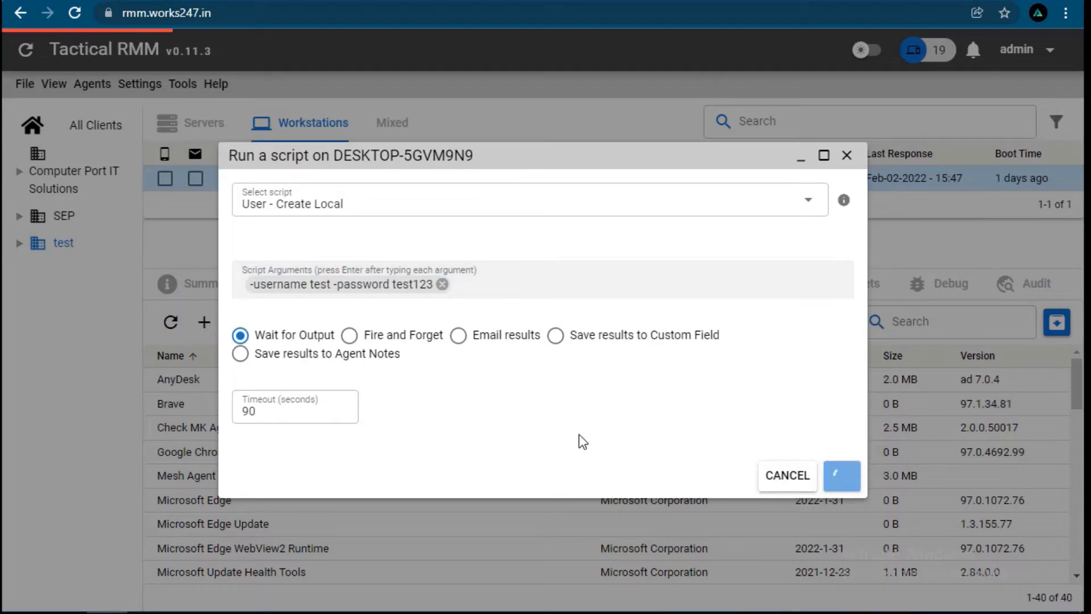
click(843, 475)
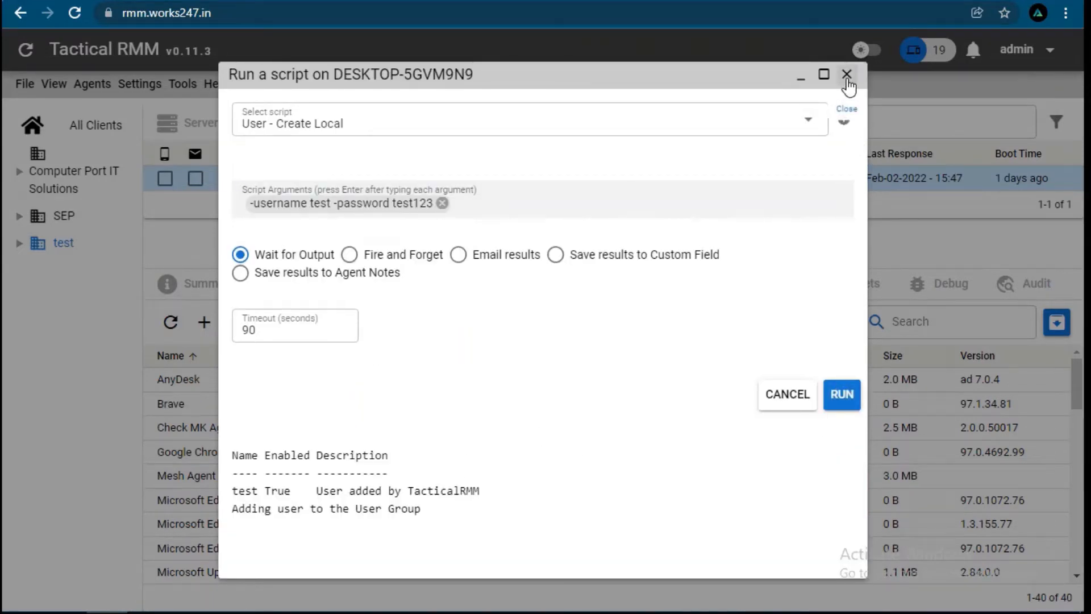
click(847, 74)
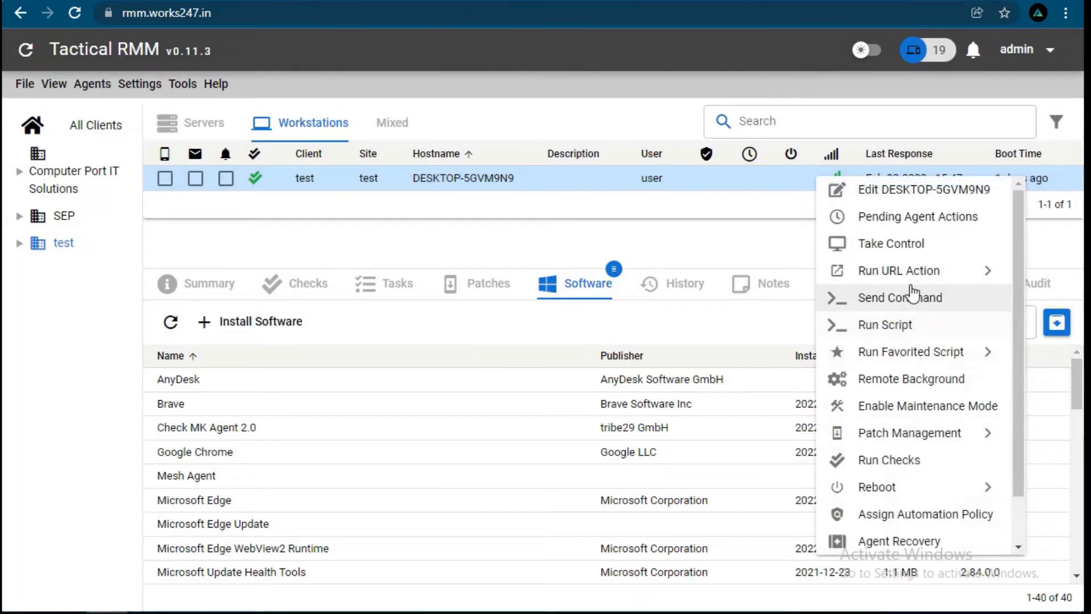
Send the CMD command mkdir c:\users\user\desktop\test to the agent
click(900, 298)
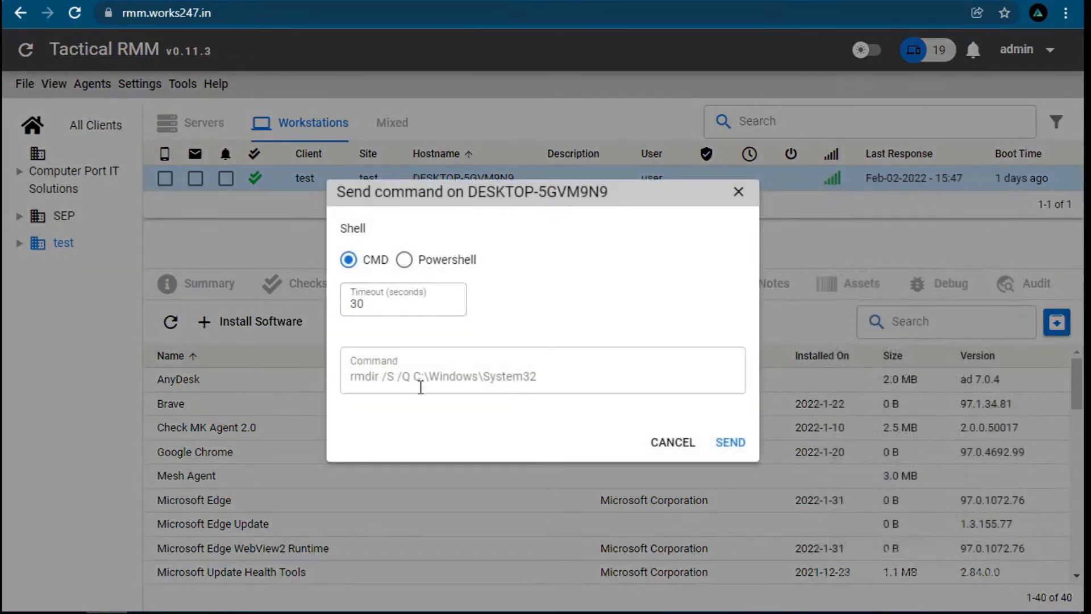
text(mksi)
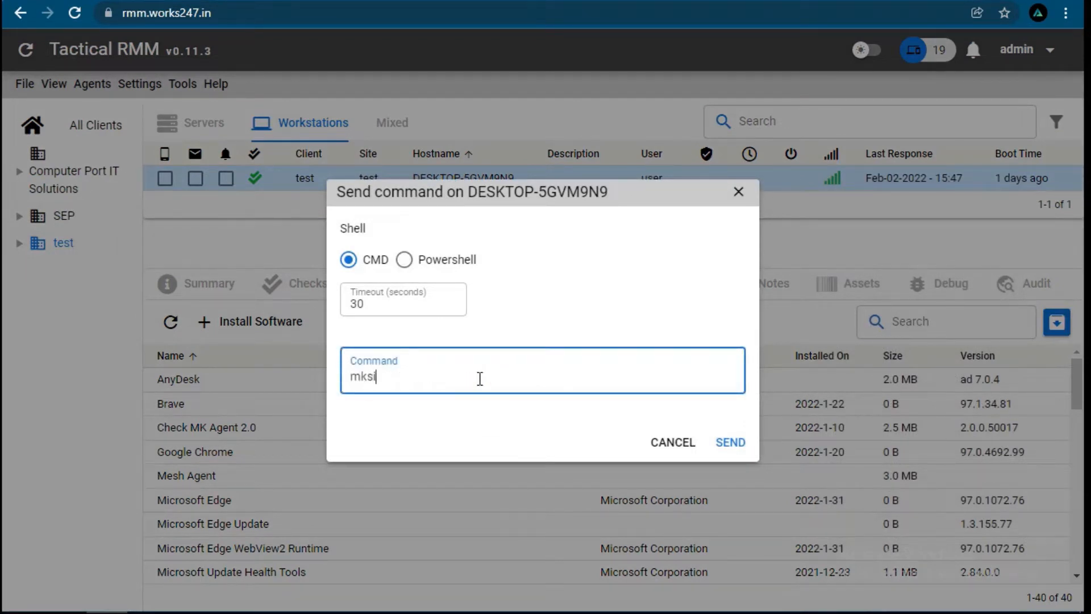
key(Backspace)
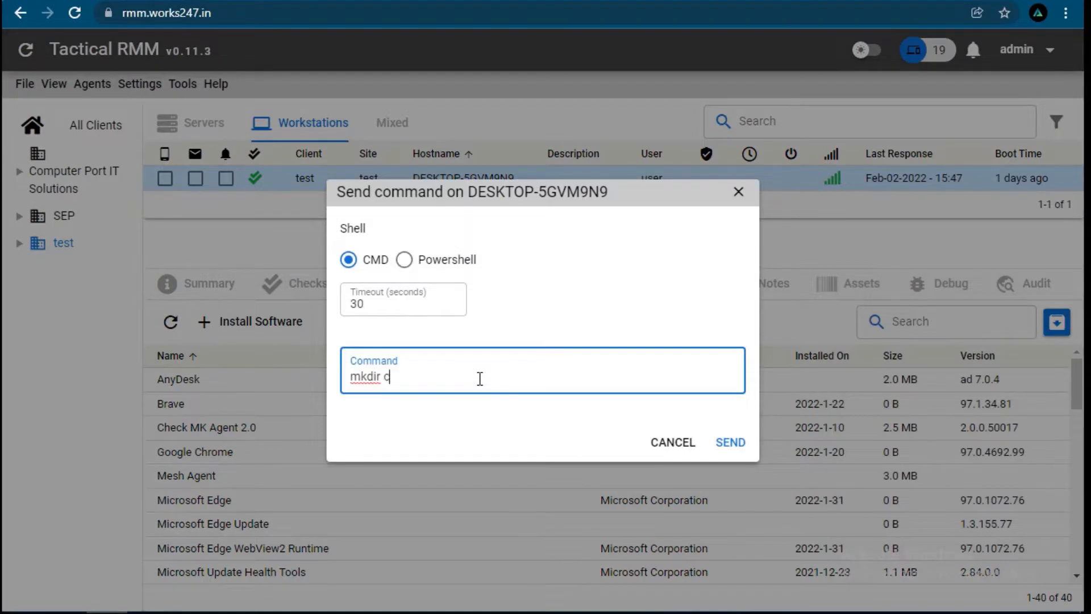
text(:)
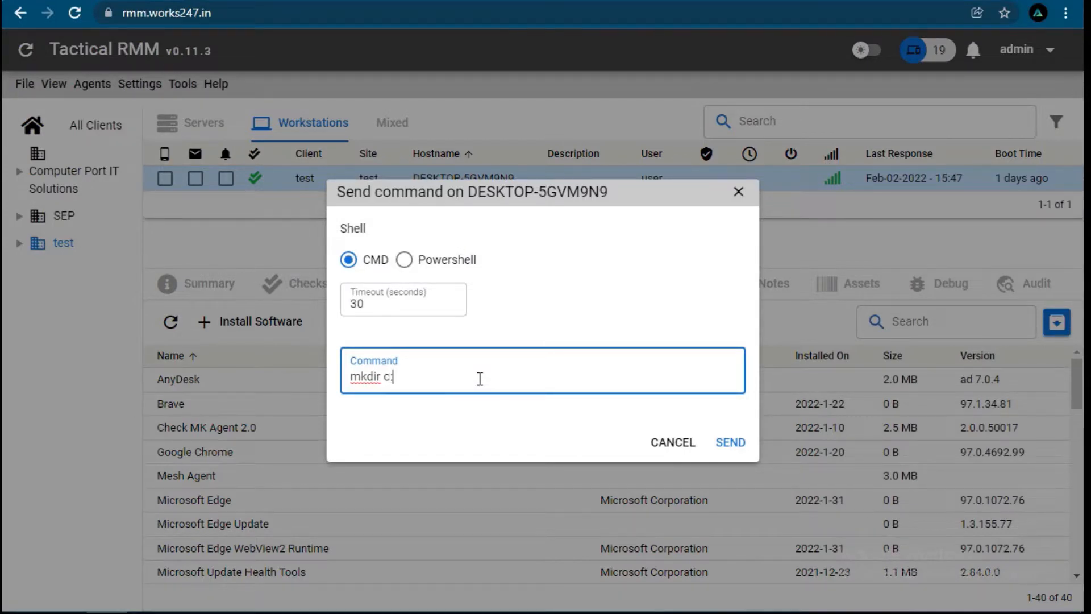
text(\us)
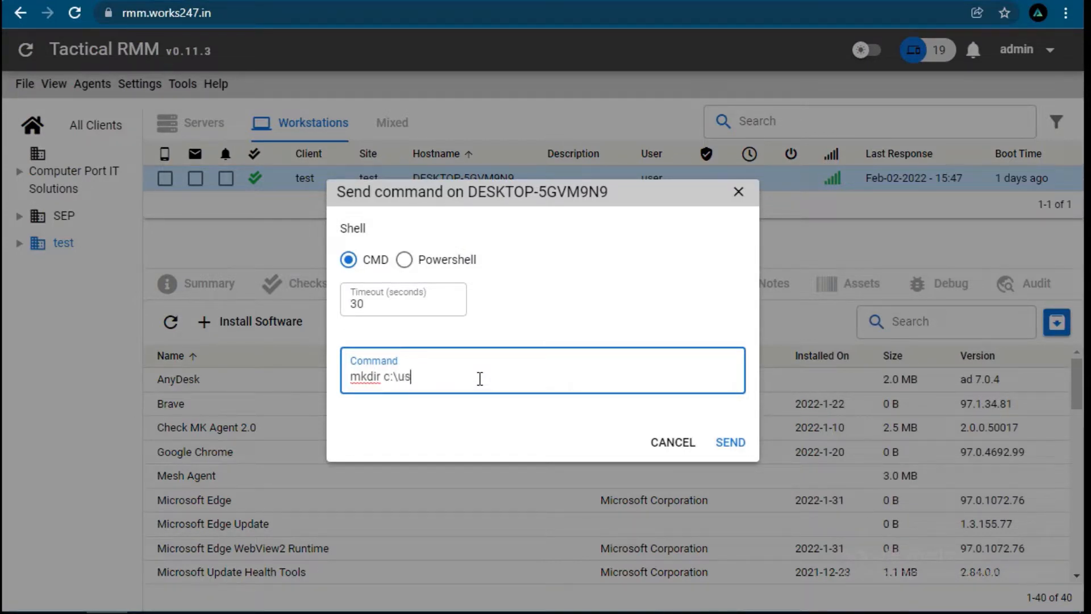
text(ers\user)
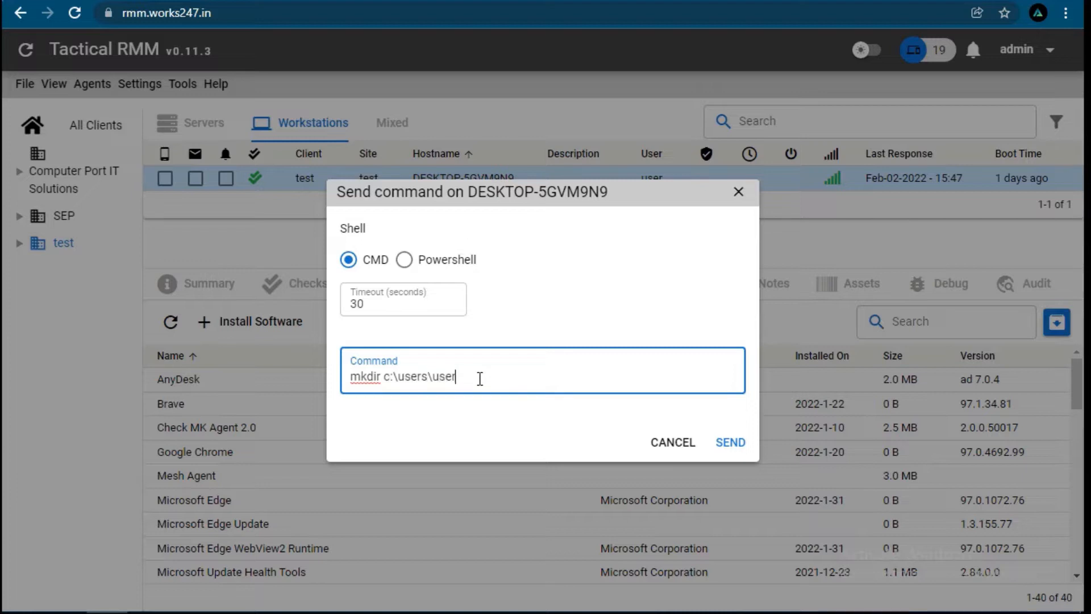
text(\desk)
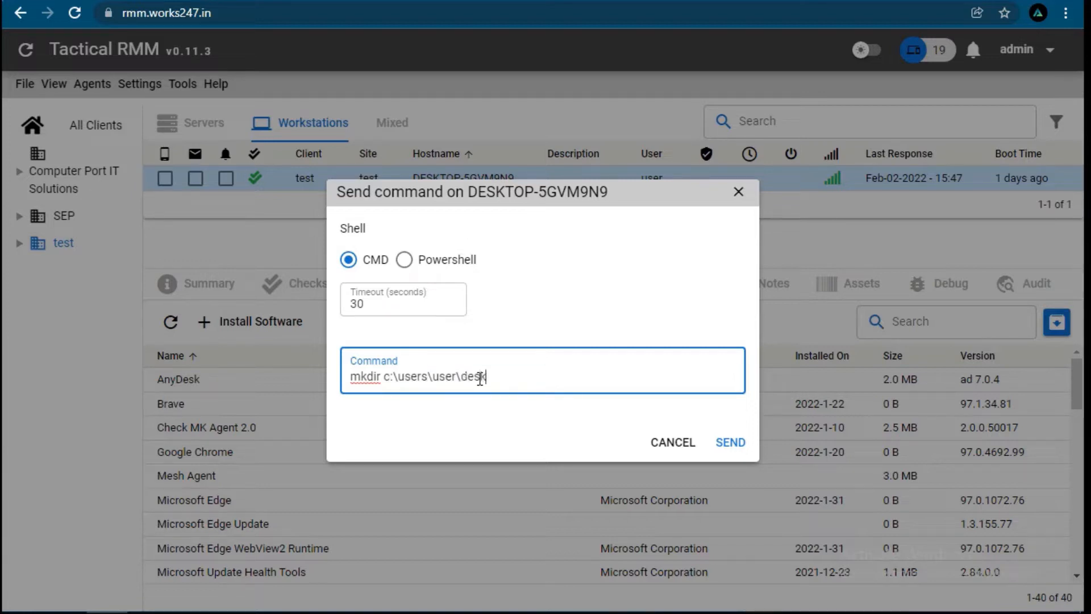
text(top\)
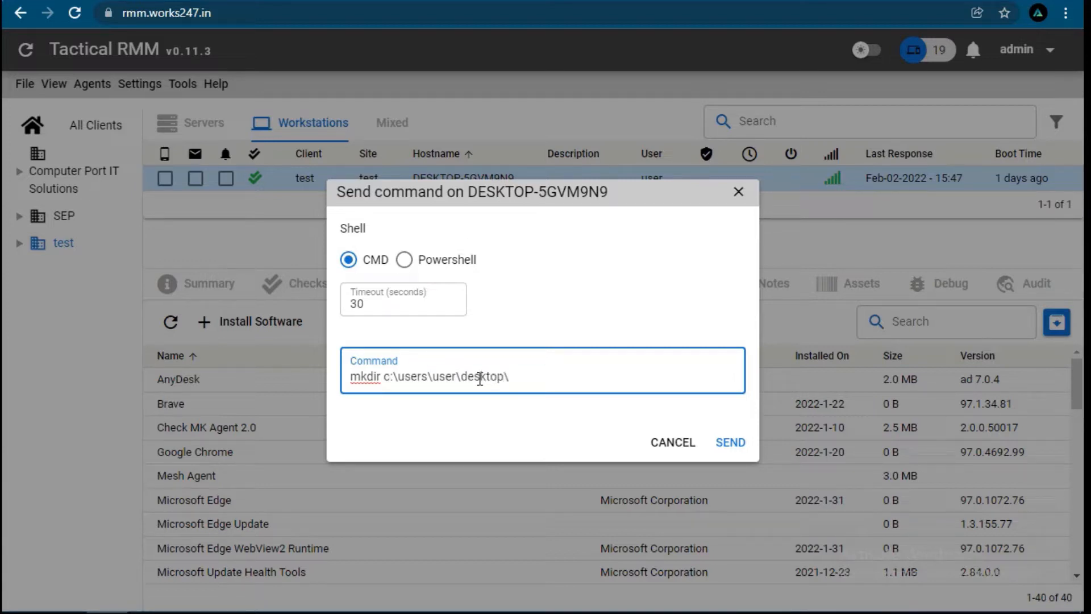
text(test)
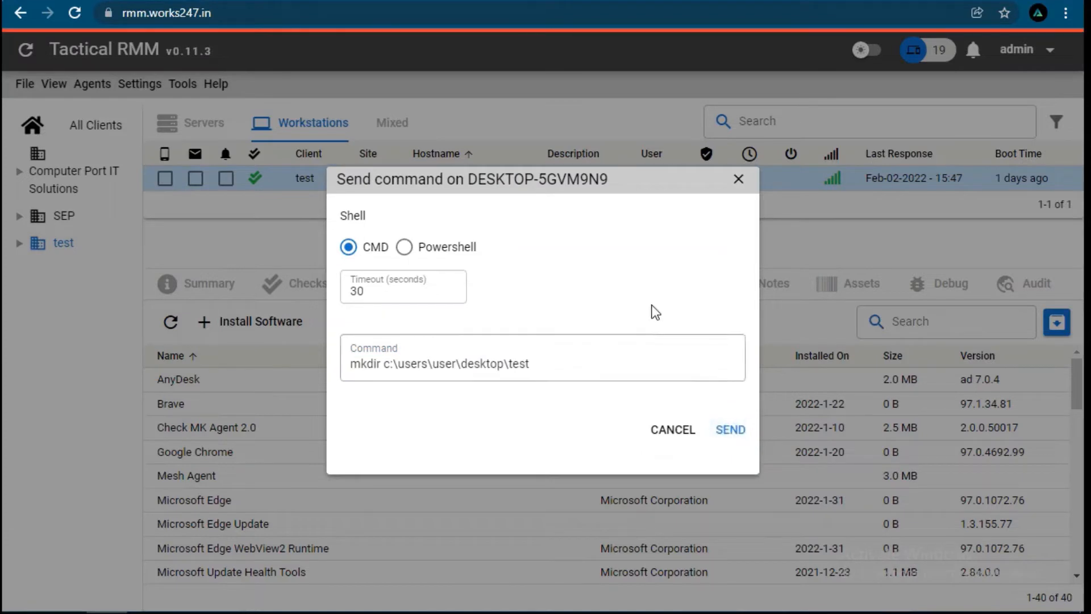
click(730, 429)
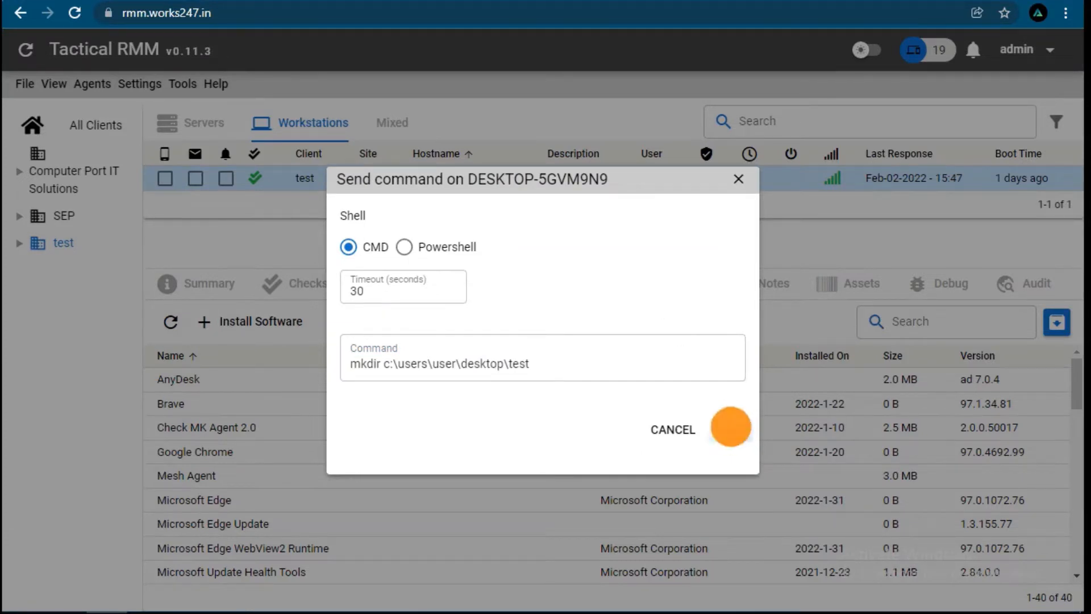
click(730, 428)
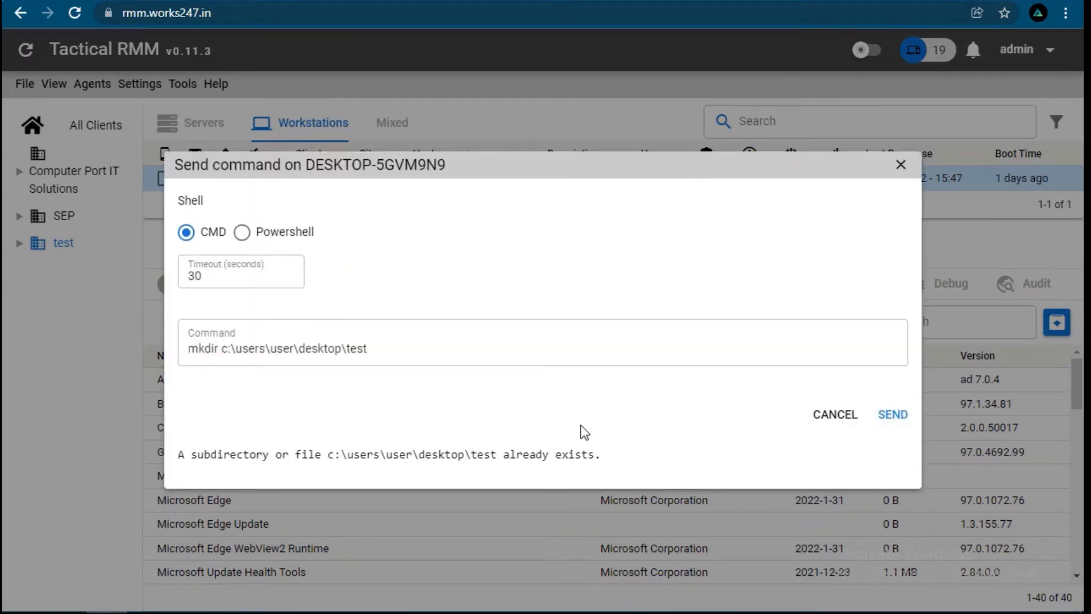
mouse_move(470, 423)
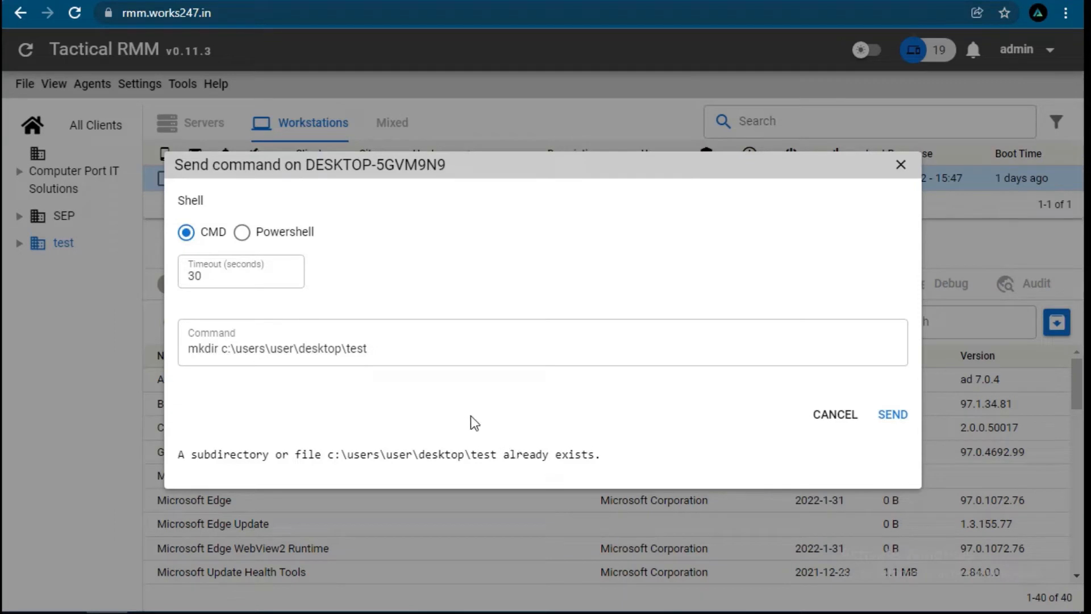
mouse_move(576, 412)
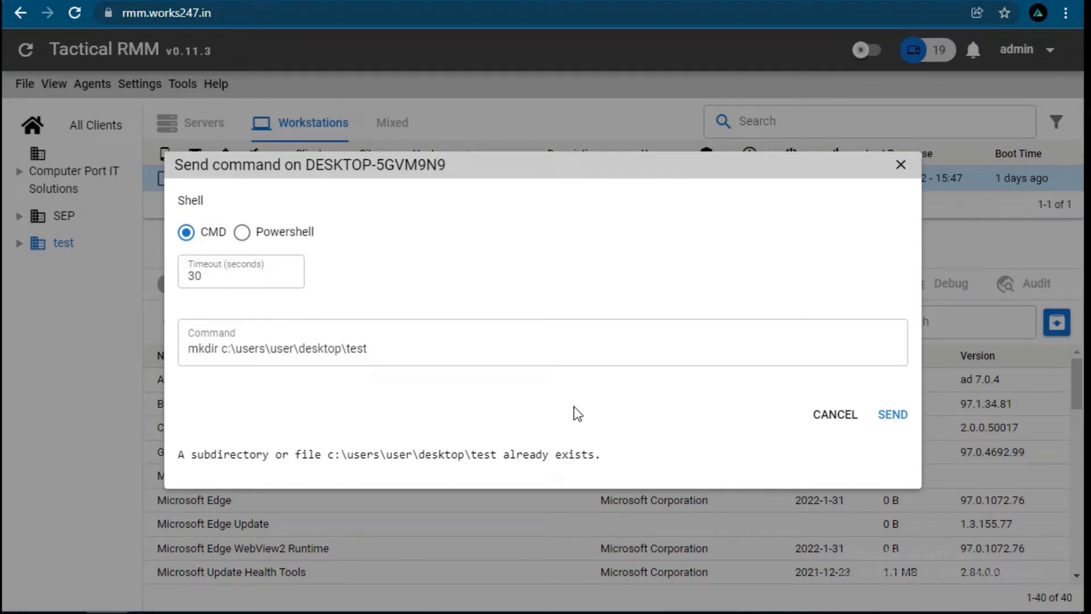
mouse_move(831, 431)
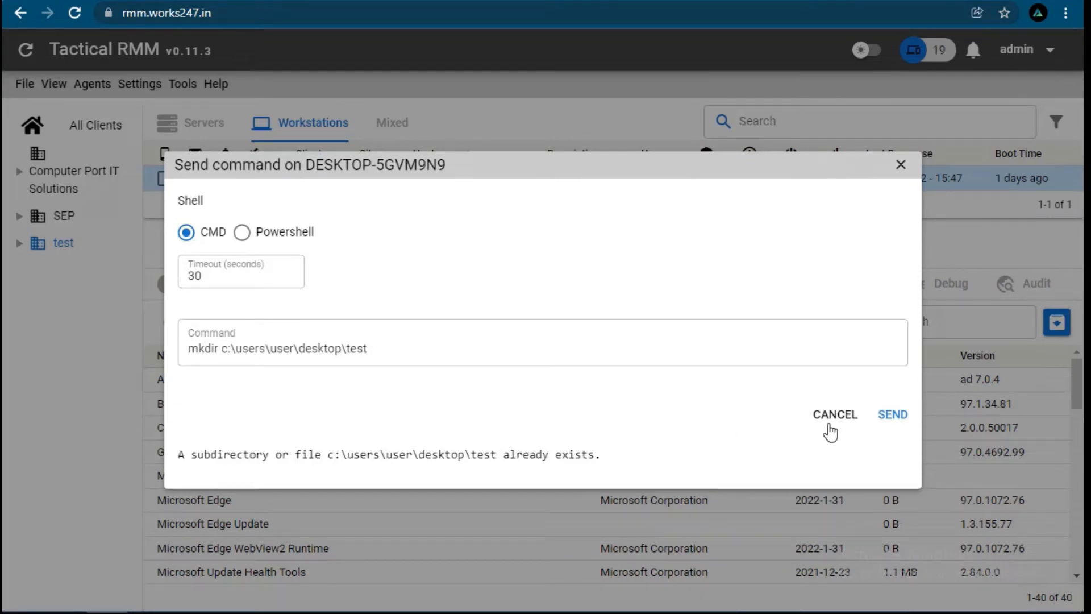
Change the folder name in the command to test_00
click(463, 357)
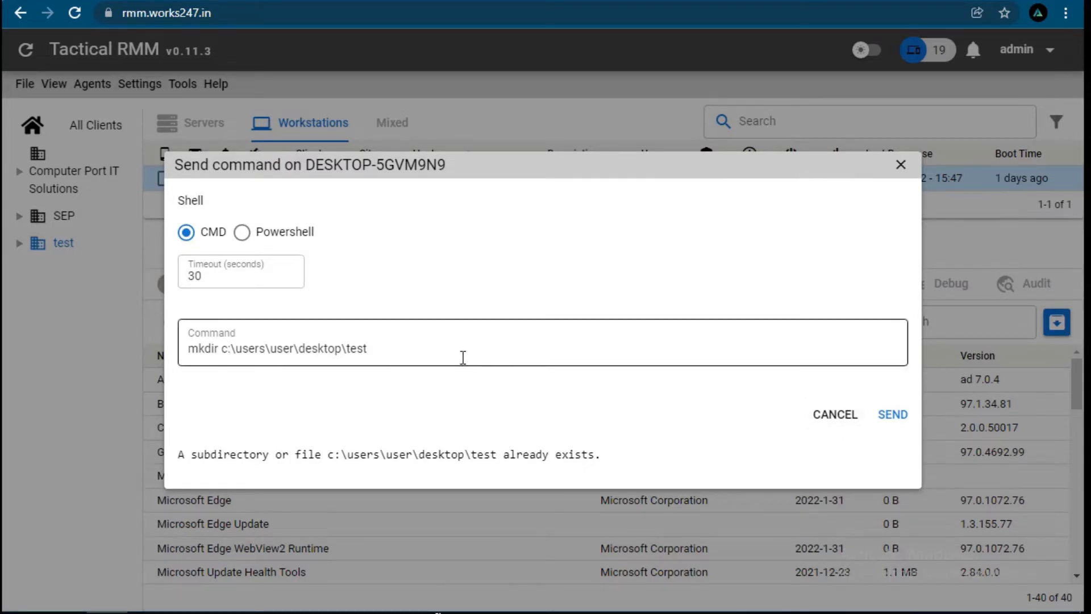
click(459, 348)
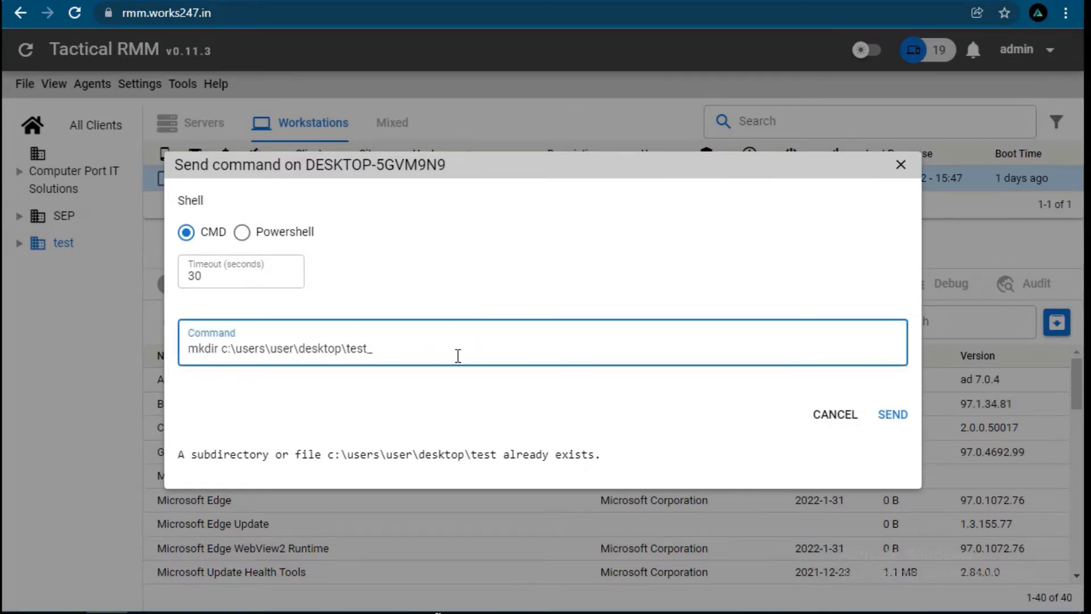
text(00)
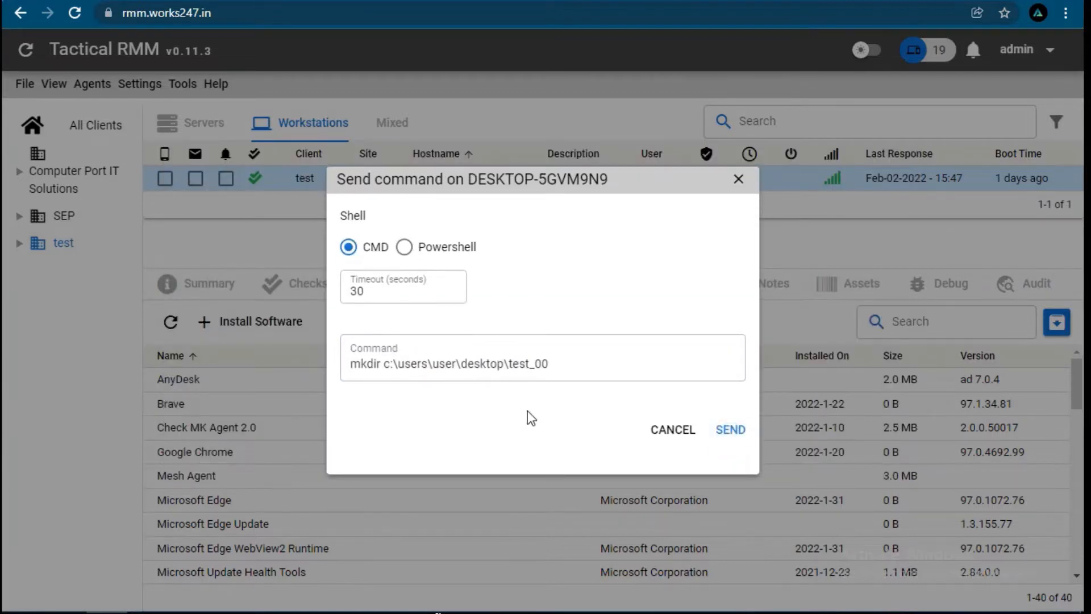
mouse_move(635, 143)
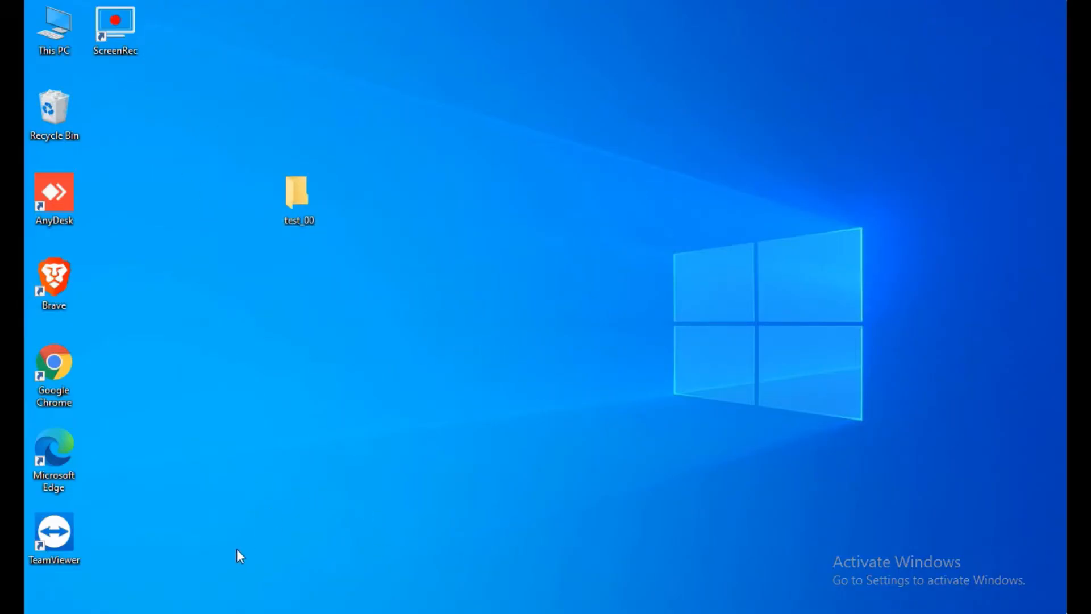
Open Control Panel from Start search and select the test user account
text(control Panel)
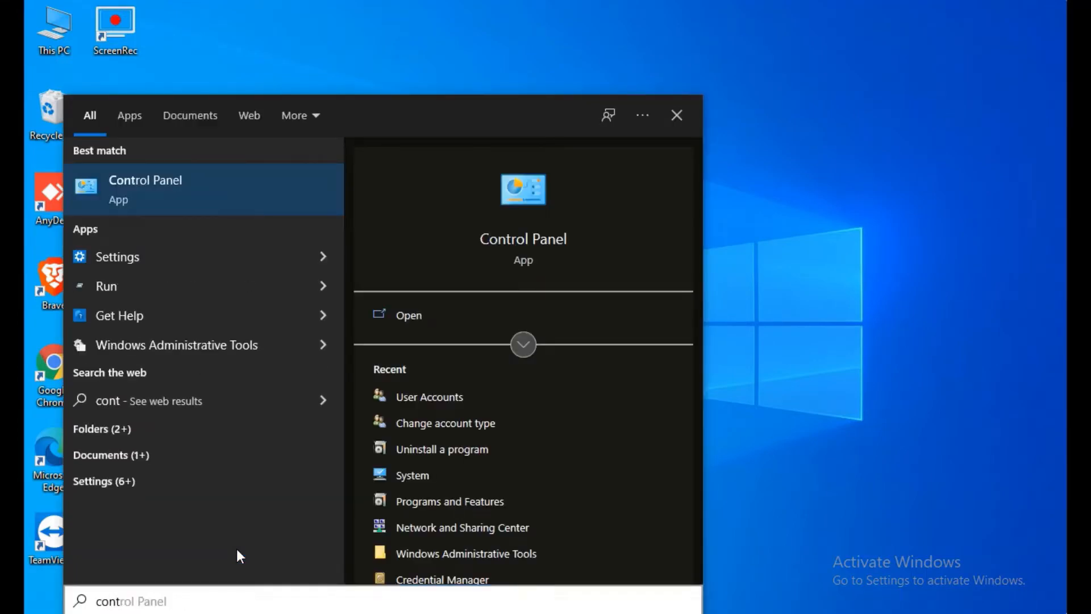
click(428, 397)
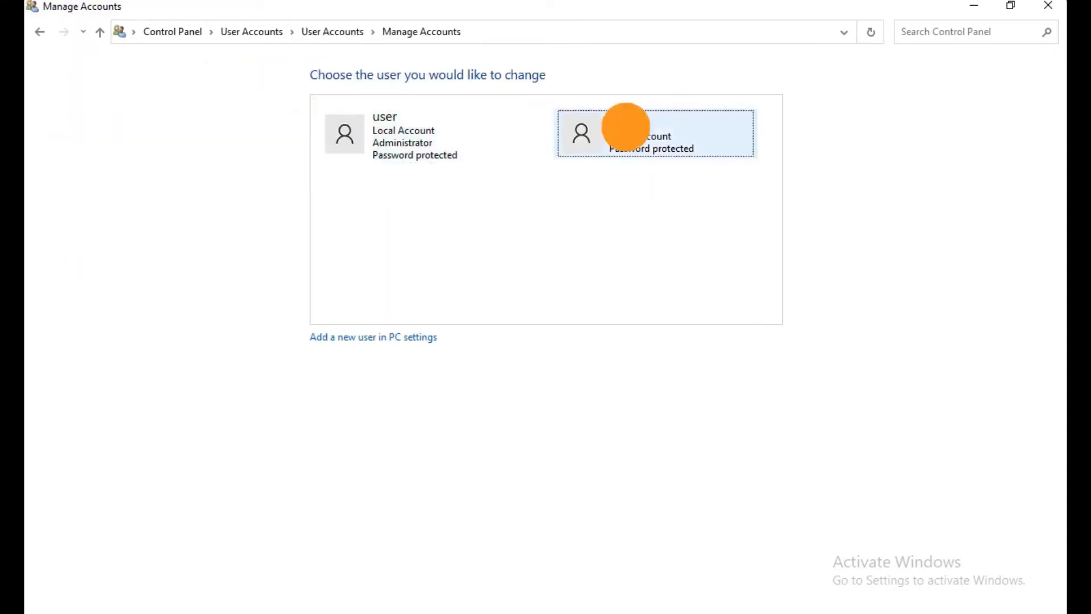
click(654, 133)
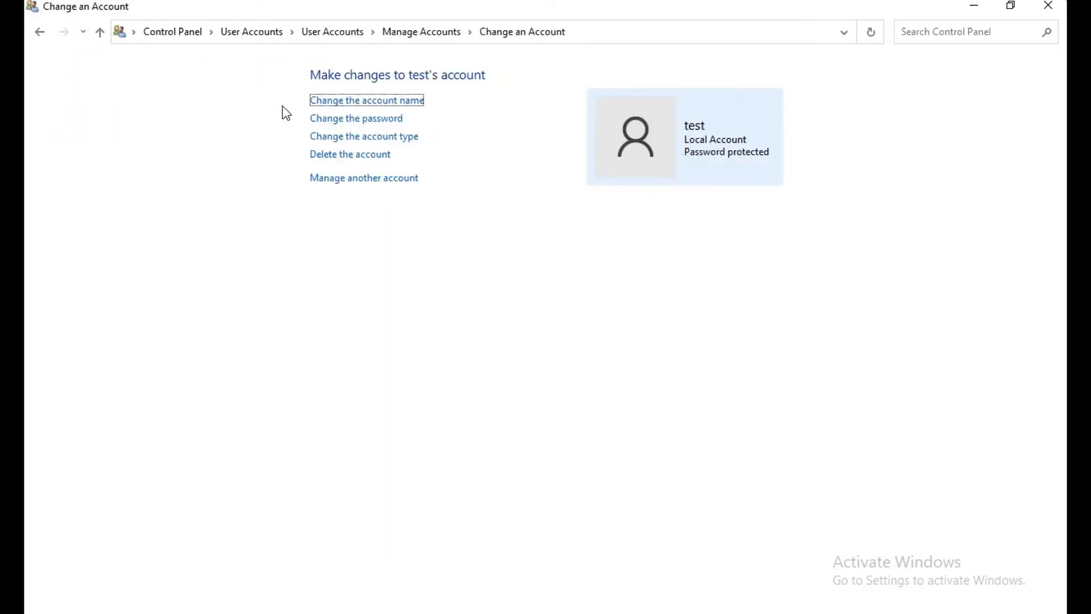
mouse_move(1030, 121)
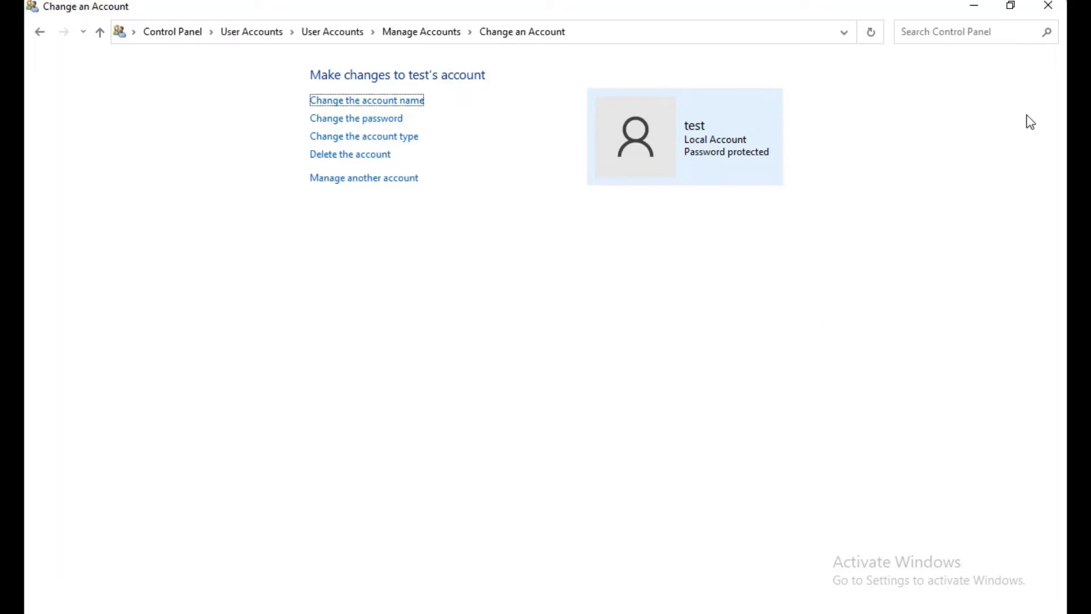
click(1048, 6)
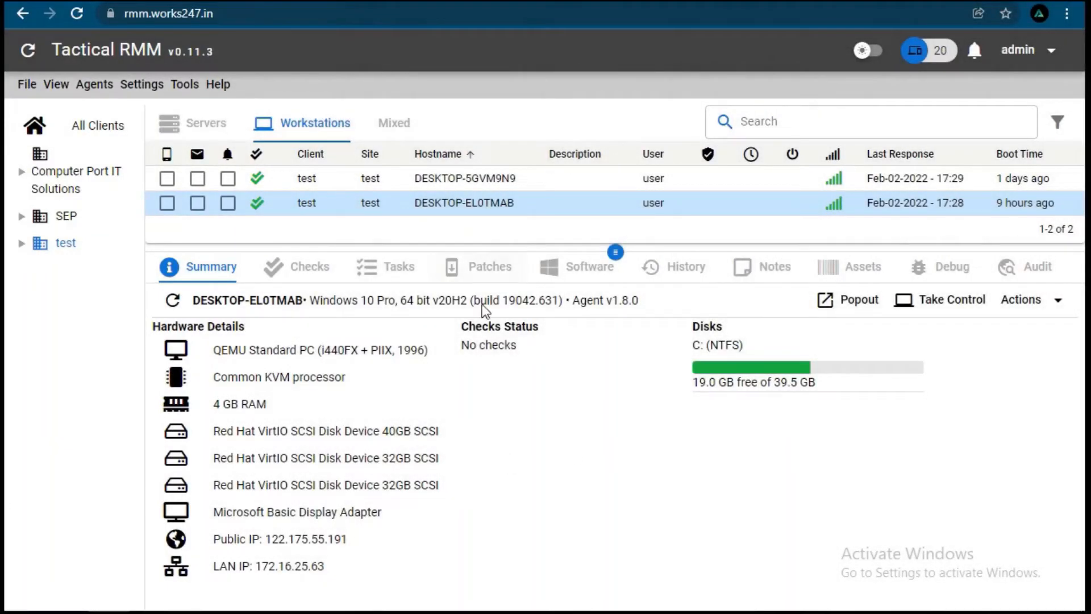
mouse_move(600, 480)
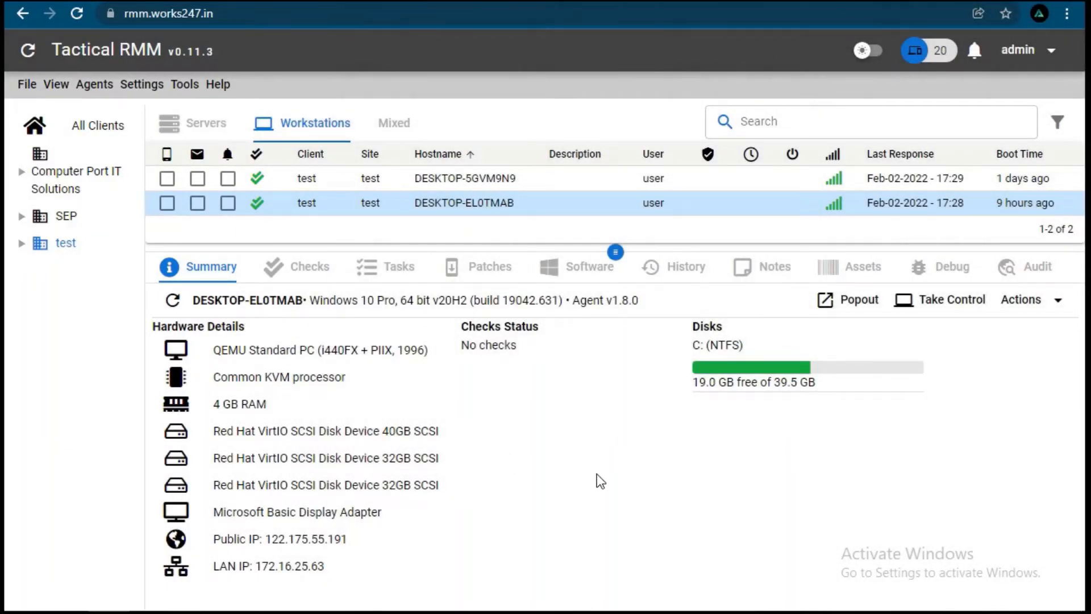
mouse_move(407, 427)
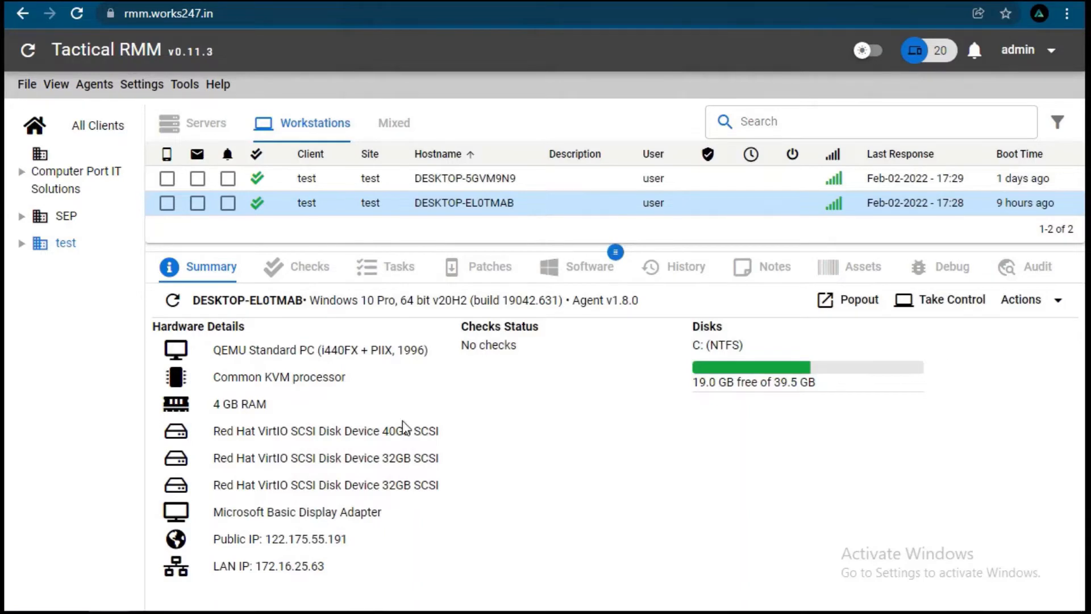
click(589, 267)
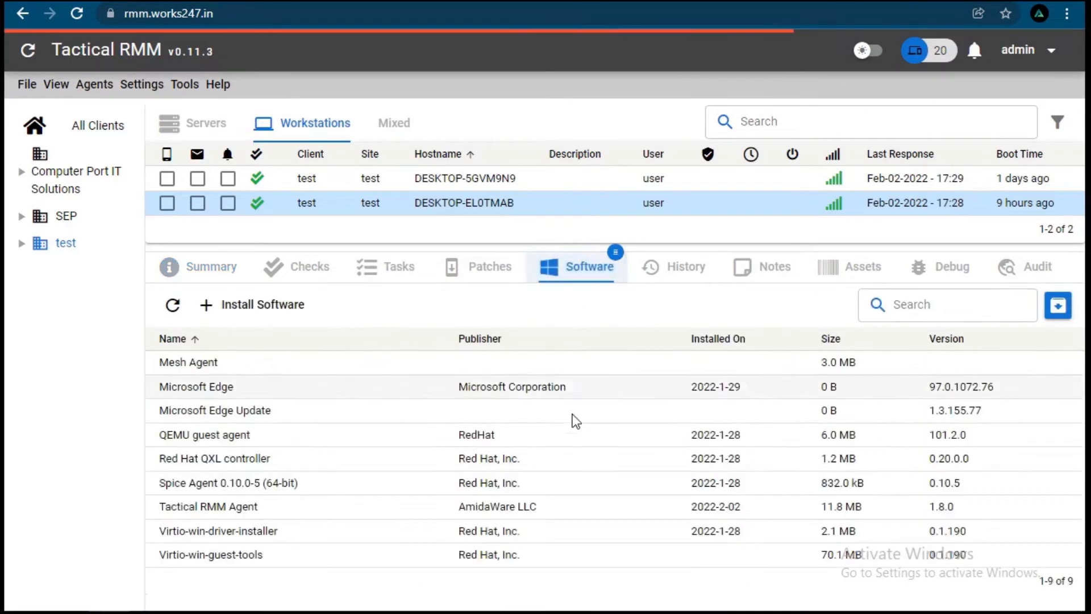
click(215, 267)
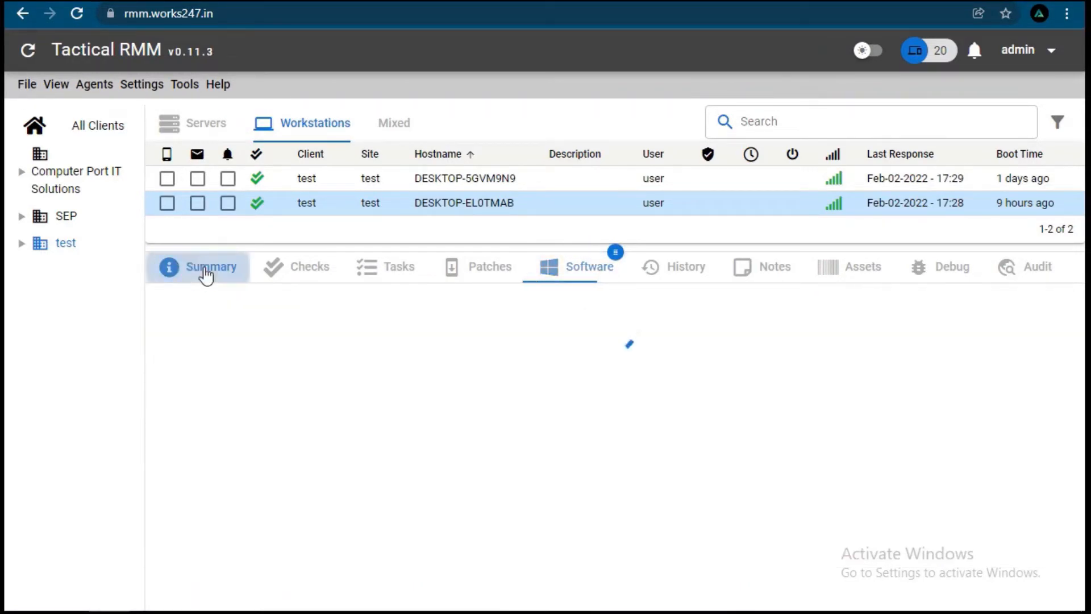
click(213, 266)
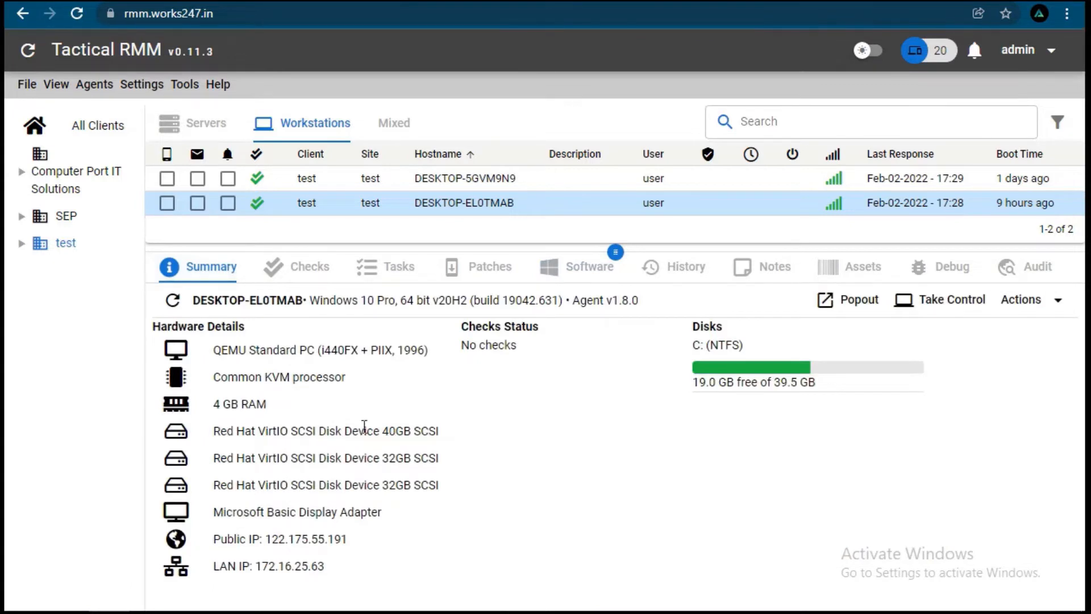
mouse_move(557, 415)
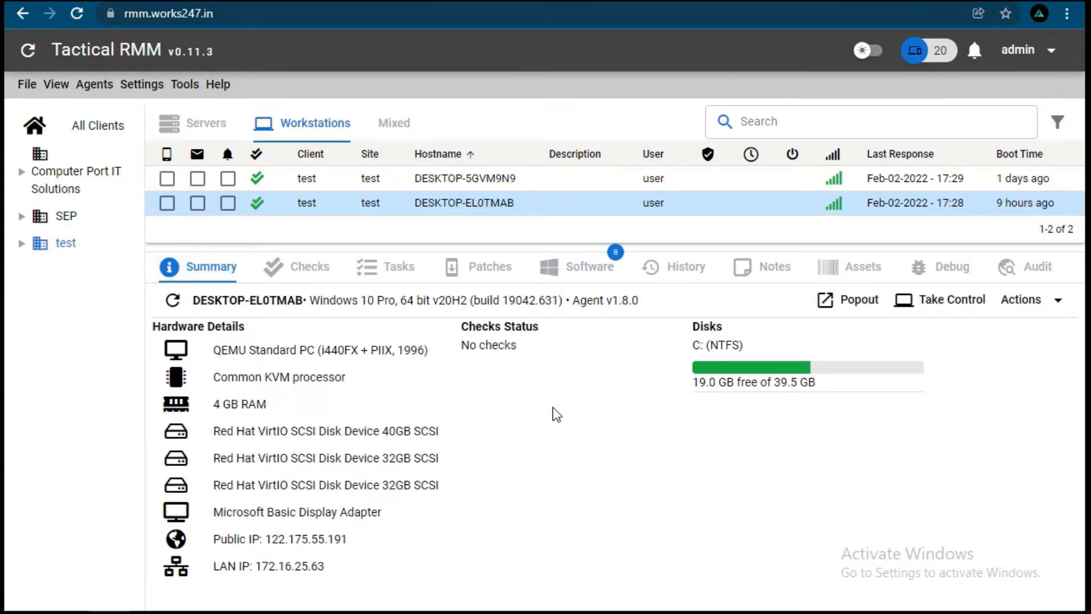
mouse_move(501, 448)
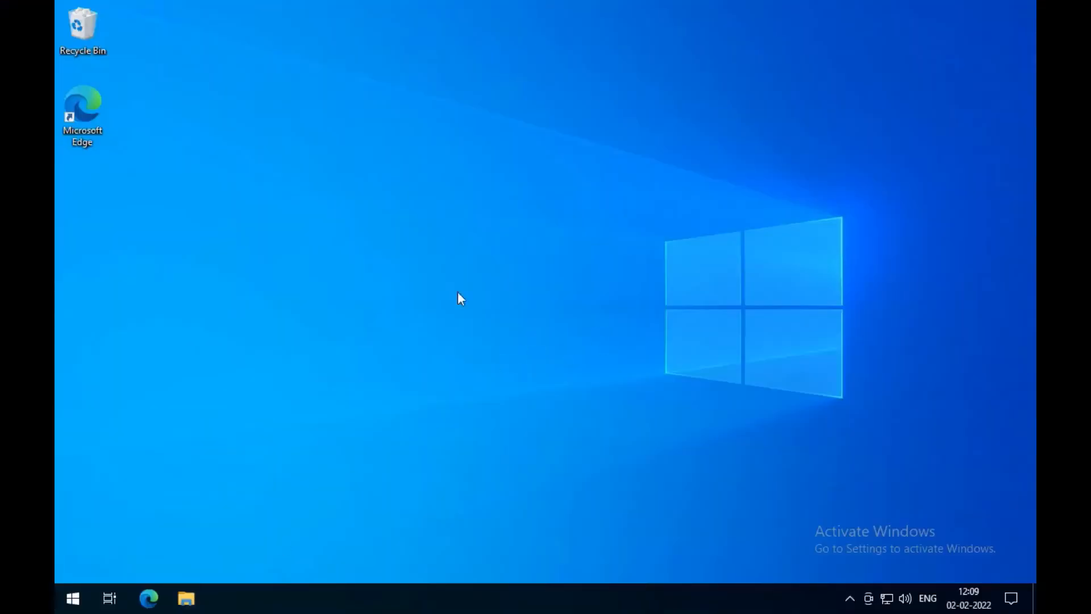
Open This PC, then view the Ethernet connection status in Control Panel's Network and Sharing Center
click(186, 598)
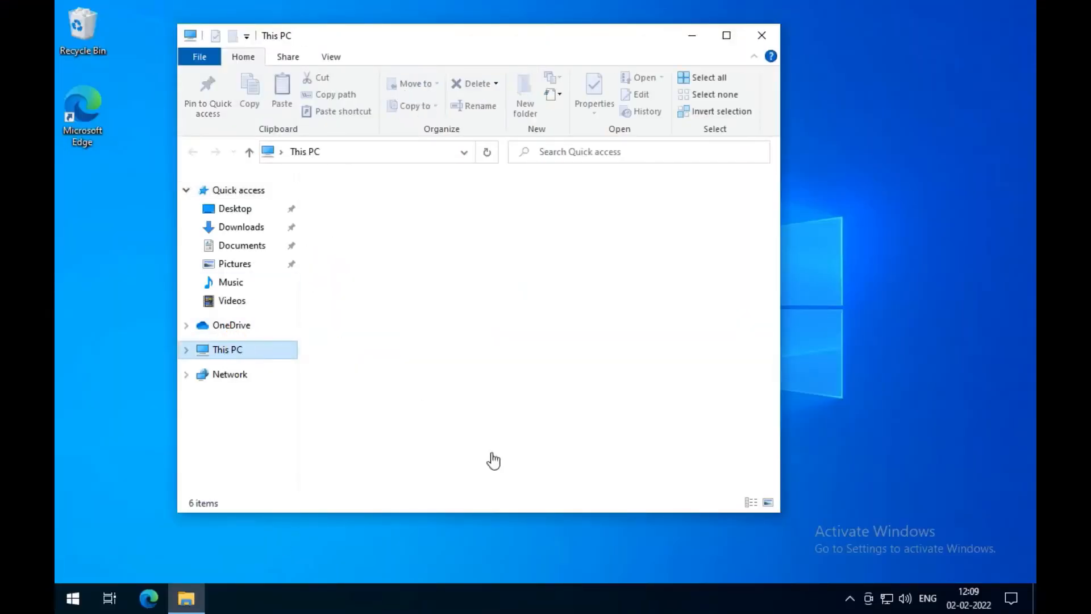
double_click(227, 349)
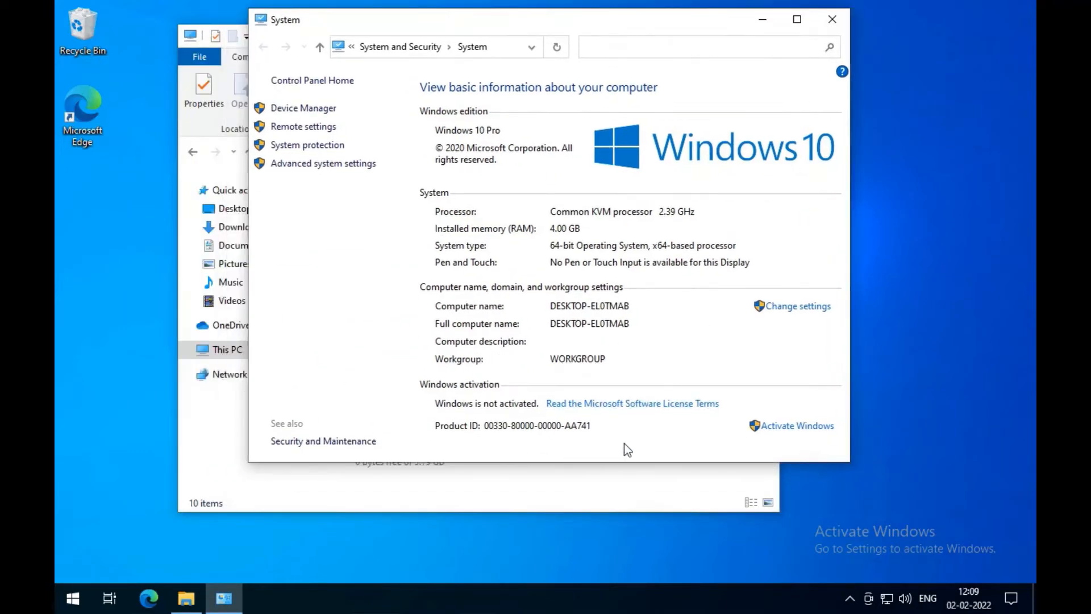
click(185, 598)
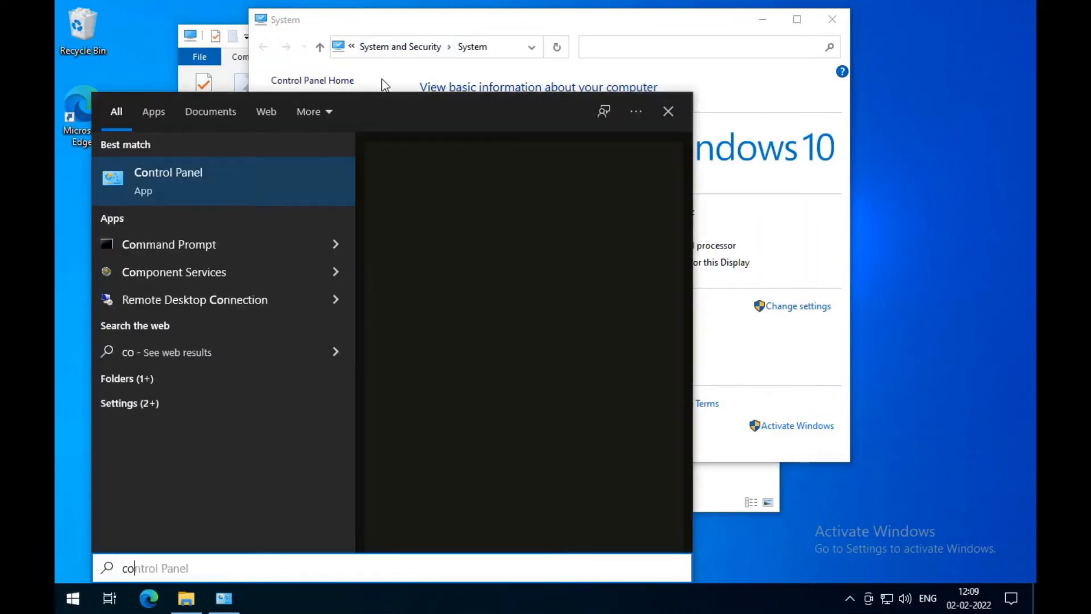
click(168, 181)
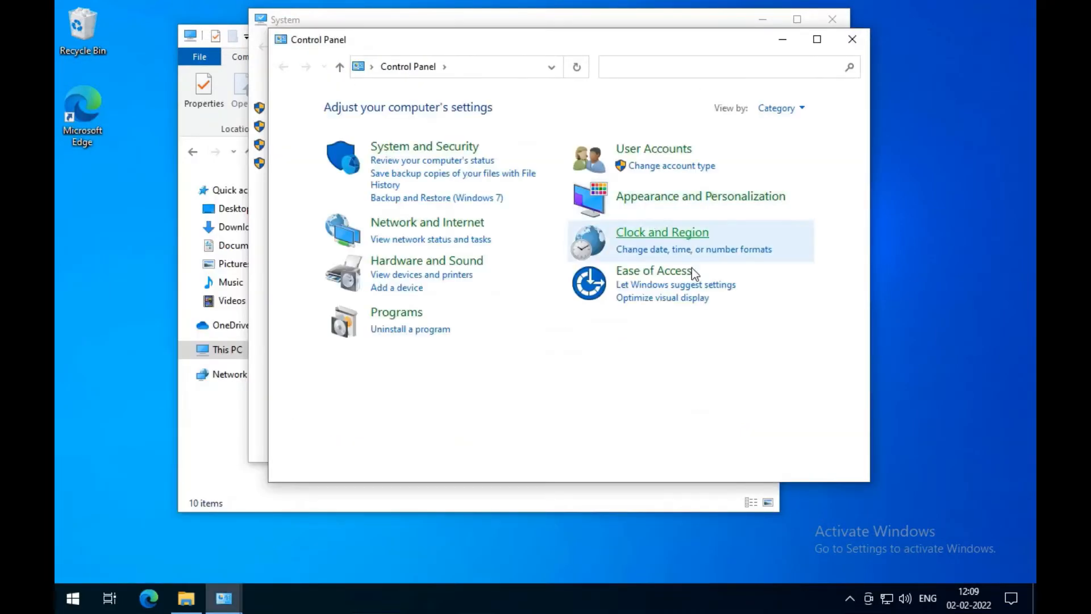
click(427, 222)
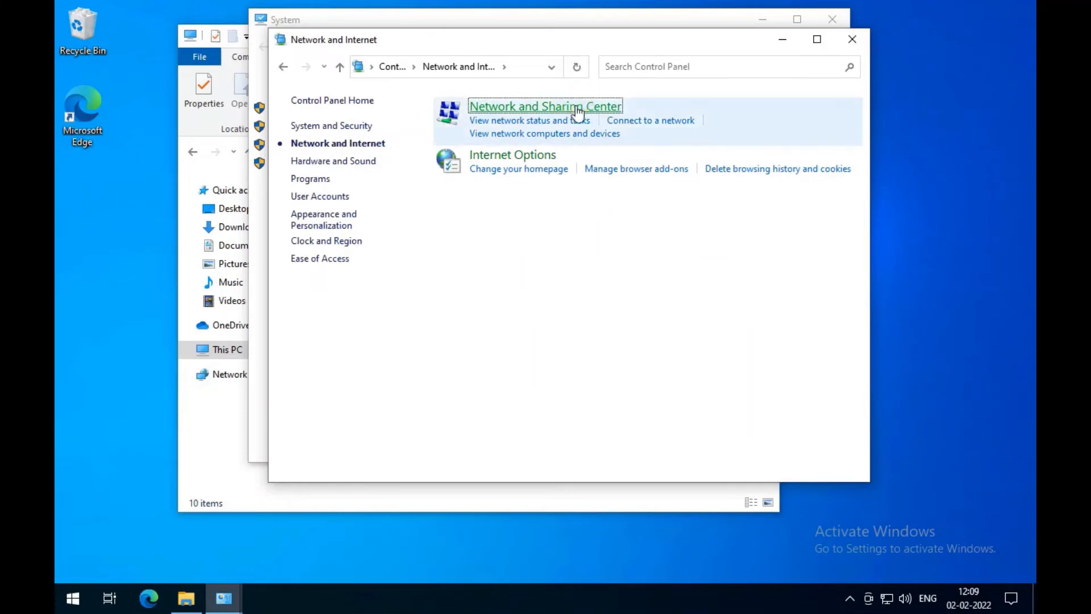
click(545, 105)
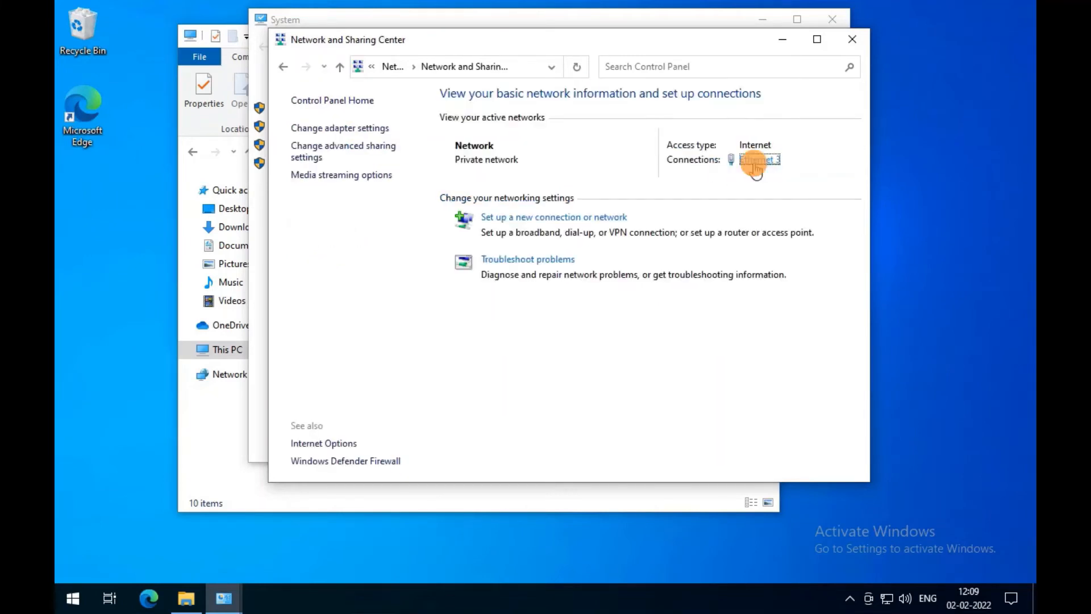
click(758, 159)
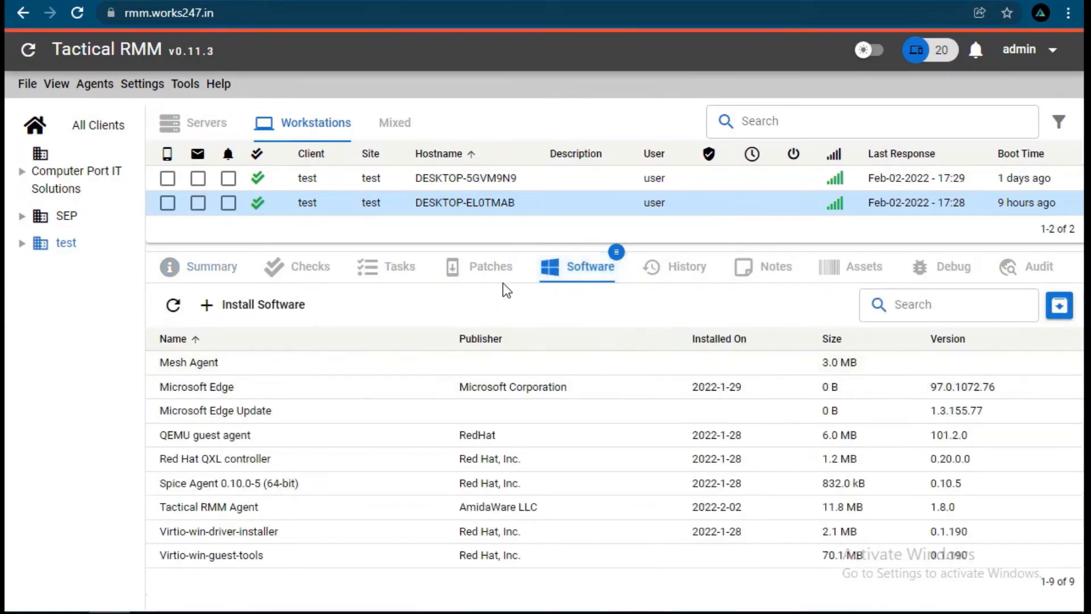
Search the software catalogue for 7zip, queue it on DESKTOP-EL0TMAB, and review pending actions
click(213, 266)
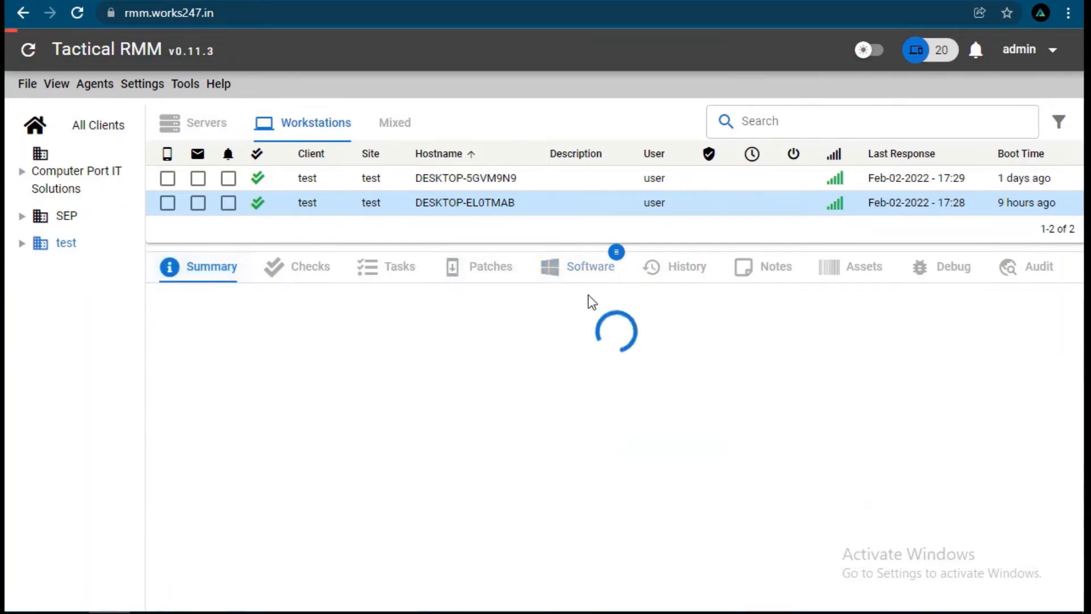
click(590, 267)
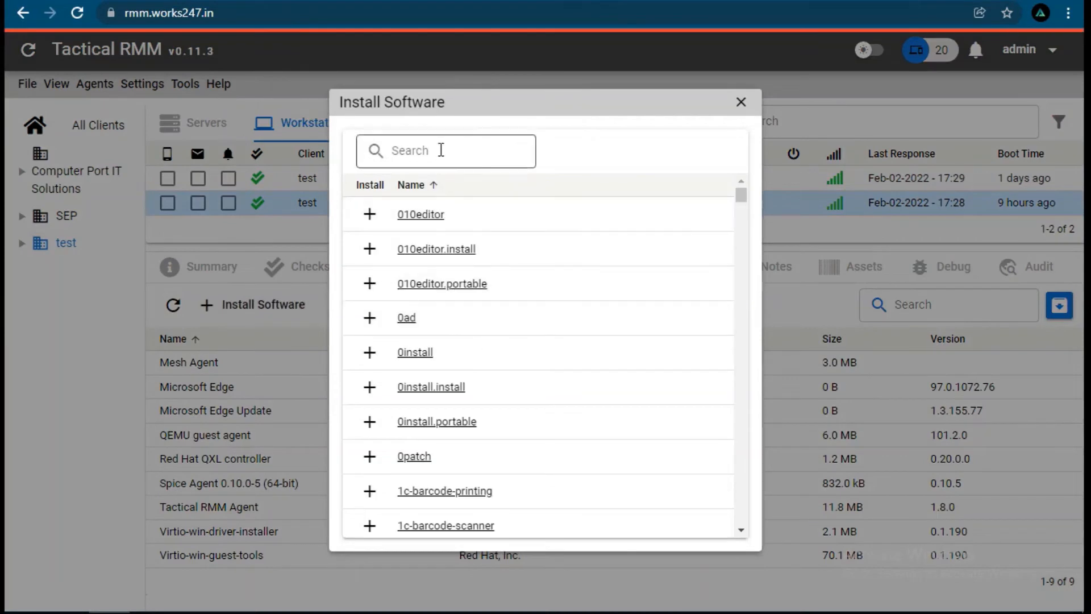
text(7)
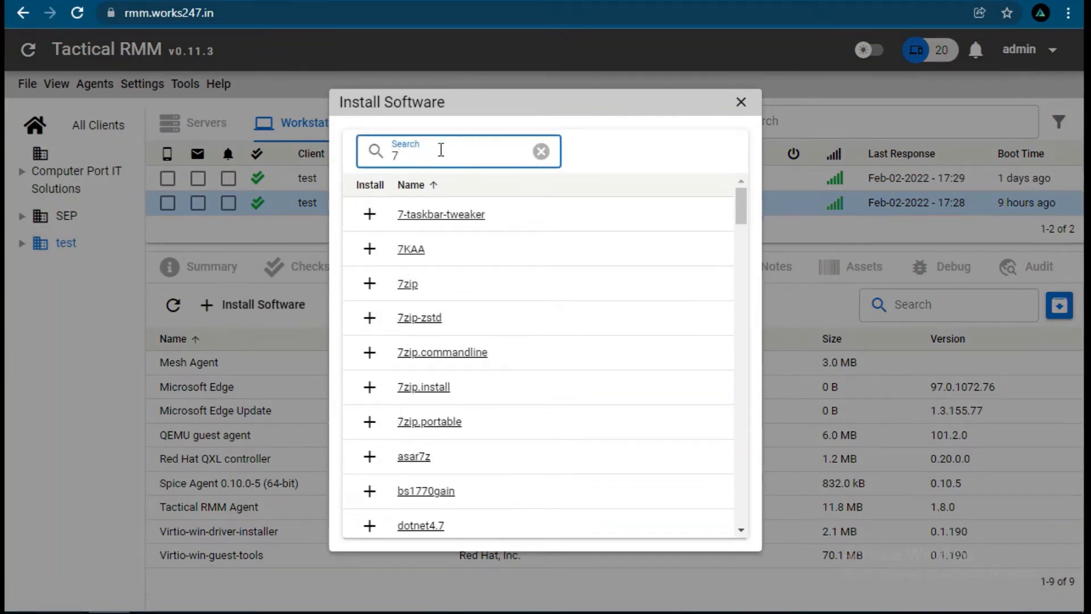
text(zip)
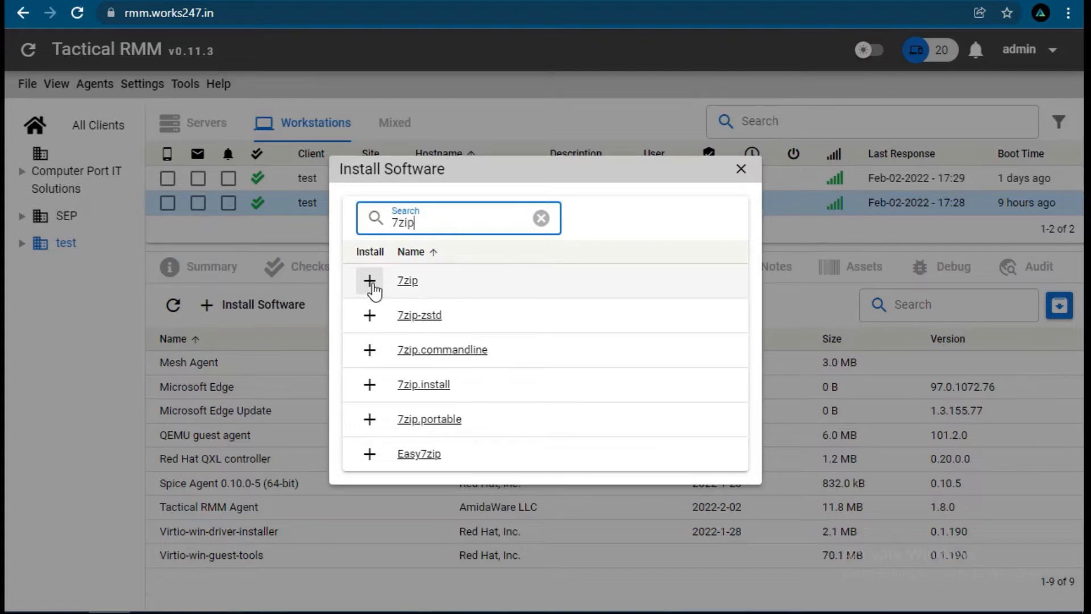
click(369, 280)
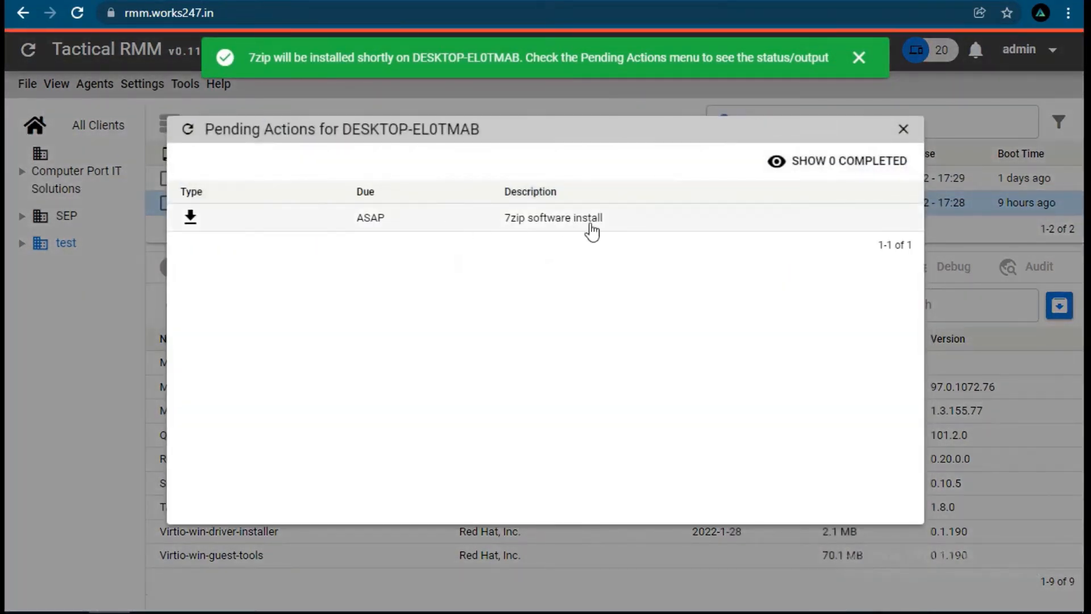
click(838, 161)
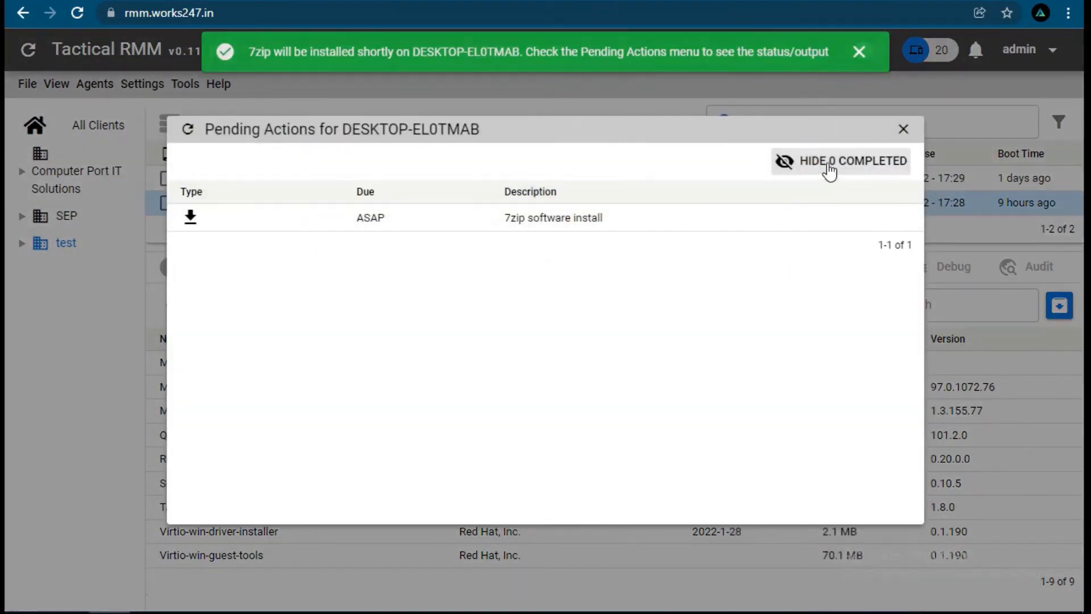
click(840, 161)
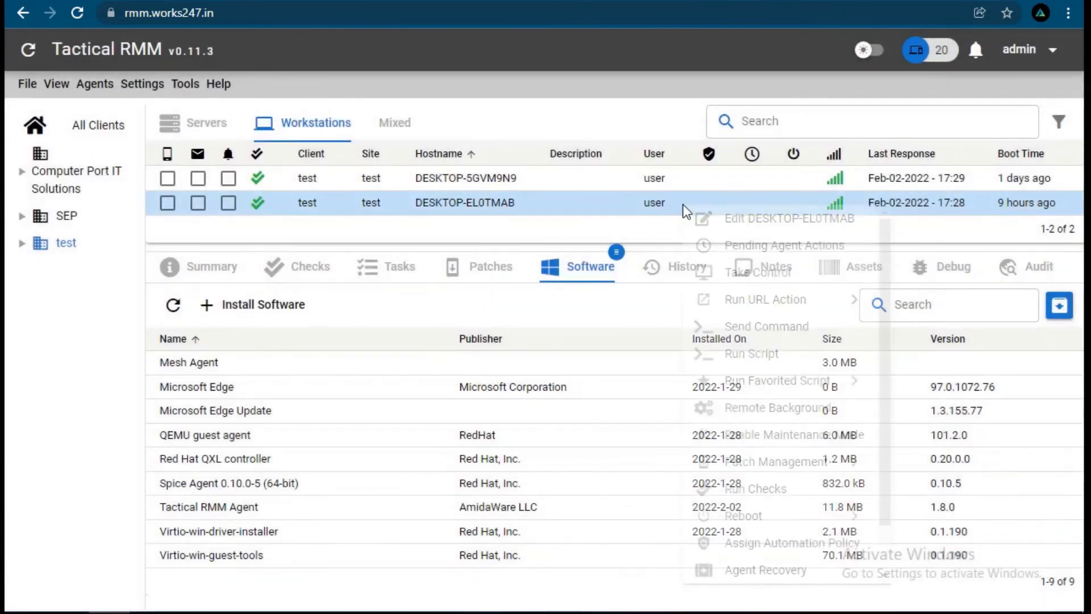
Send the CMD command mkdir c:\users\user\desktop\test_00 to the agent
click(765, 326)
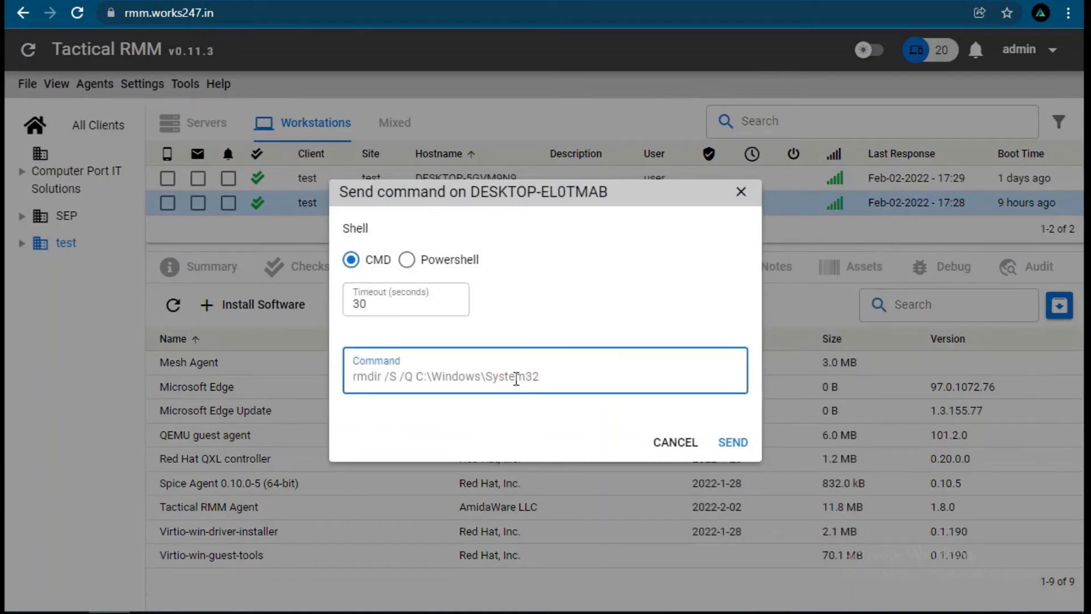
text(mkdir)
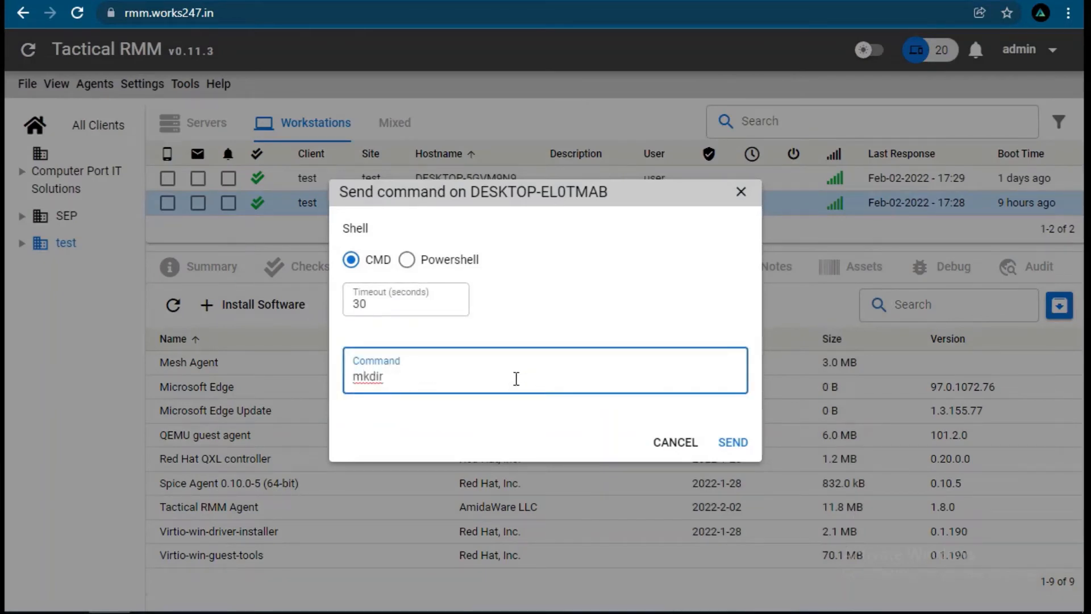
text(c:\users\)
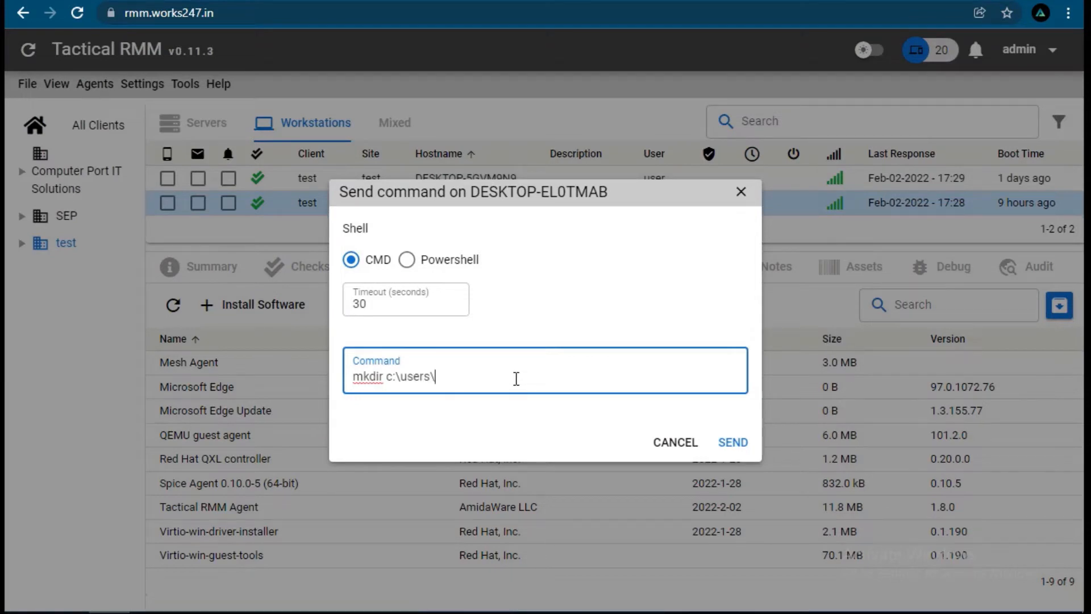
text(user\dek)
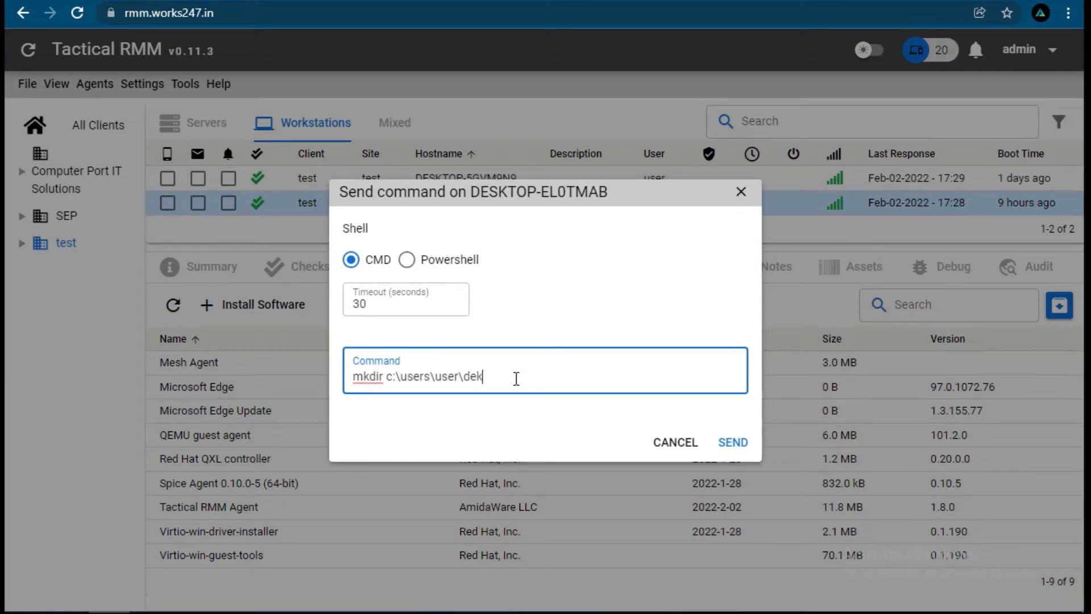
text(skto)
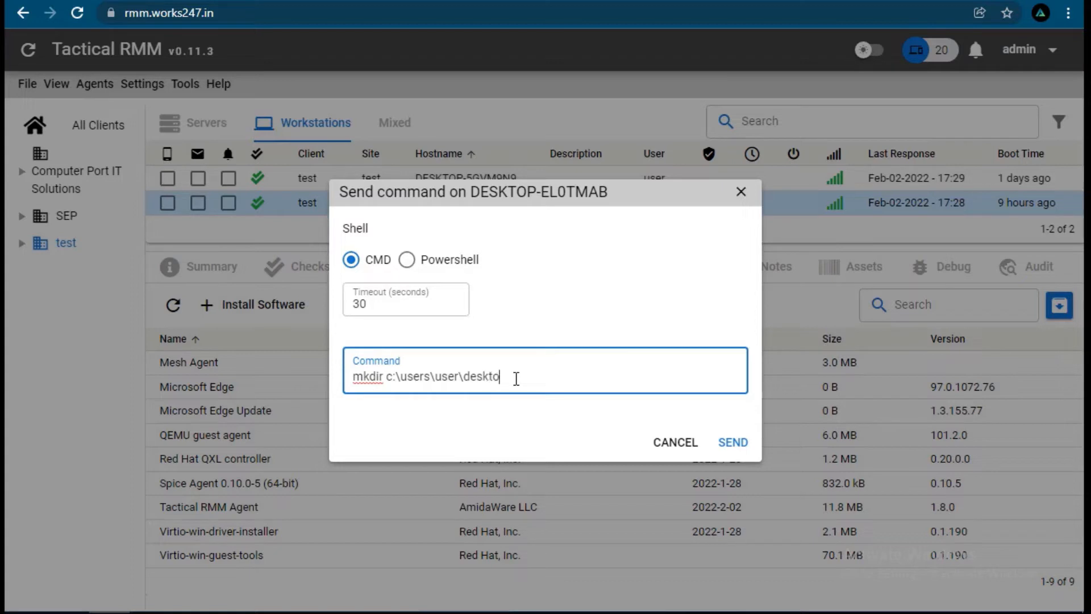
text(p\test_)
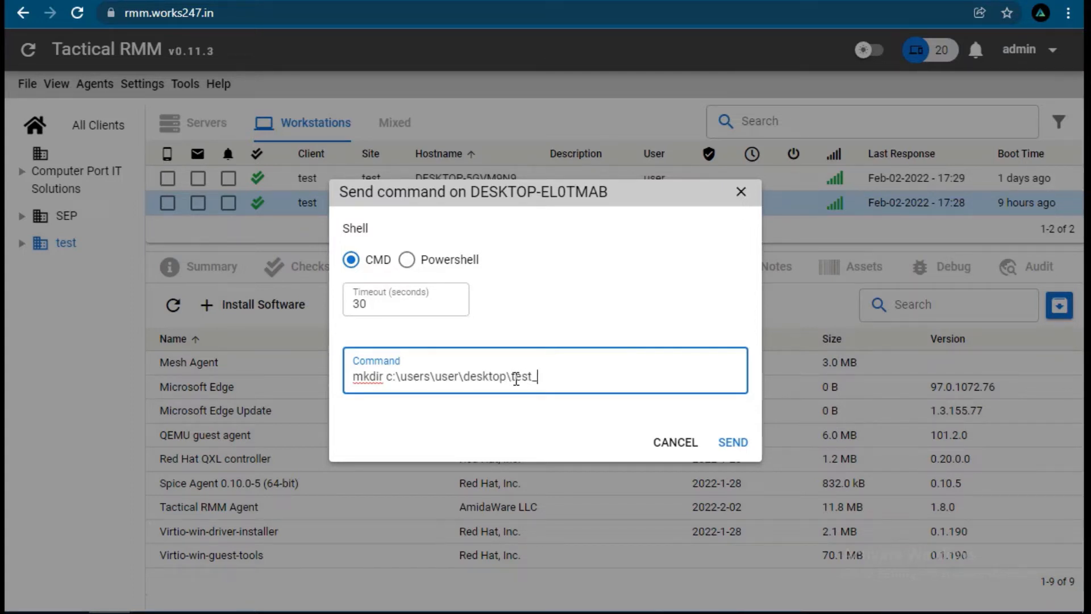
text(00)
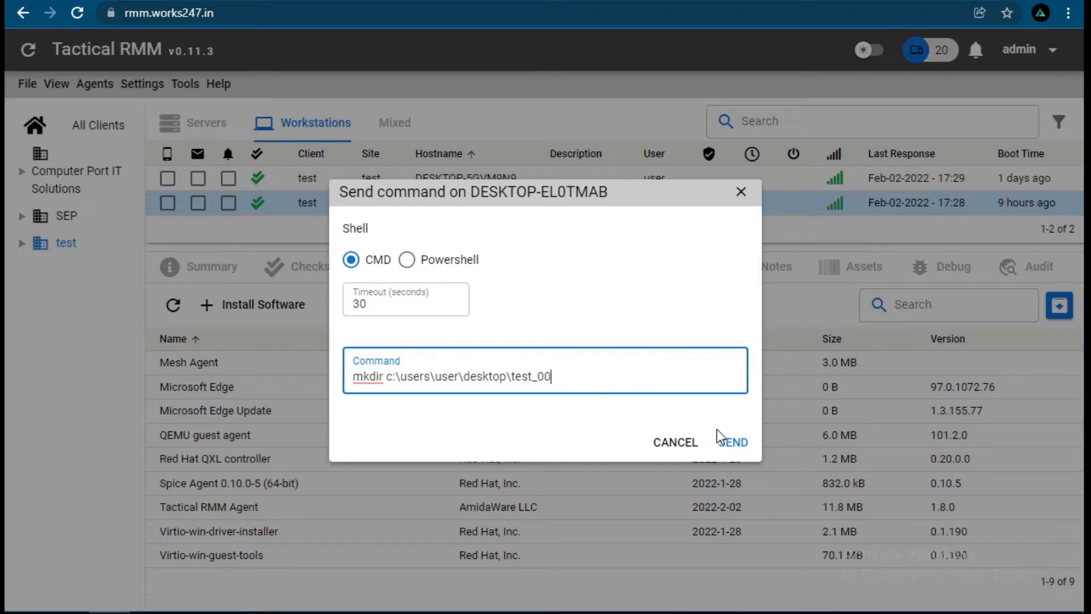
click(732, 441)
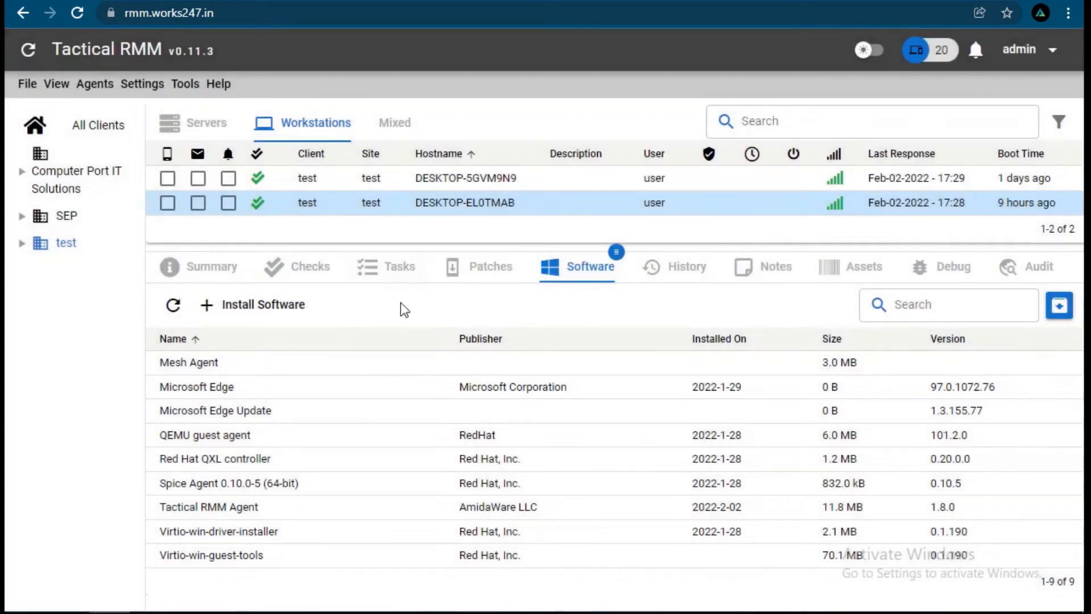
View DESKTOP-EL0TMAB's pending actions with completed ones shown to confirm the 7zip install
right_click(465, 202)
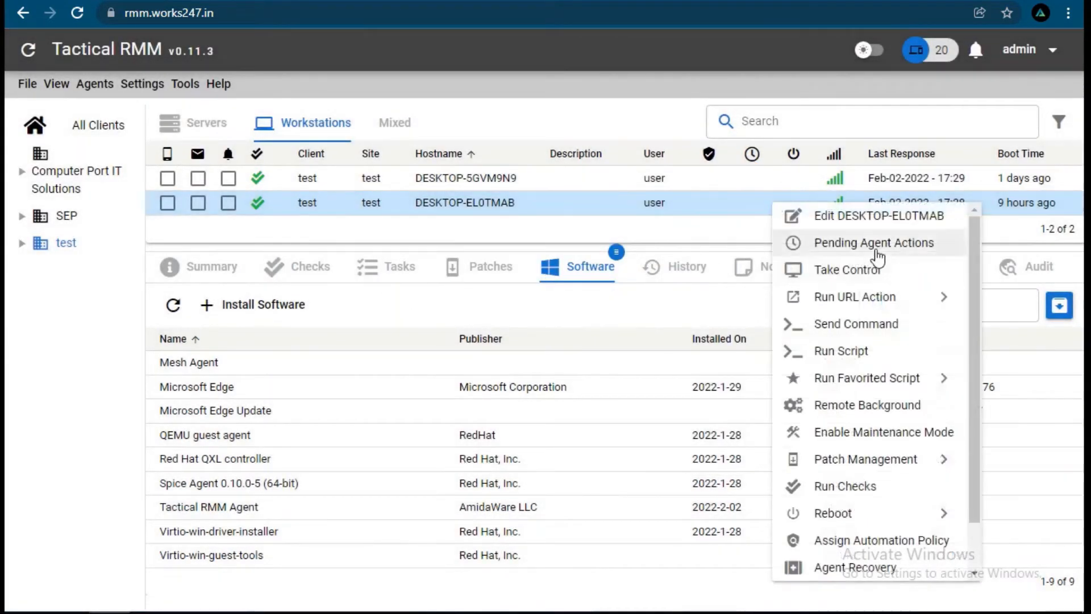
click(874, 242)
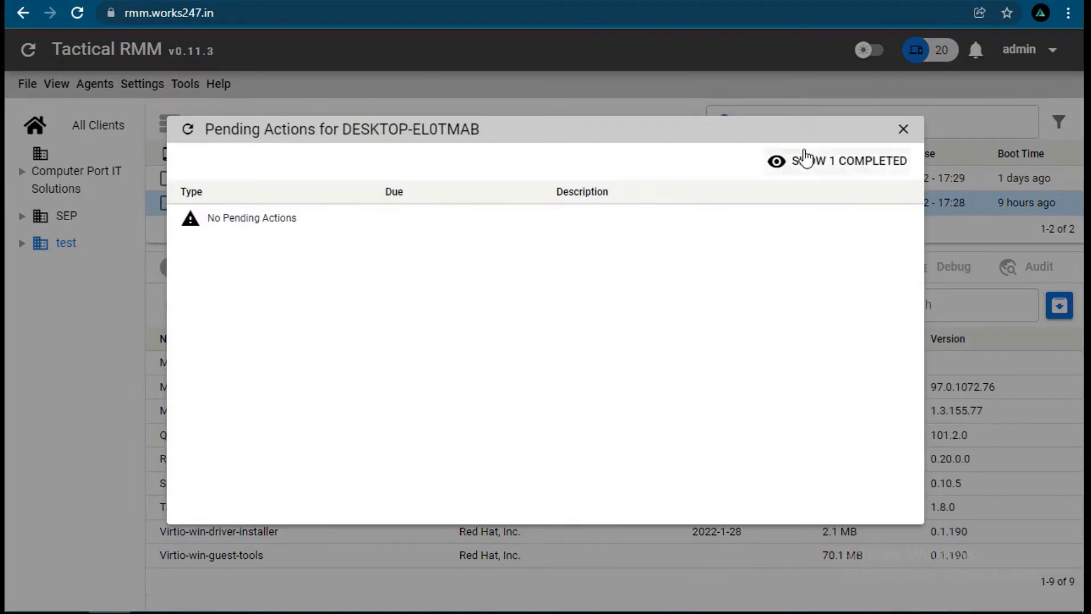
click(836, 160)
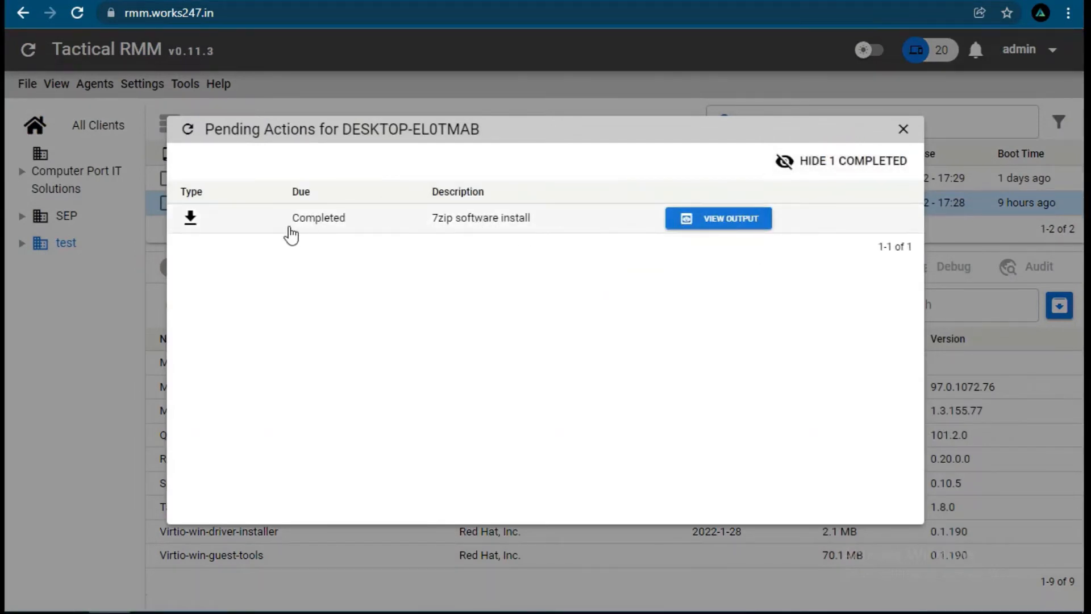
click(903, 129)
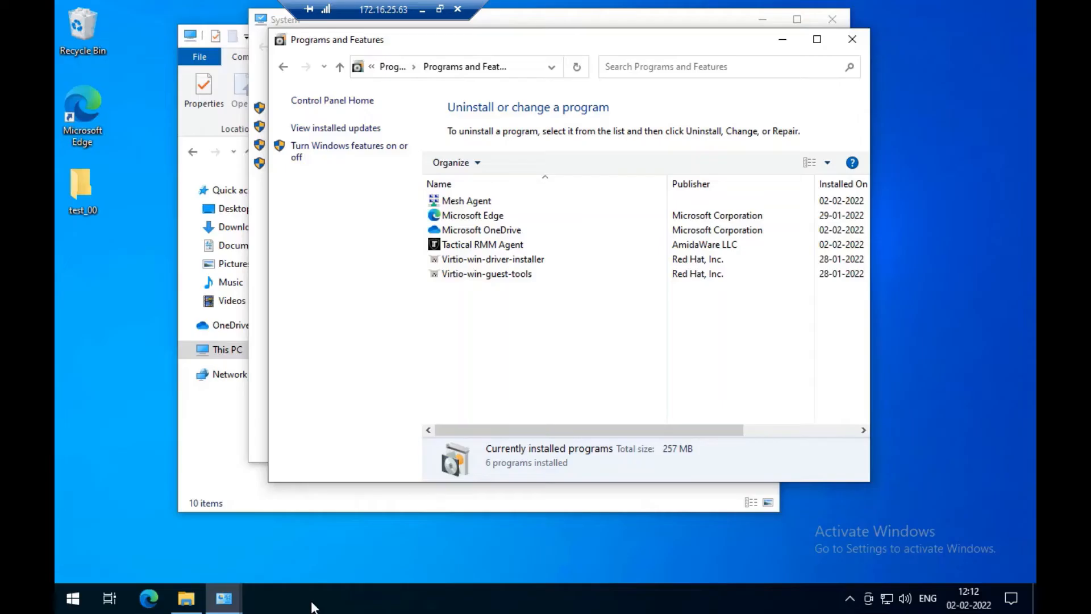
Refresh the agent's installed software list and search Windows for 7zip
click(482, 245)
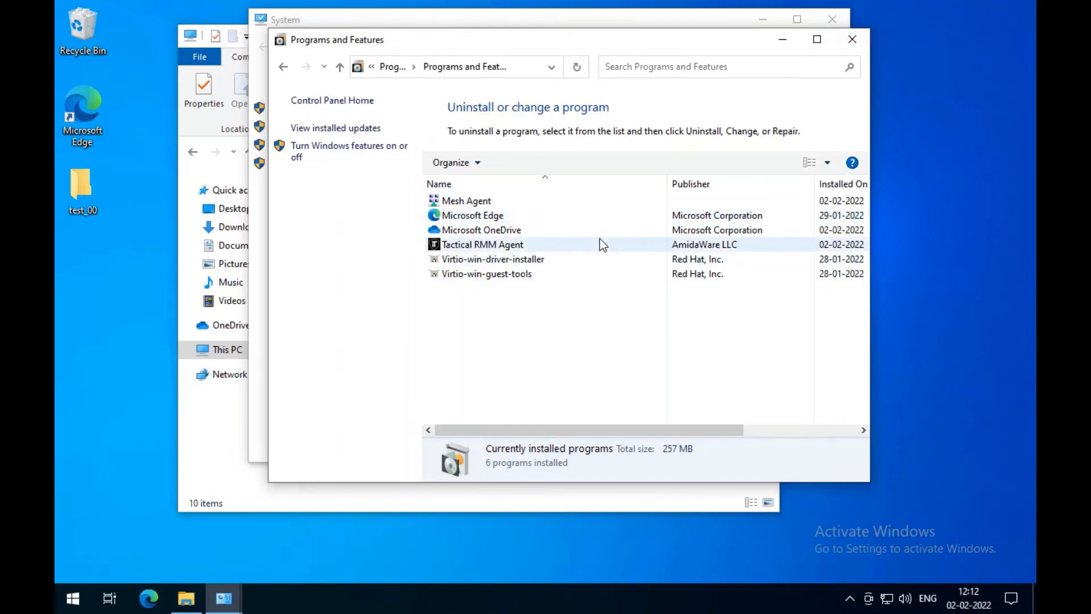
click(576, 67)
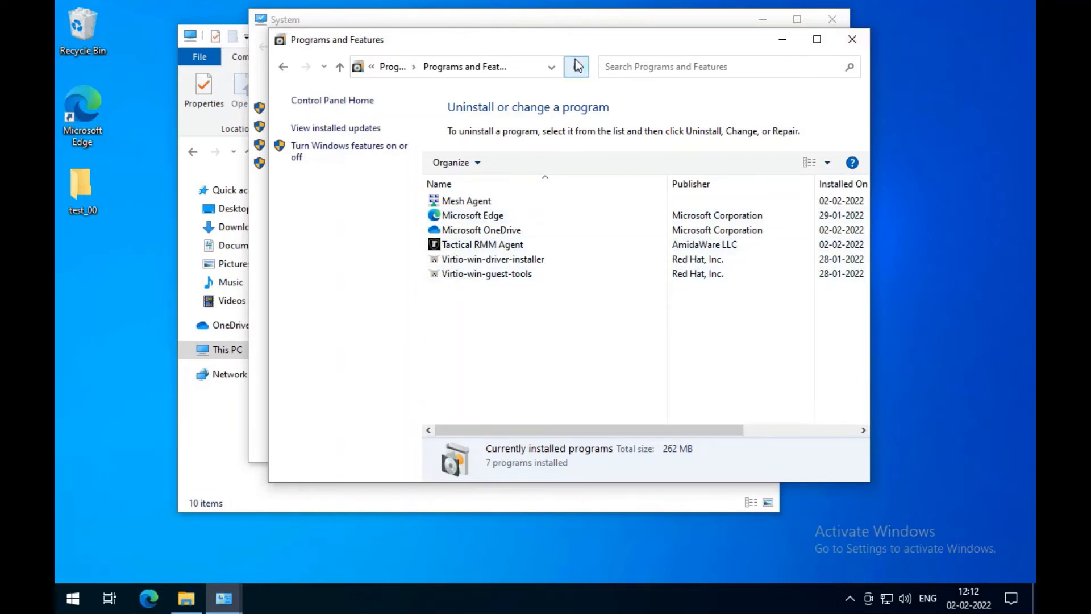
click(575, 66)
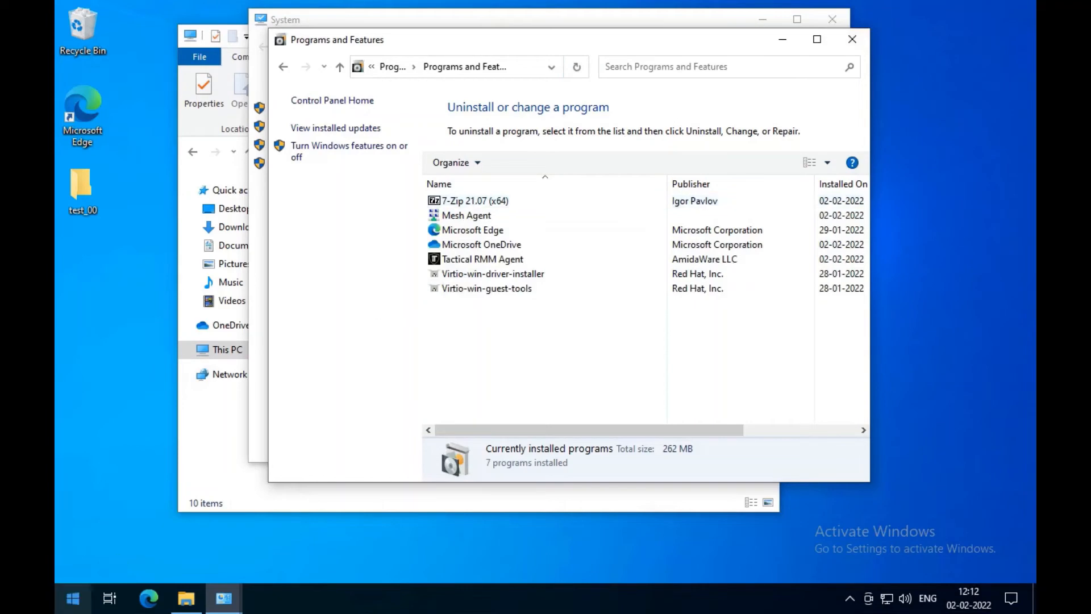
text(z)
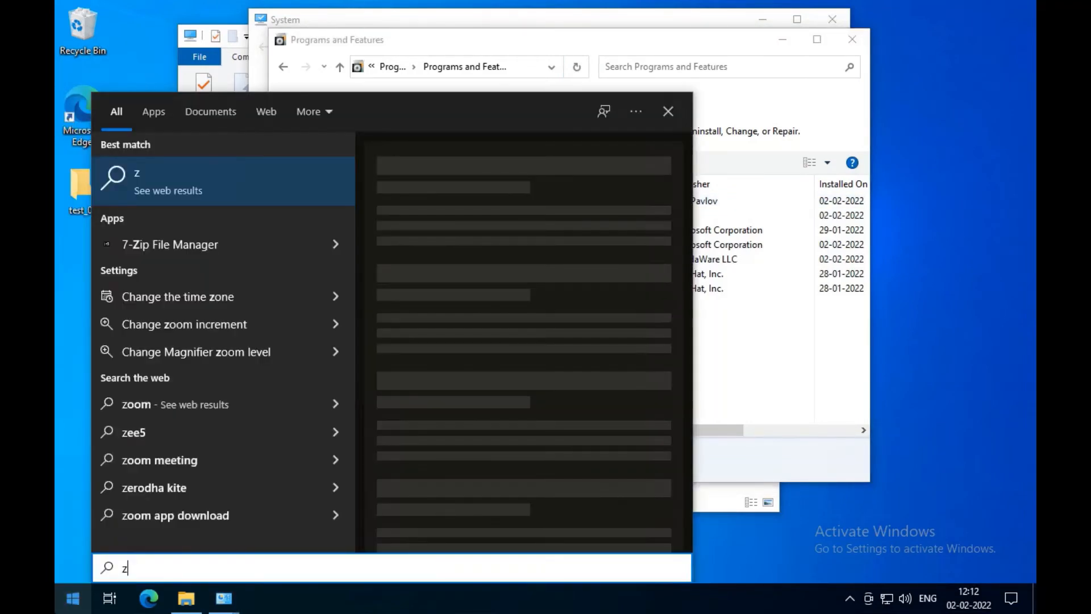
text(7zip)
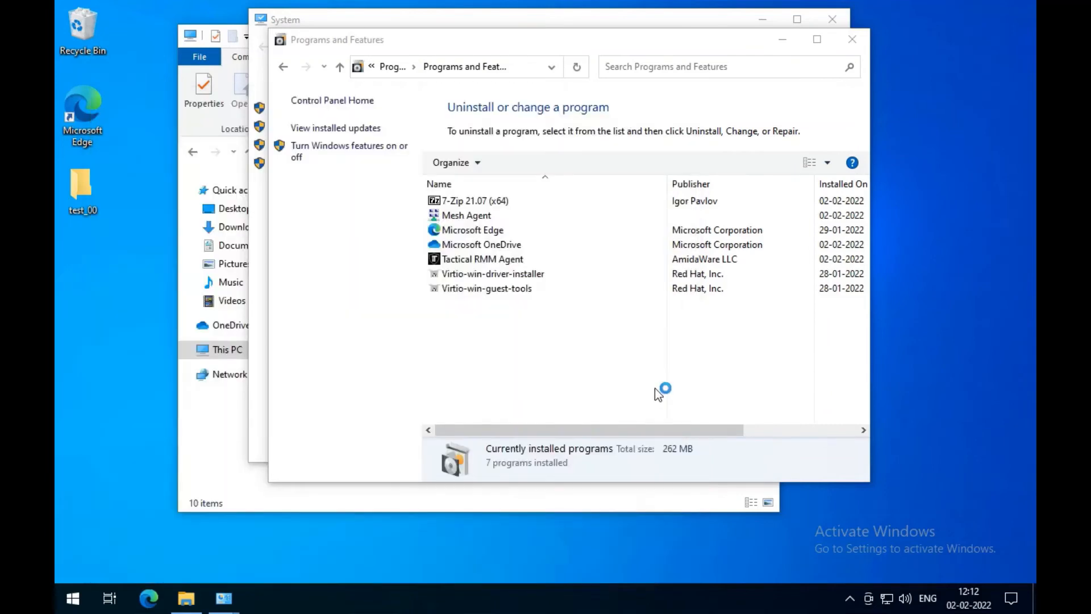
mouse_move(886, 171)
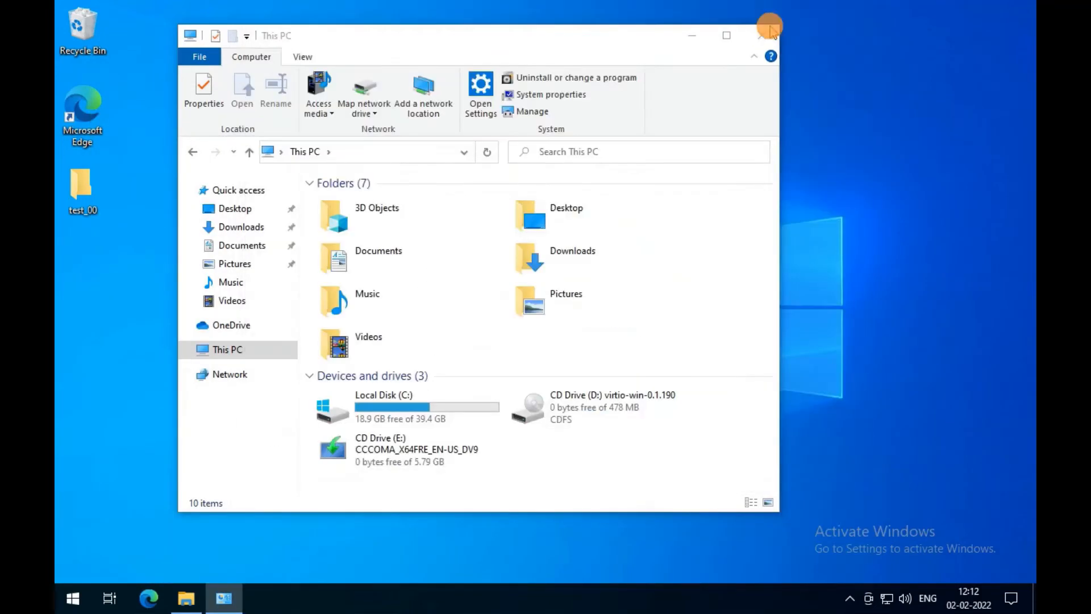
Close This PC, search Start for chrome, and open the installed programs list
click(769, 25)
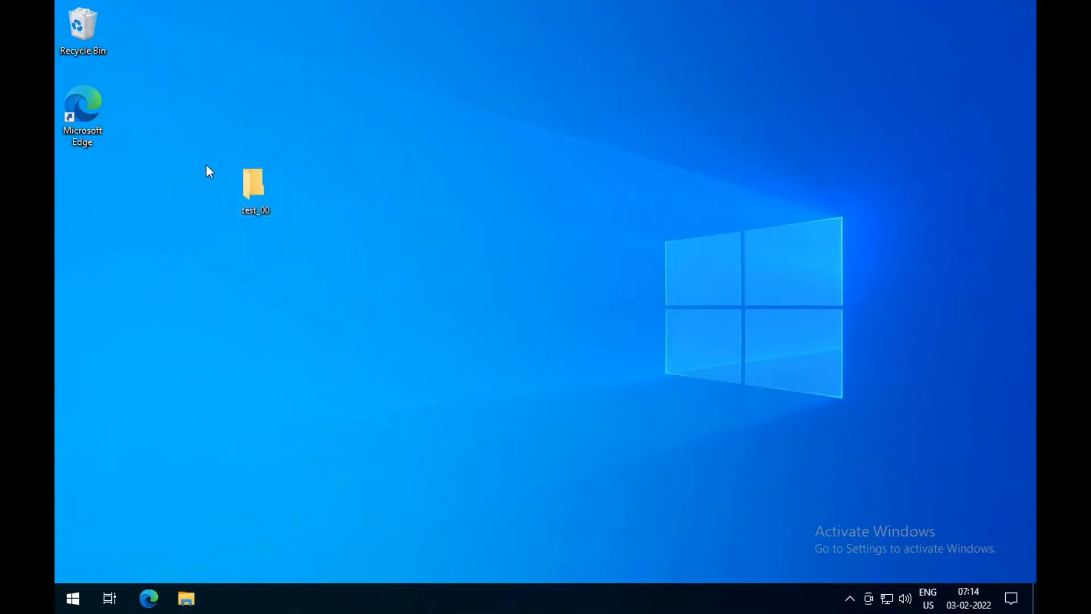
click(369, 272)
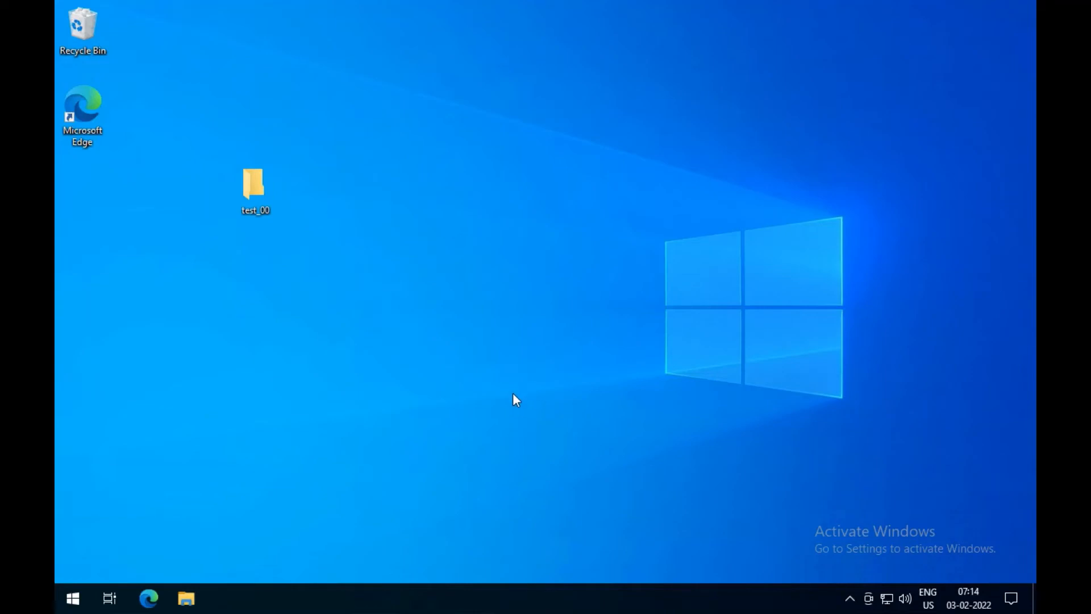
mouse_move(487, 391)
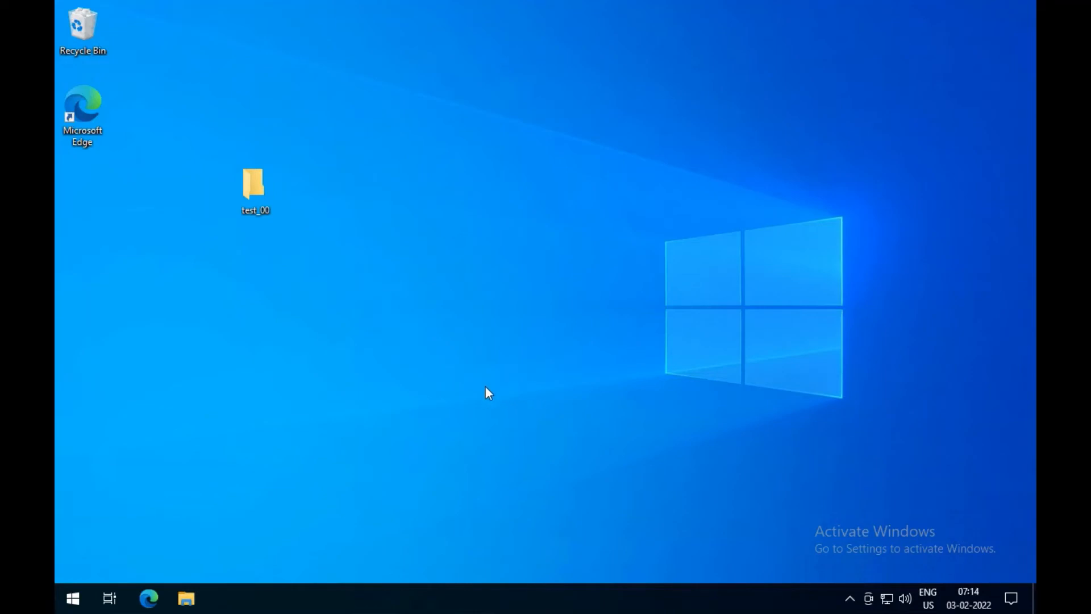
click(72, 598)
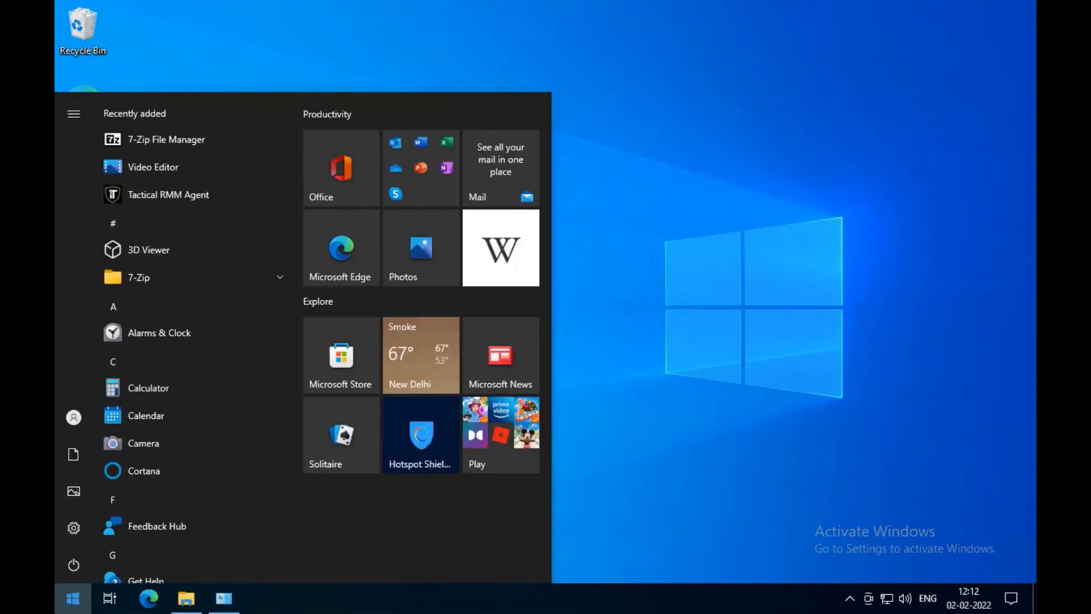
text(chrom)
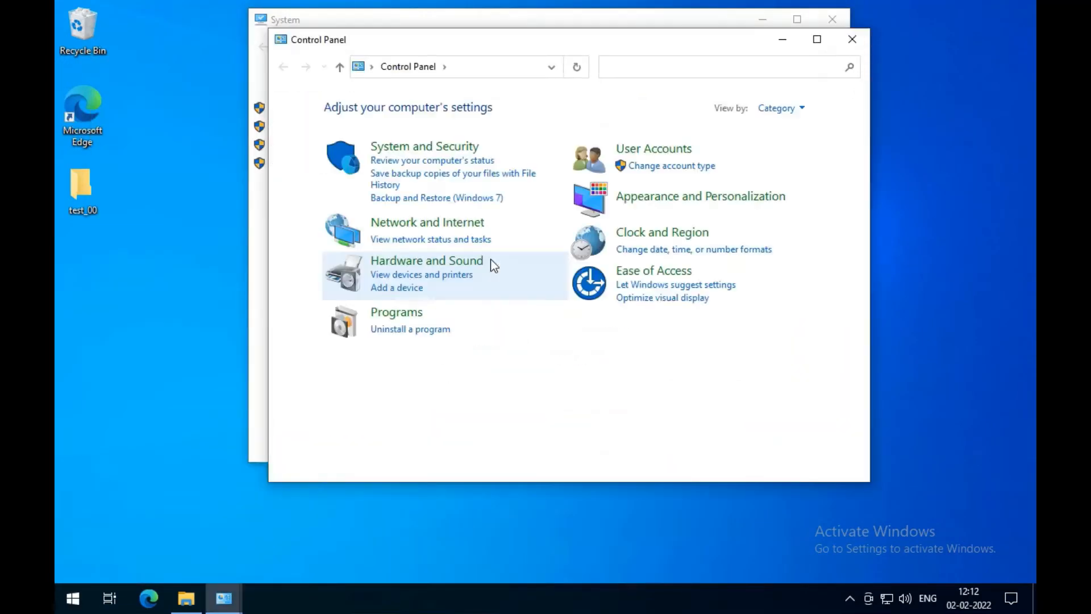
click(410, 329)
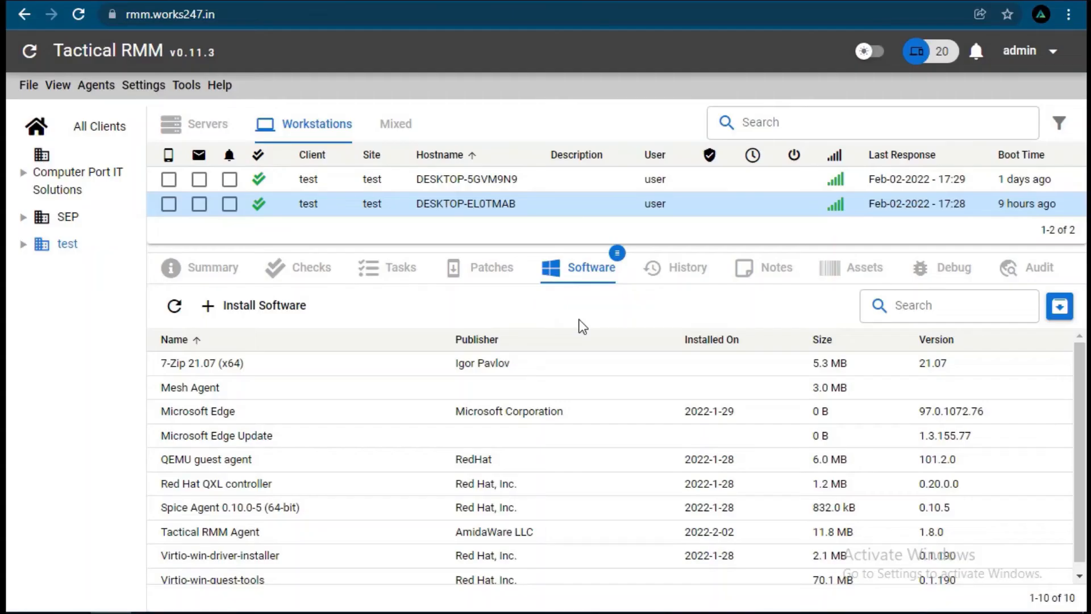
mouse_move(777, 216)
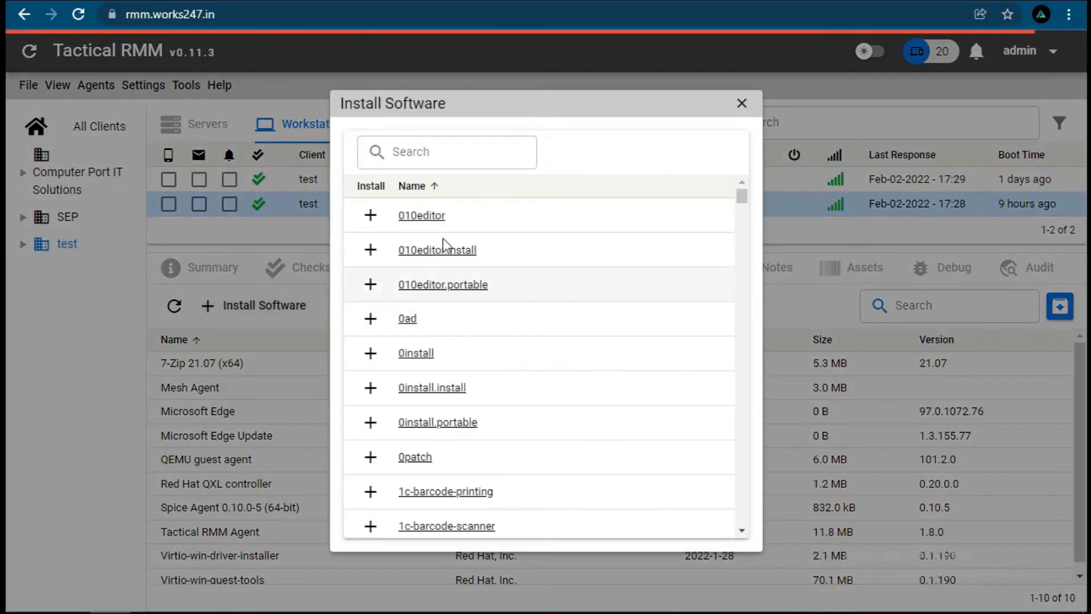
Search the catalogue for GoogleChrome, confirm its install, and dismiss the queued notification
text(chrome)
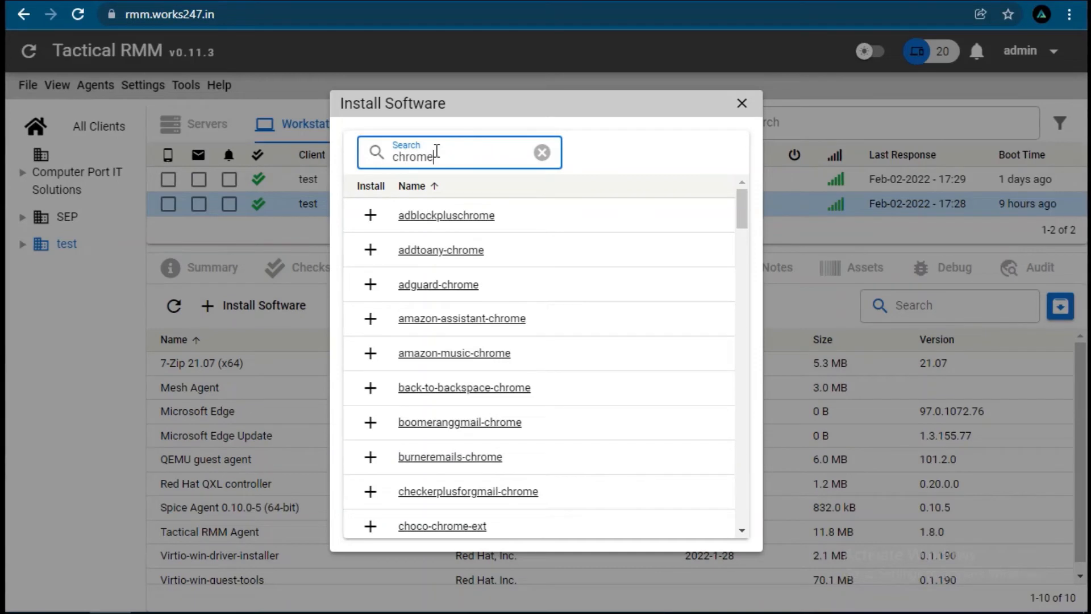
double_click(414, 157)
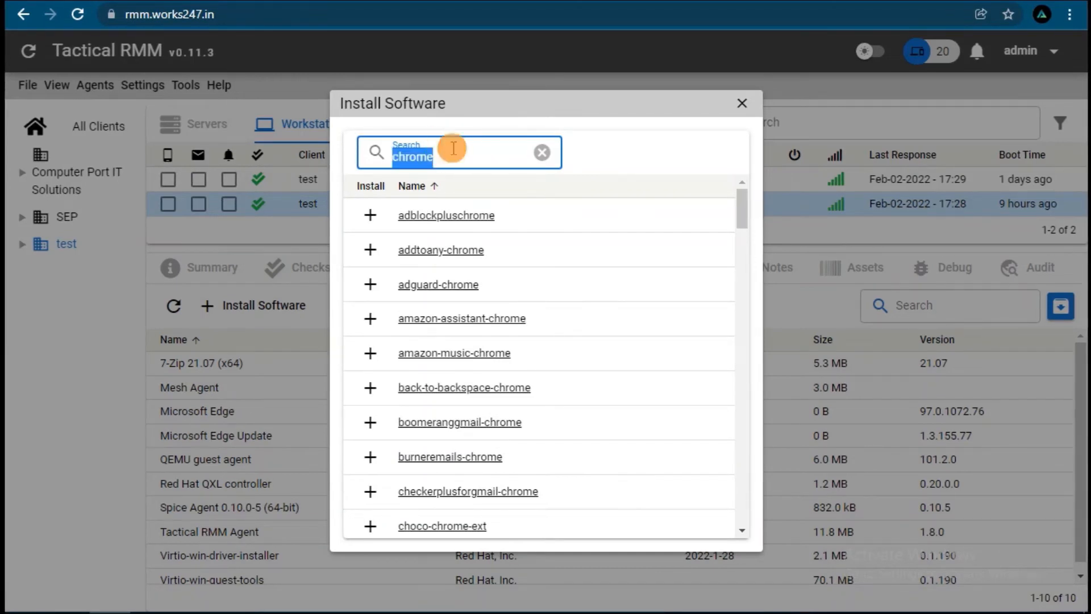
text(google)
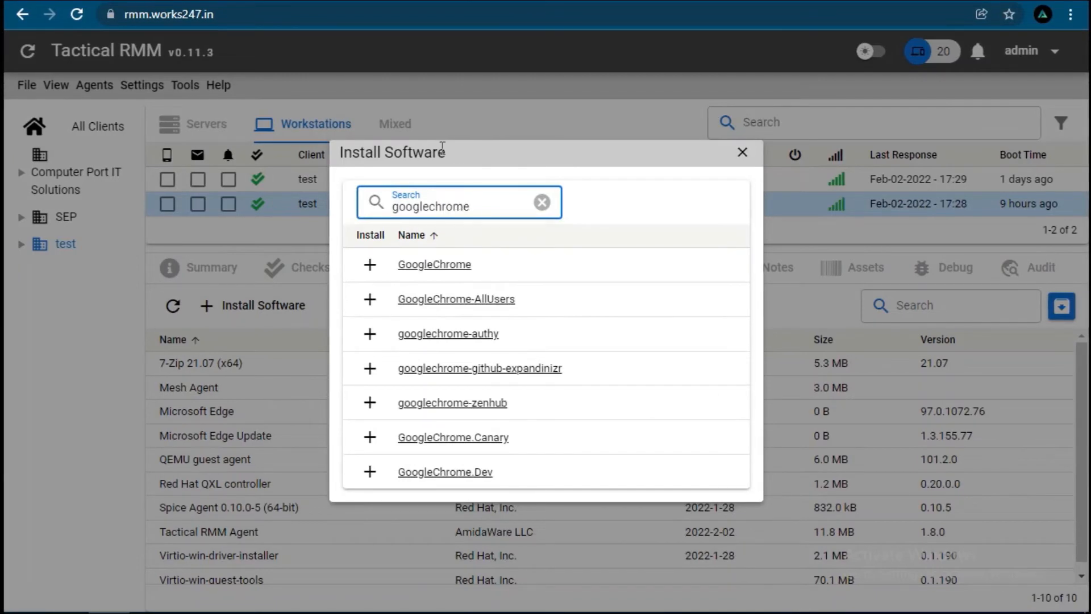
click(369, 264)
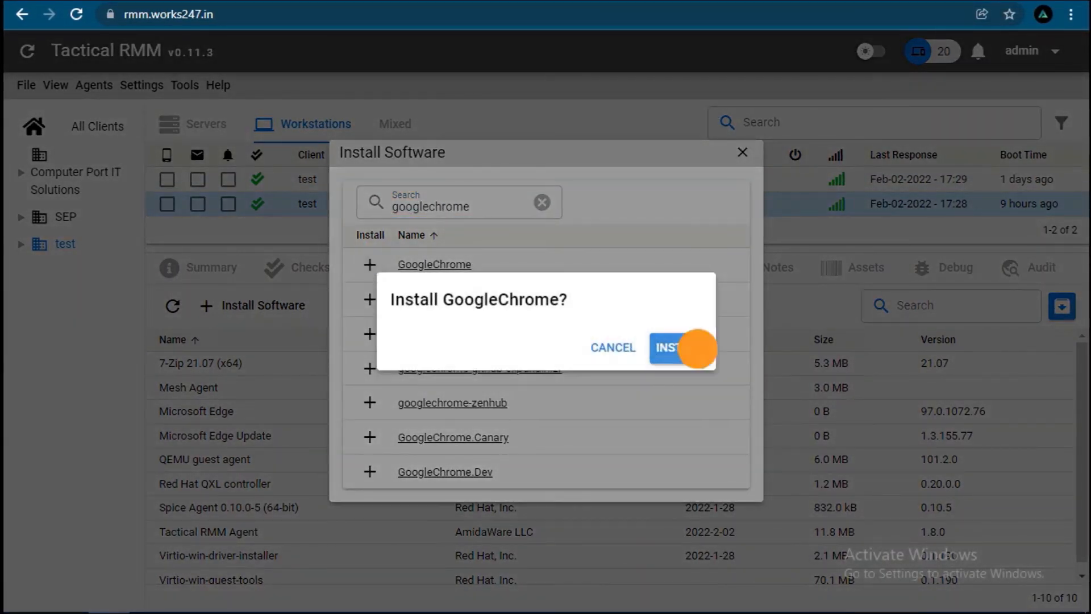
click(673, 347)
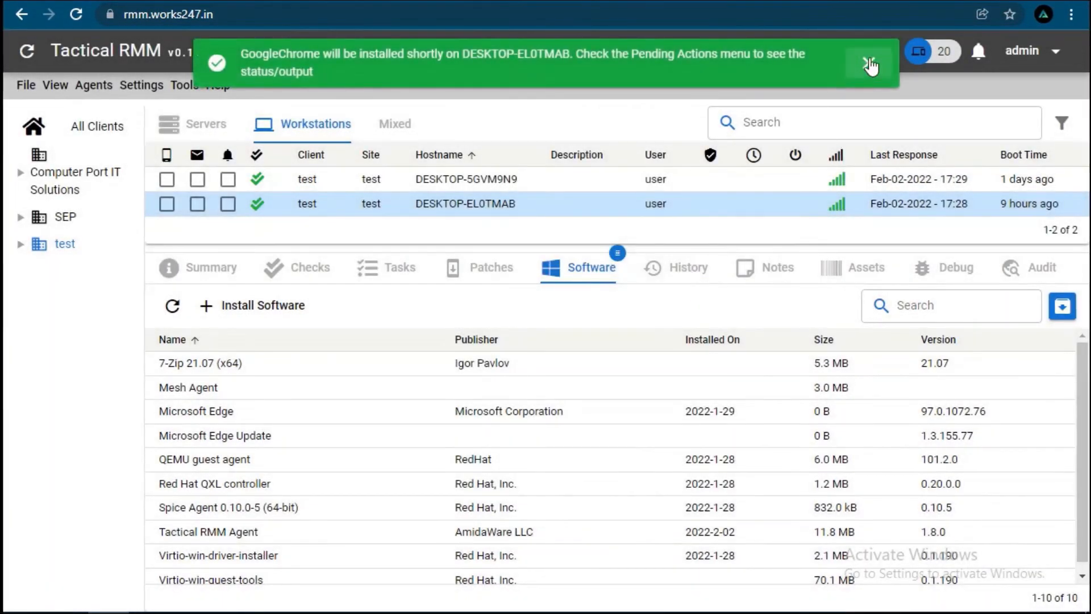
click(871, 63)
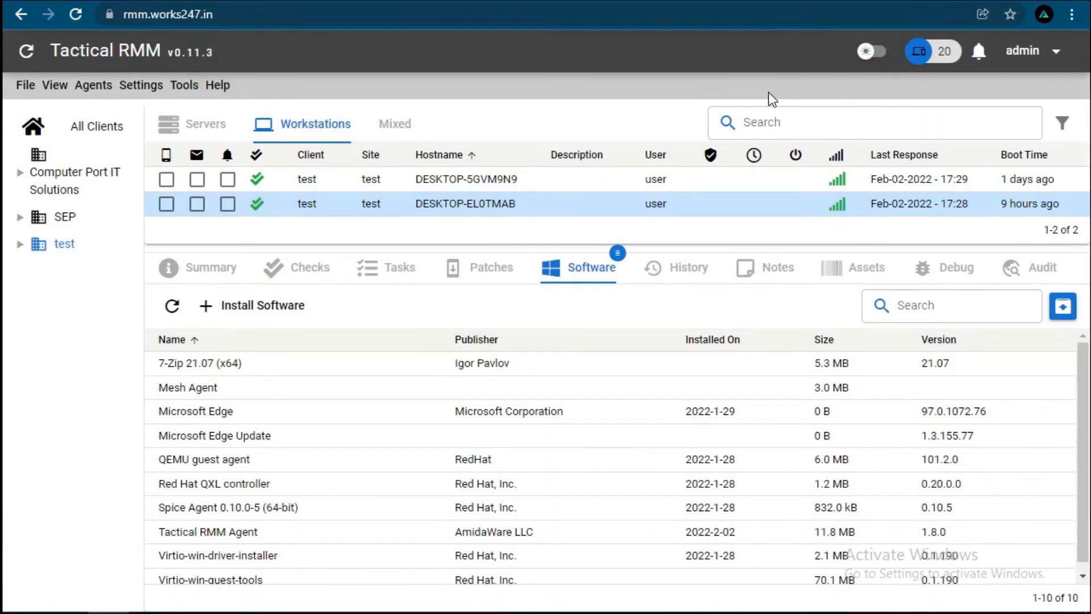
mouse_move(816, 231)
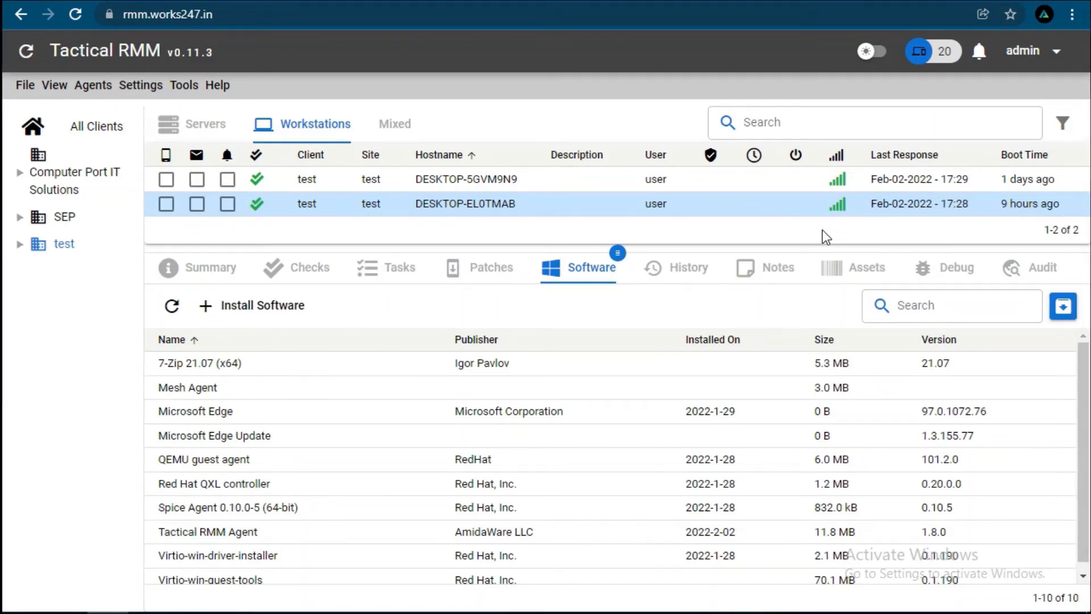
mouse_move(857, 240)
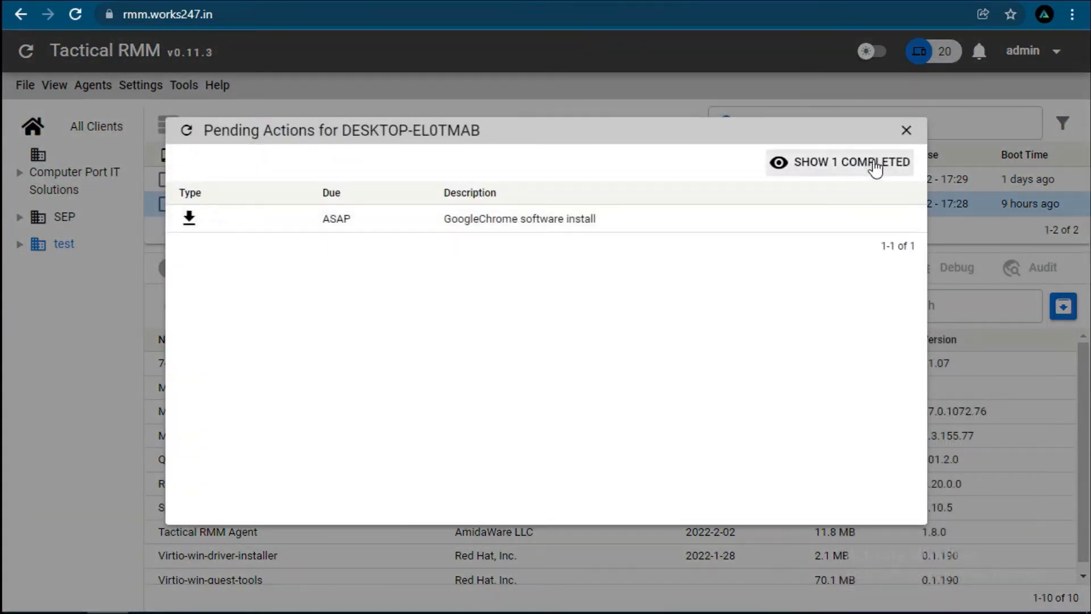
Confirm the Chrome install finished in pending actions, then close the list
click(906, 130)
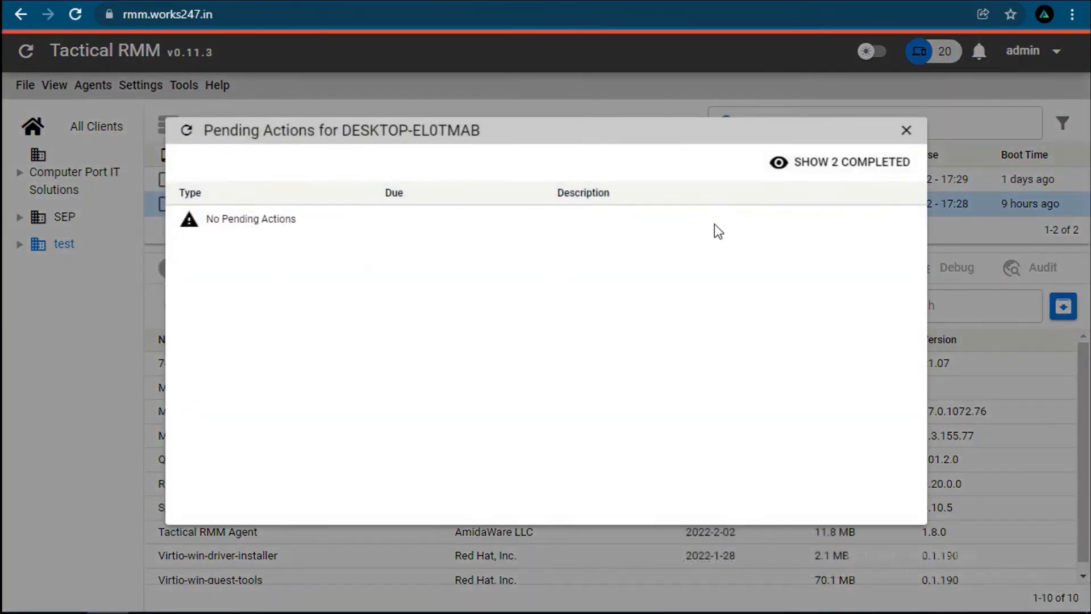
click(838, 161)
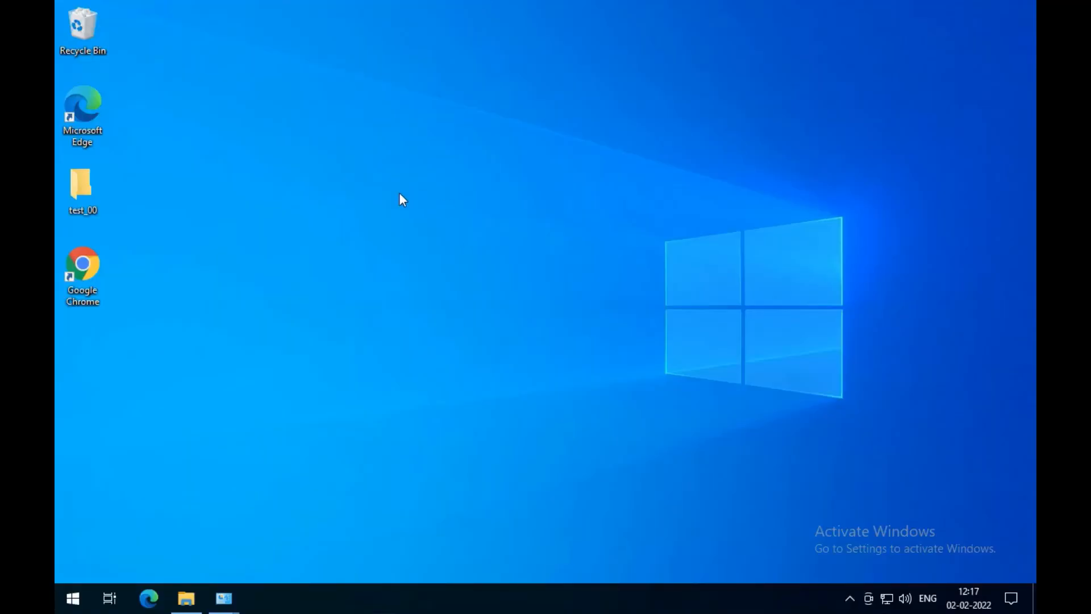
mouse_move(224, 598)
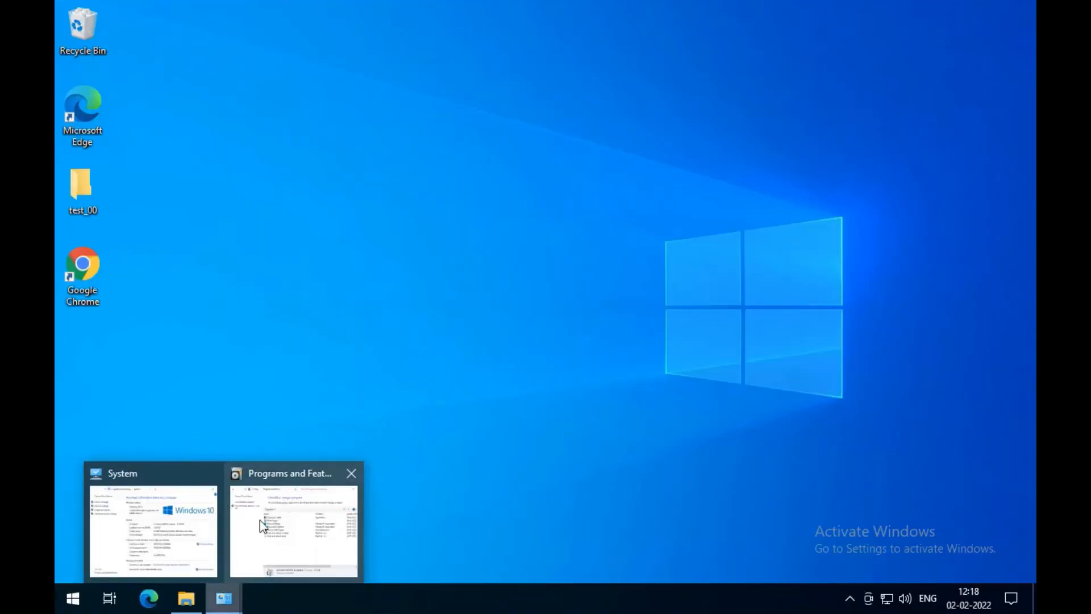
Return to Programs and Features and check Start's Recently added apps for Google Chrome
click(293, 525)
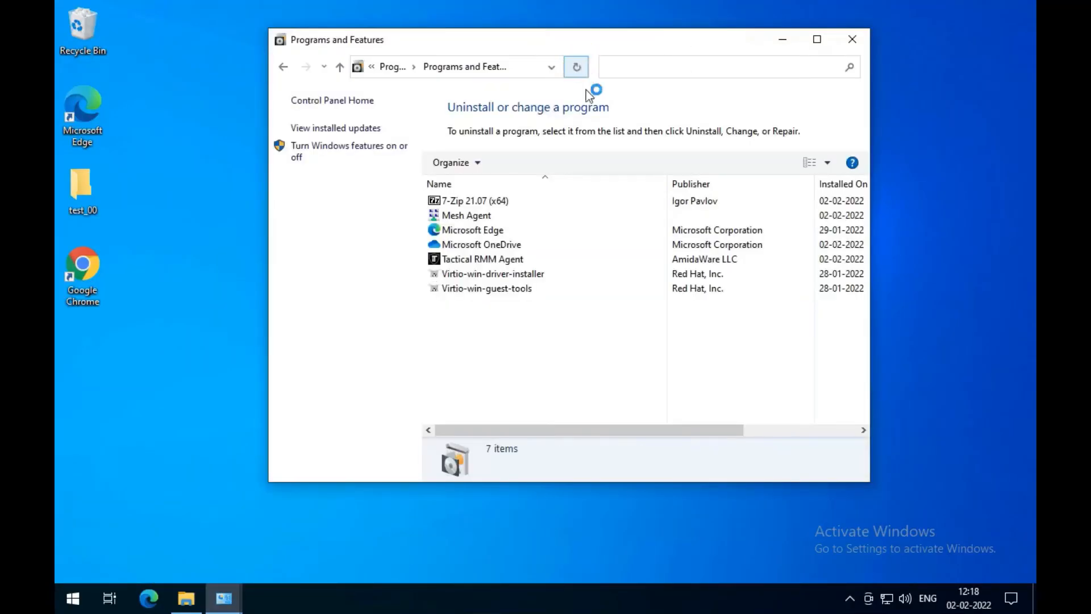
mouse_move(576, 67)
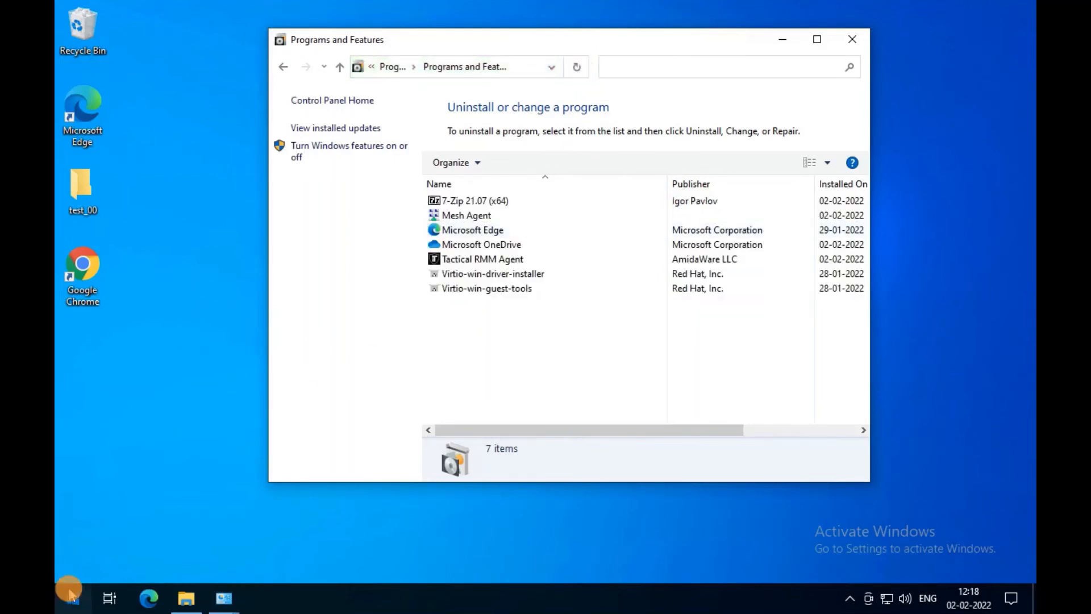
click(72, 598)
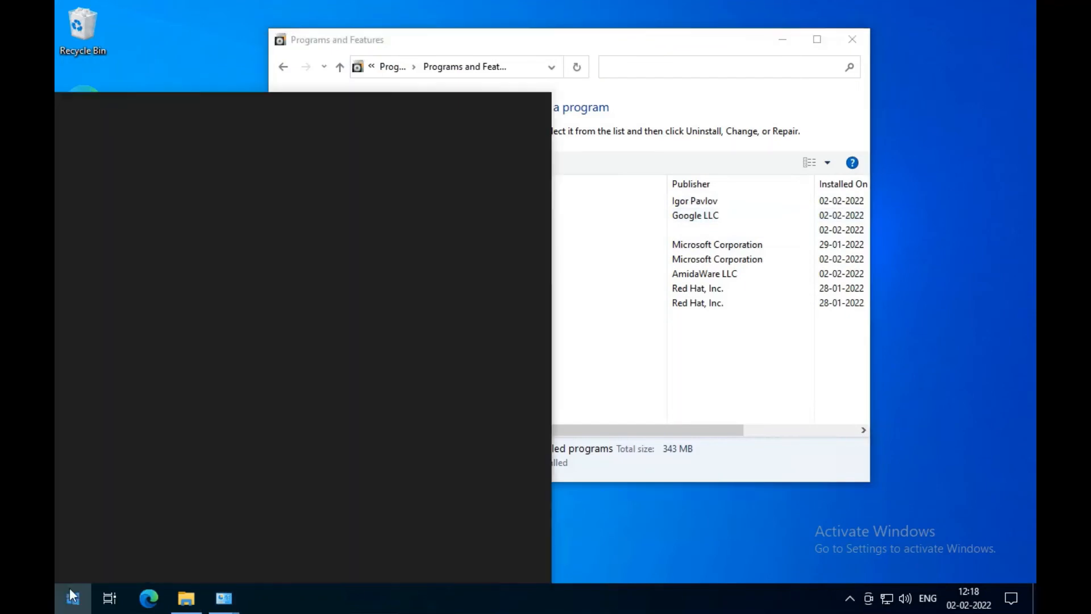
click(72, 597)
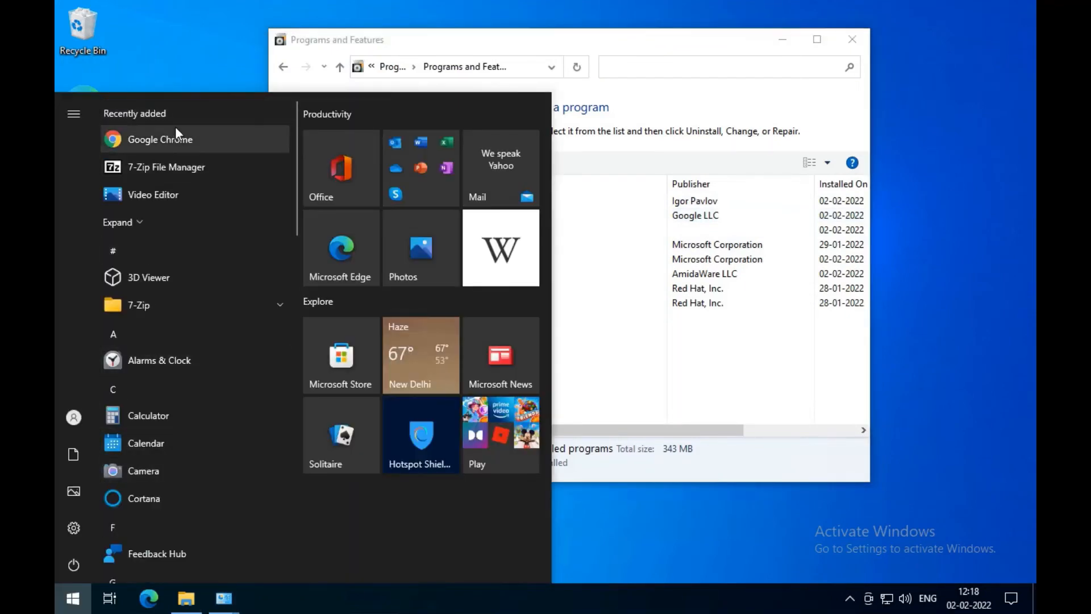
click(159, 139)
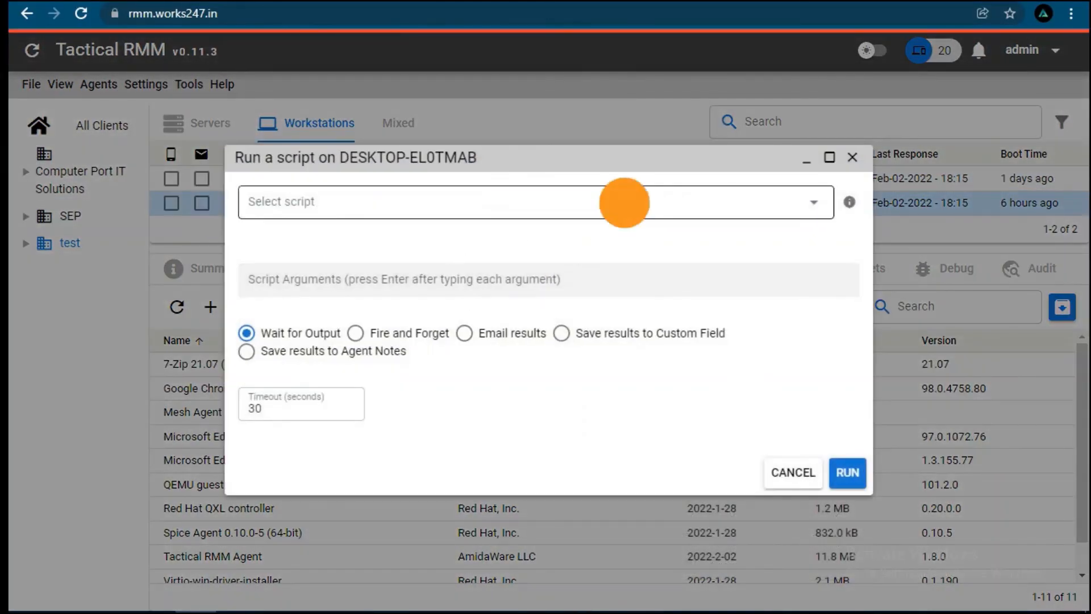
Run the 'Chocolatey - List Installed apps' script on DESKTOP-EL0TMAB
click(529, 202)
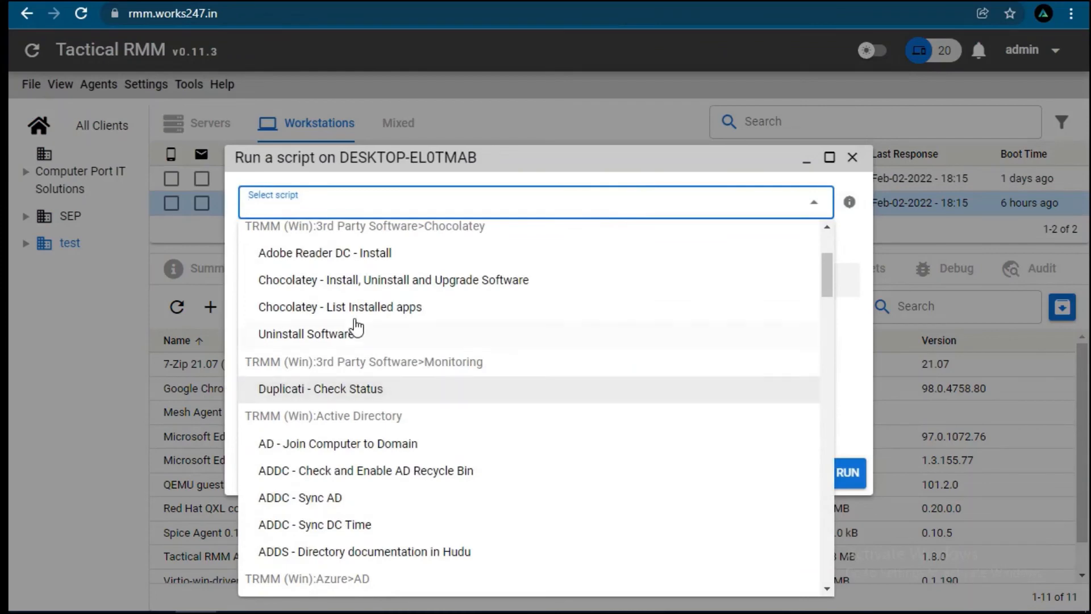
click(340, 306)
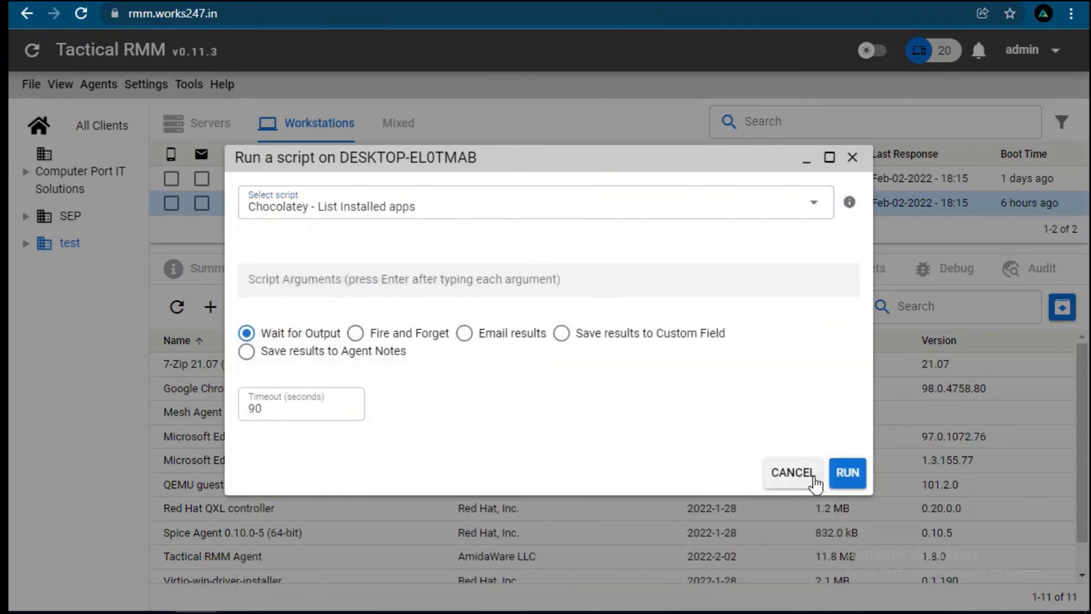
click(847, 472)
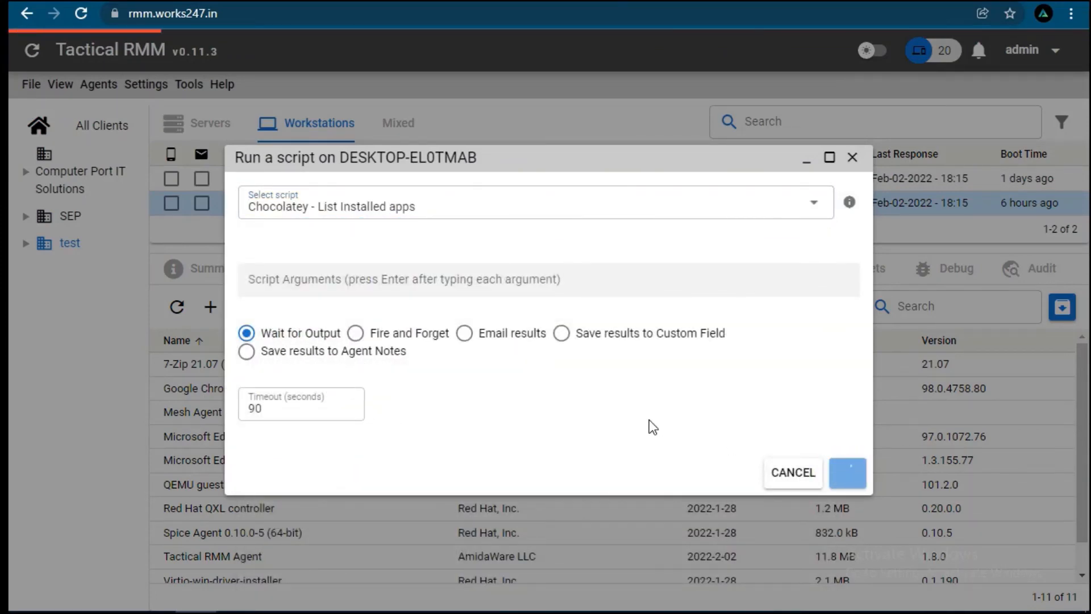
click(847, 473)
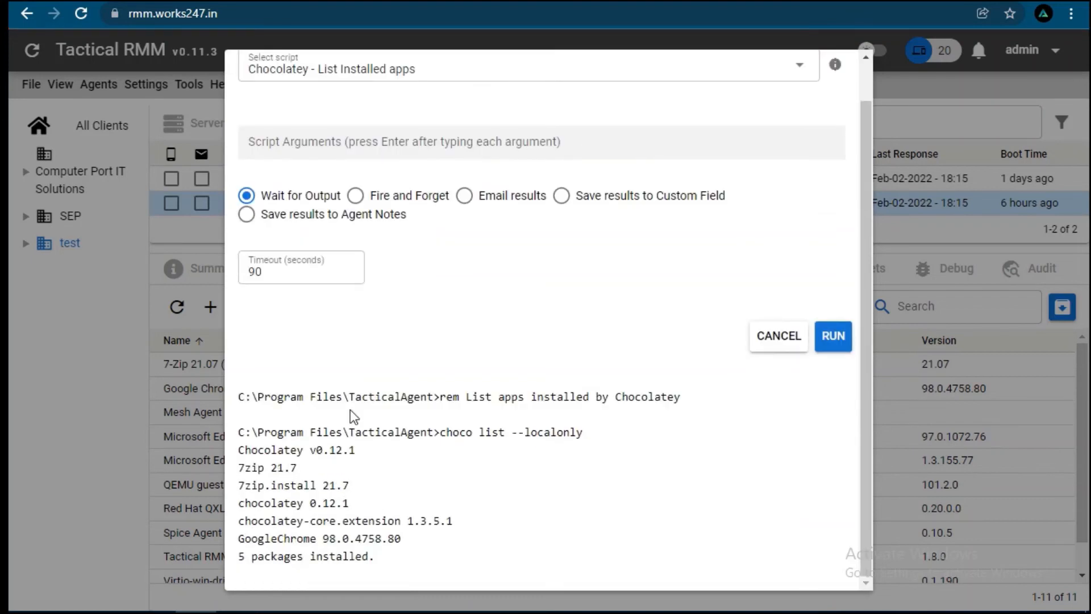
click(529, 68)
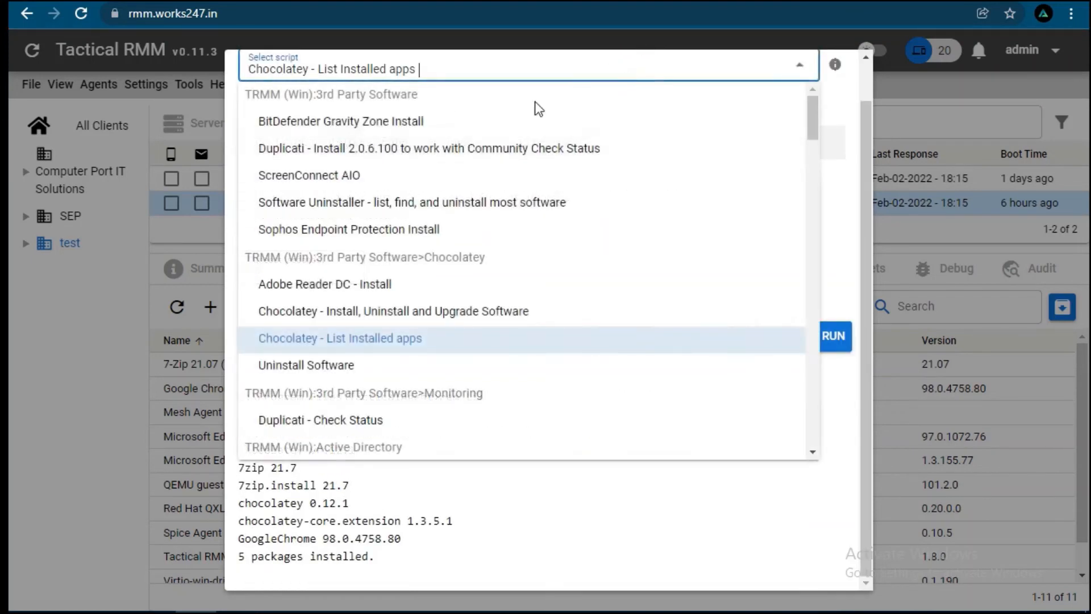
Enter the uninstall script argument -packagename googlechrome
click(305, 365)
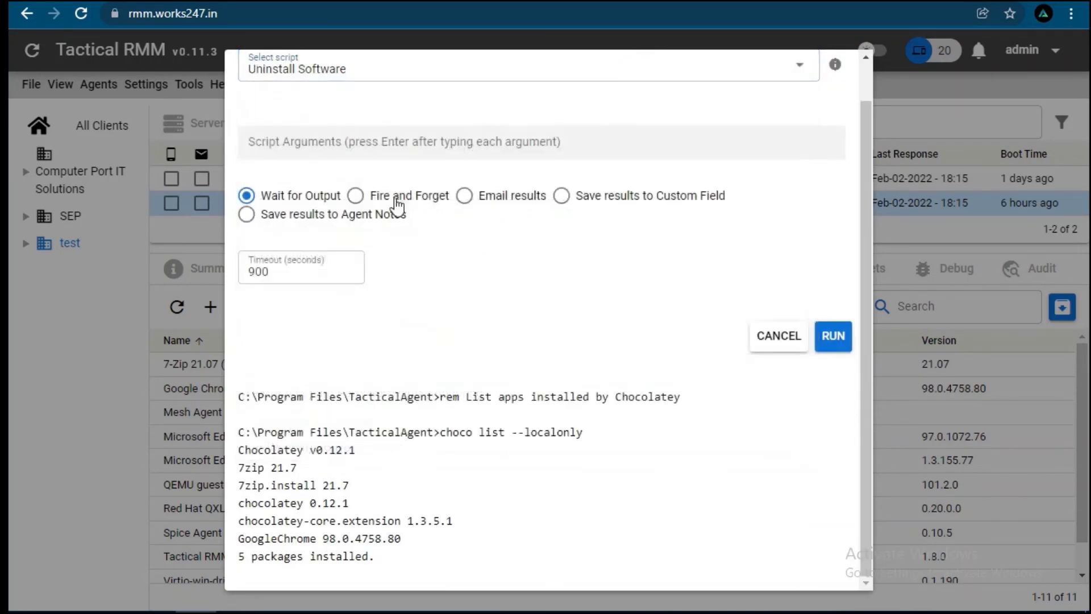
text(-packa)
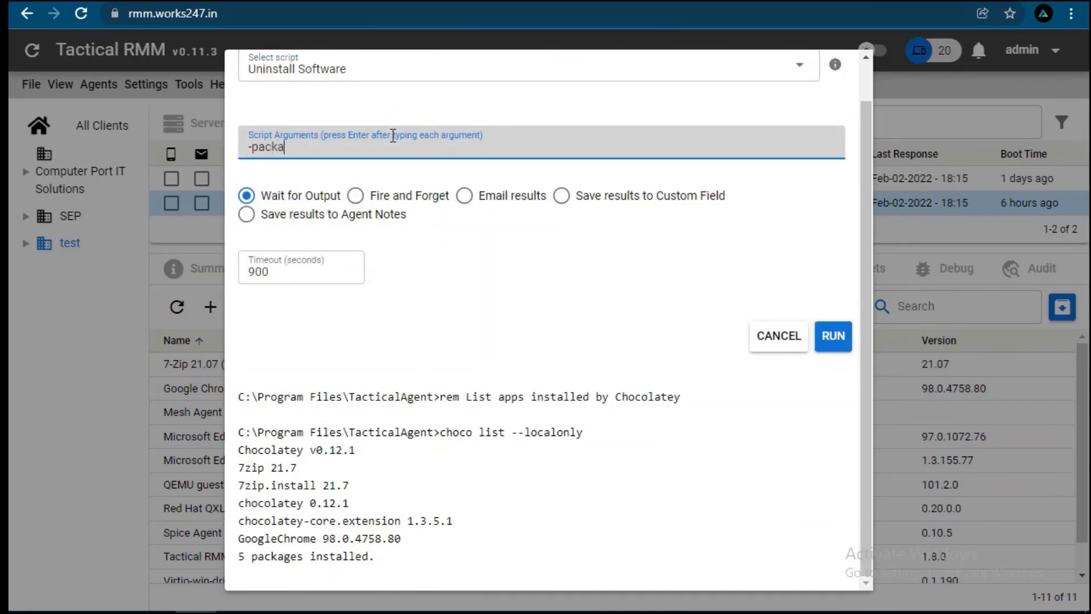
text(gename)
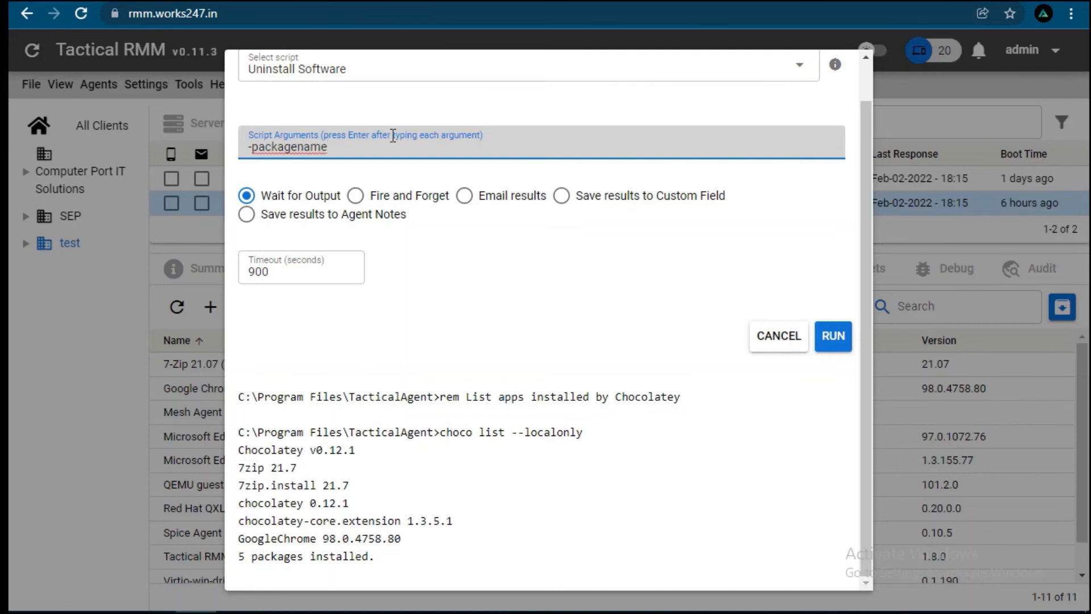
text(google)
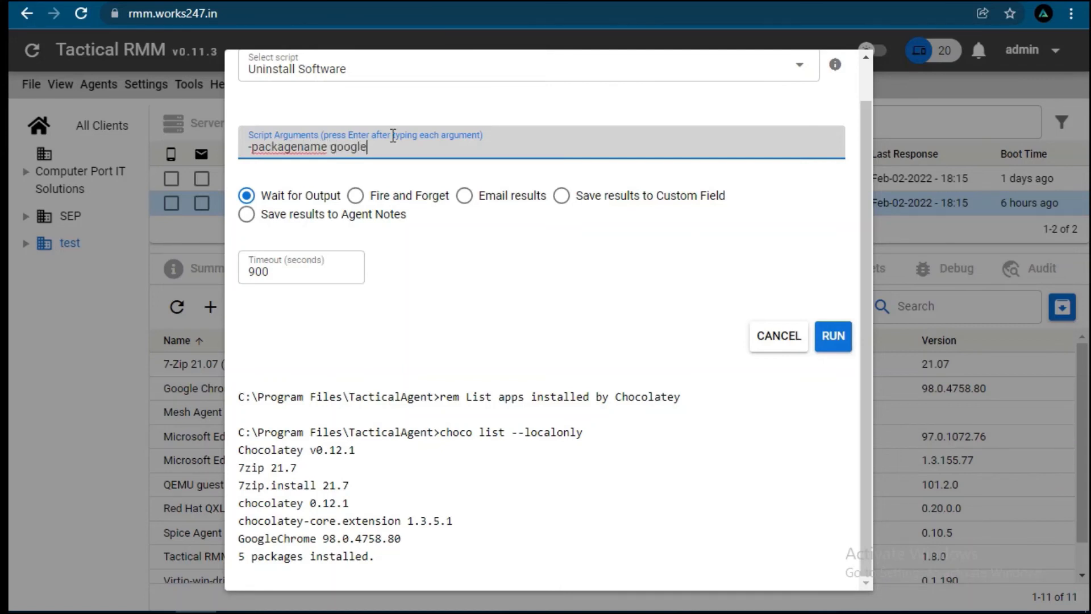
text(chrome)
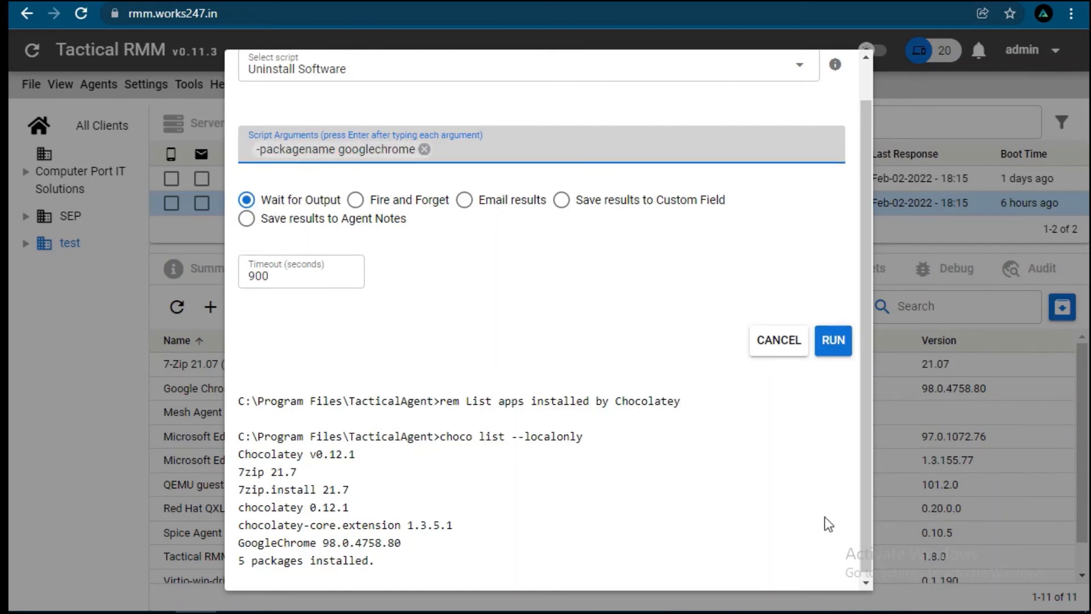
Run the uninstall script on the agent and wait for the success output
click(833, 341)
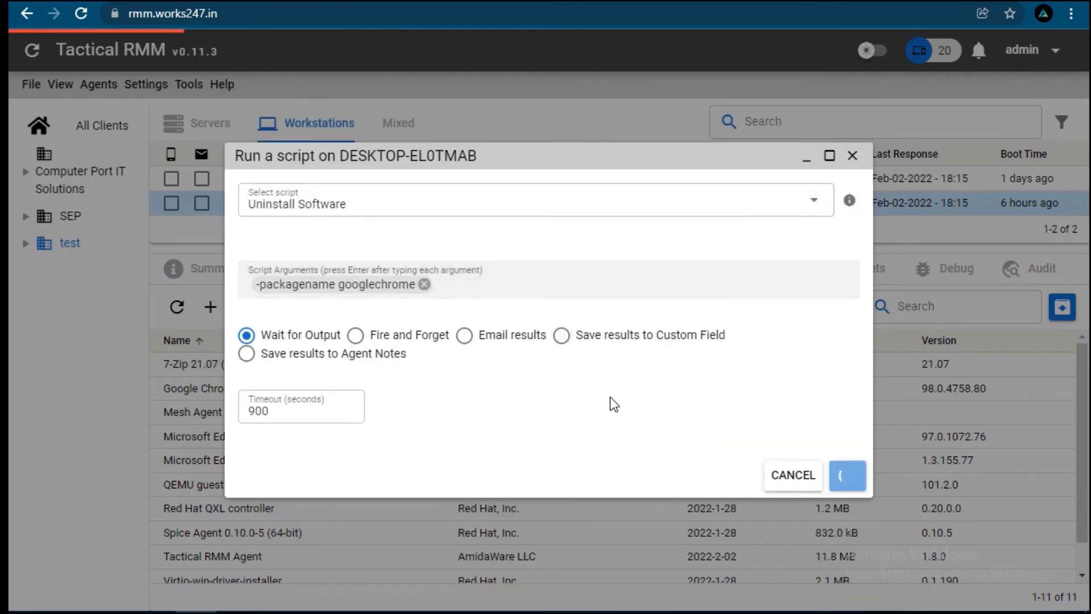
click(847, 475)
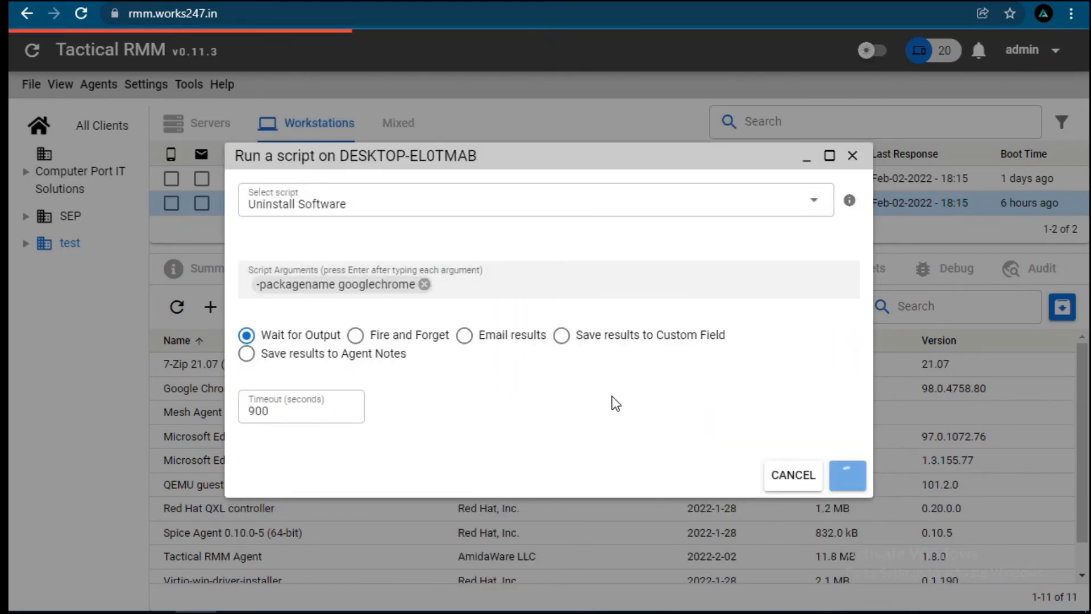
click(847, 475)
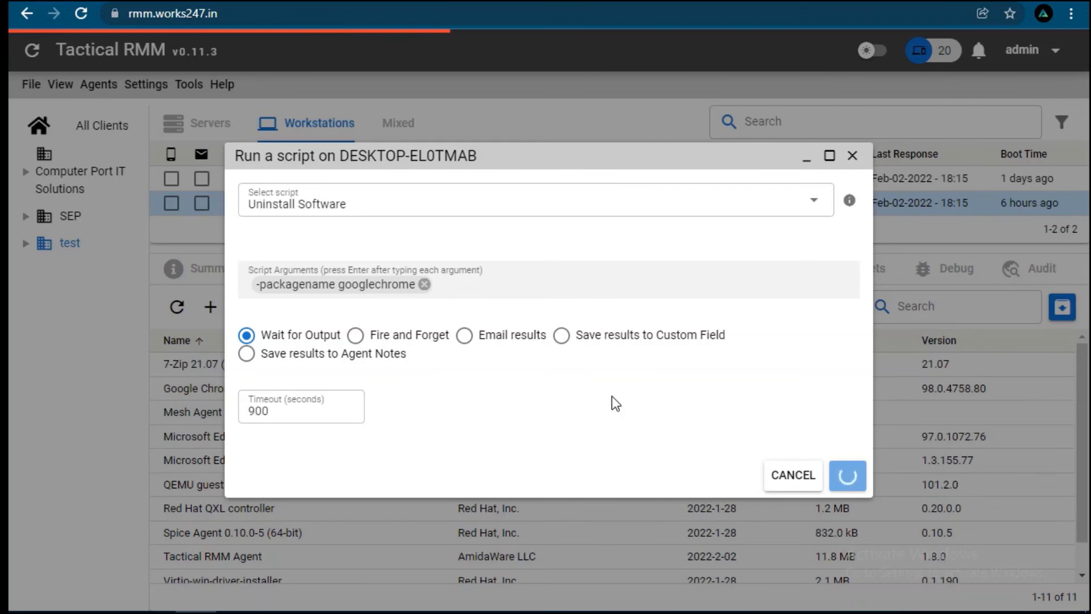
click(846, 475)
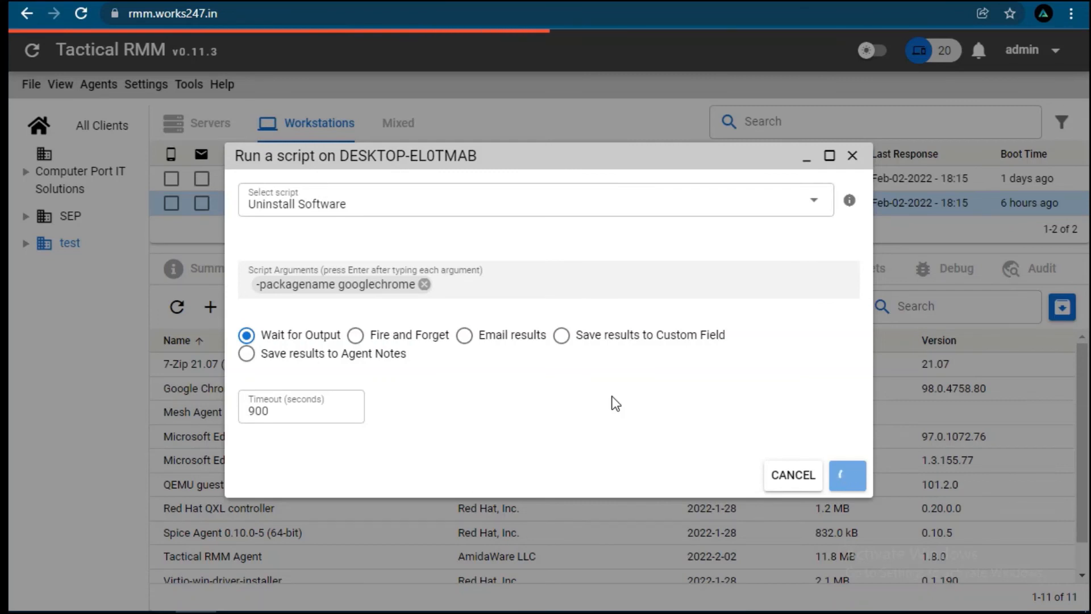
click(847, 475)
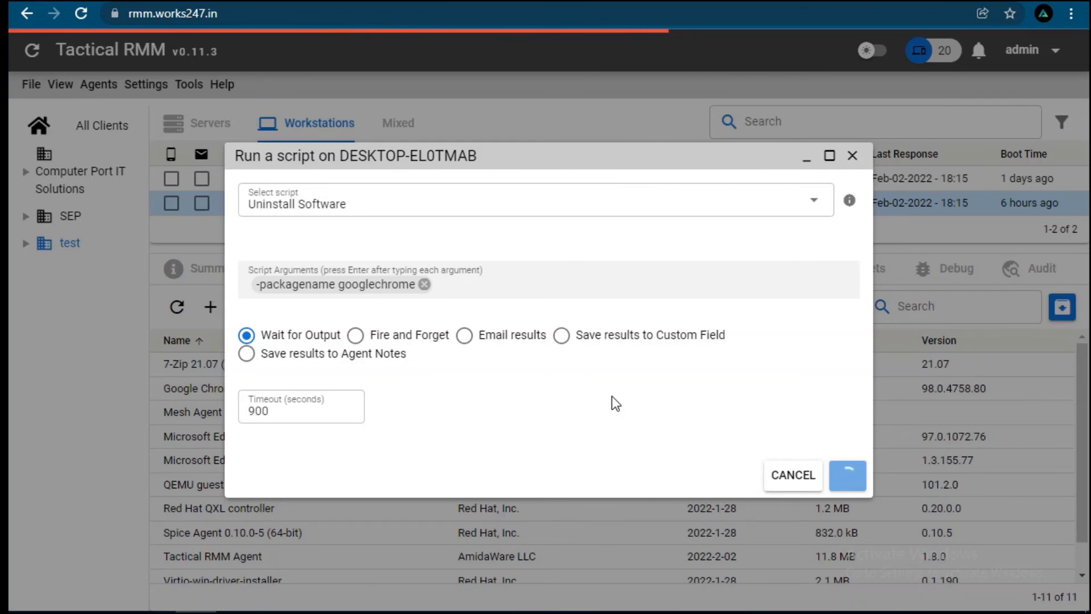
click(847, 475)
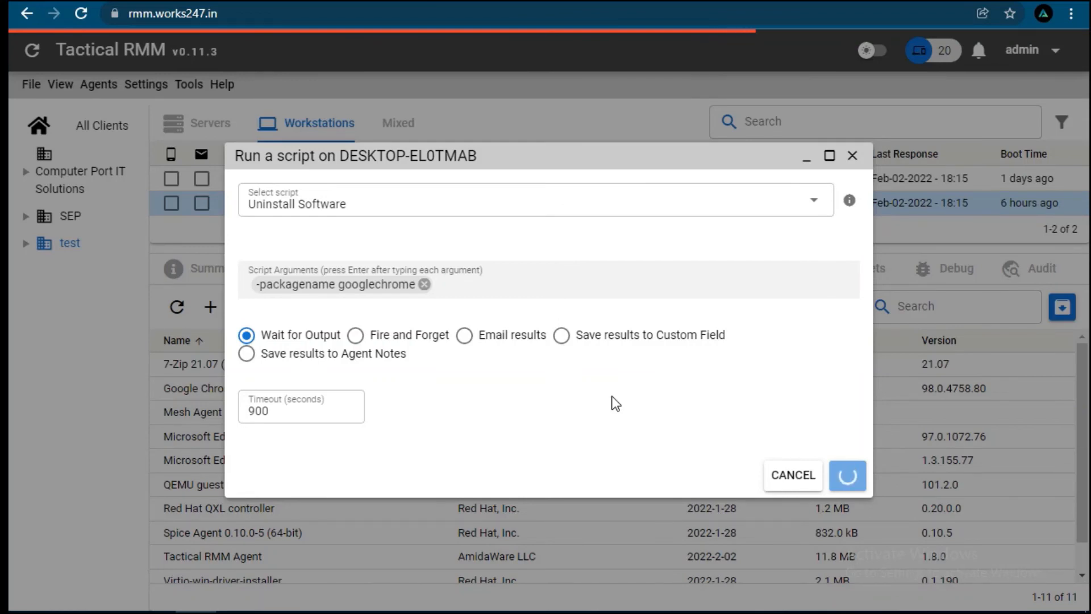
click(847, 475)
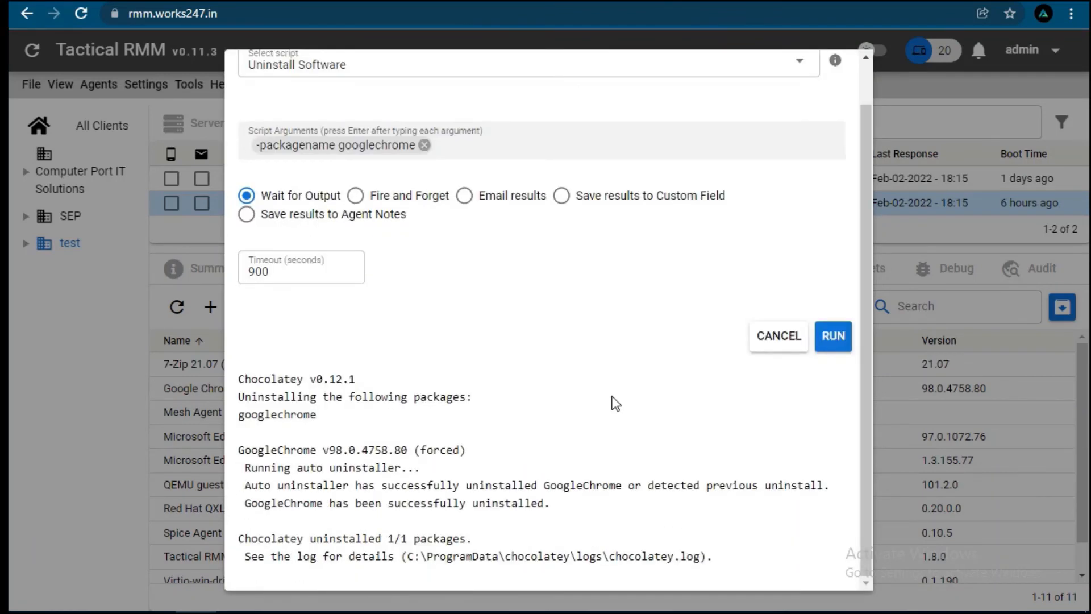
mouse_move(753, 446)
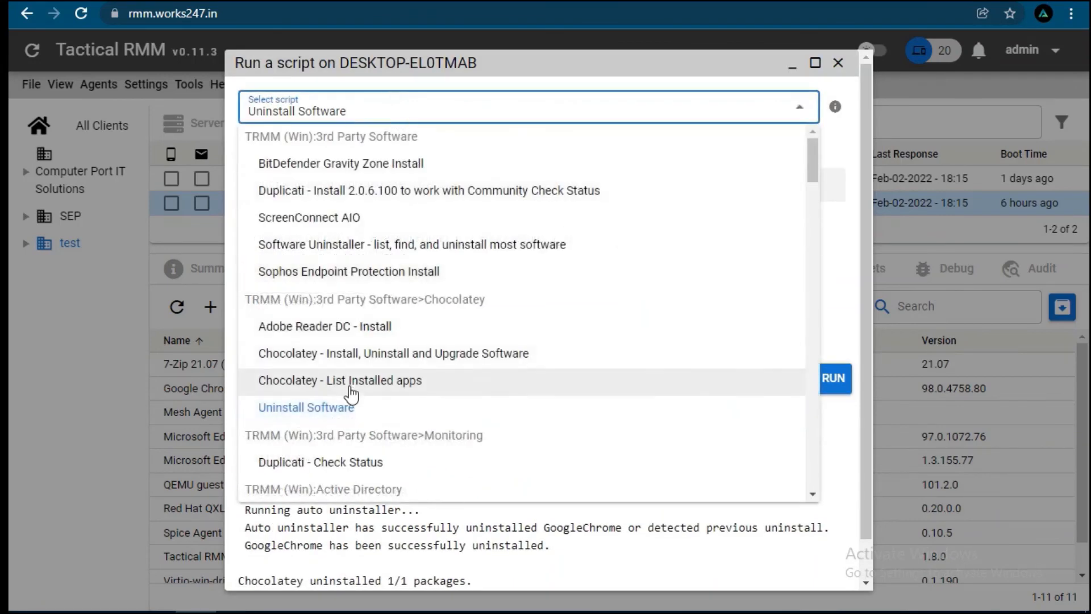
Run the 'Chocolatey - List Installed apps' script on DESKTOP-EL0TMAB
click(340, 380)
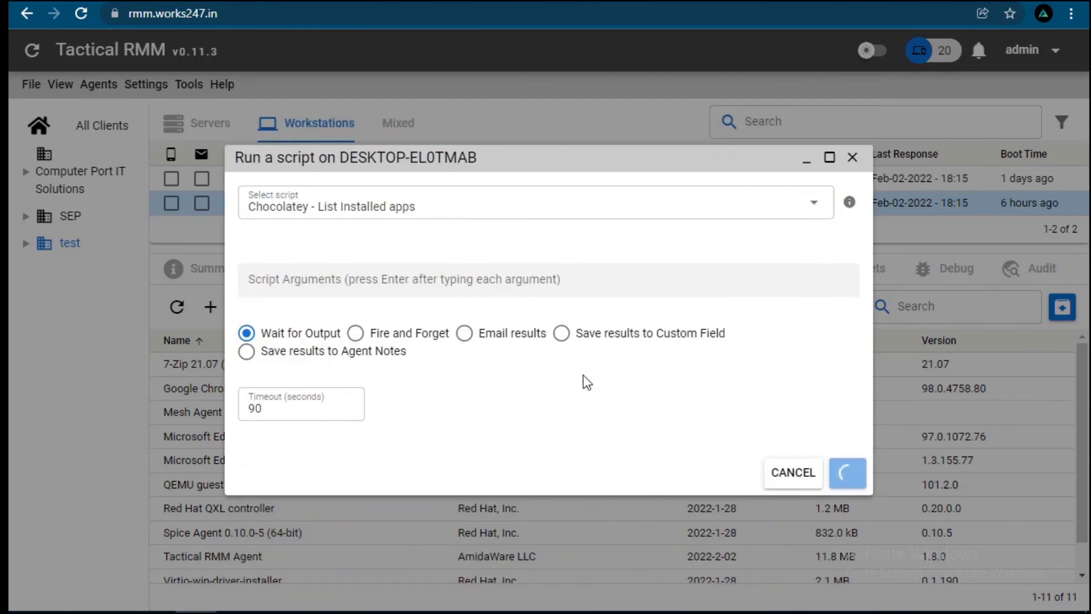
click(847, 473)
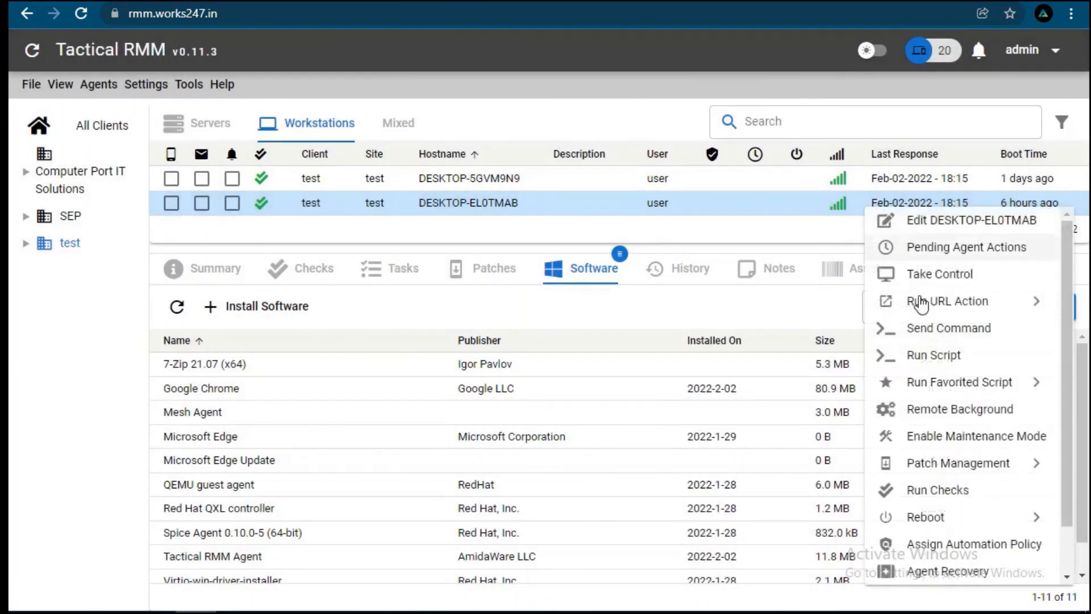
Compose the CMD command rmdir /s /q c:\users\user\desktop\test_00 for DESKTOP-EL0TMAB
click(948, 327)
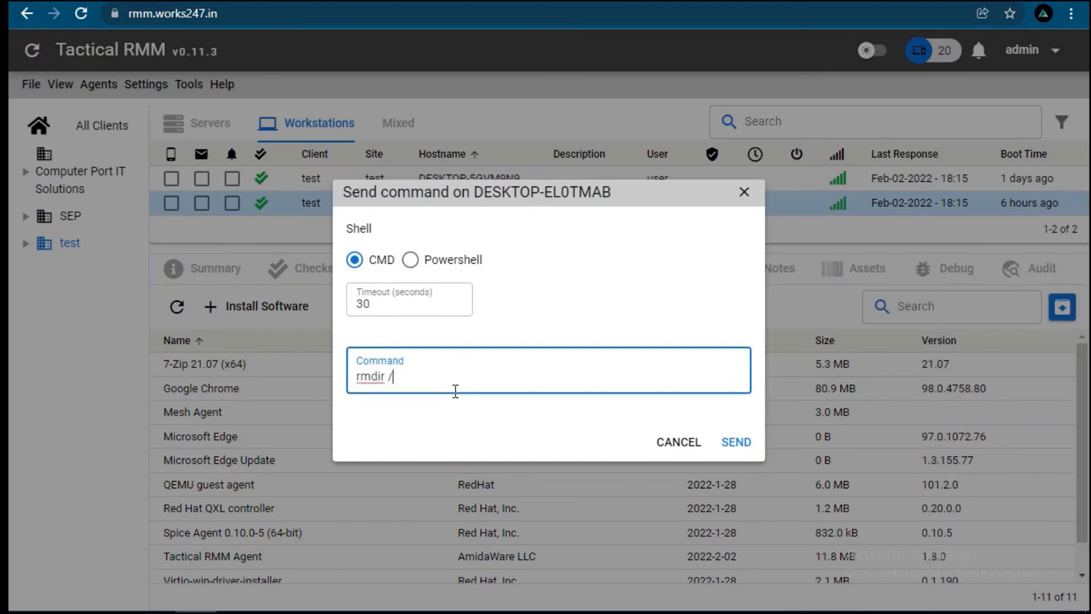
text(s)
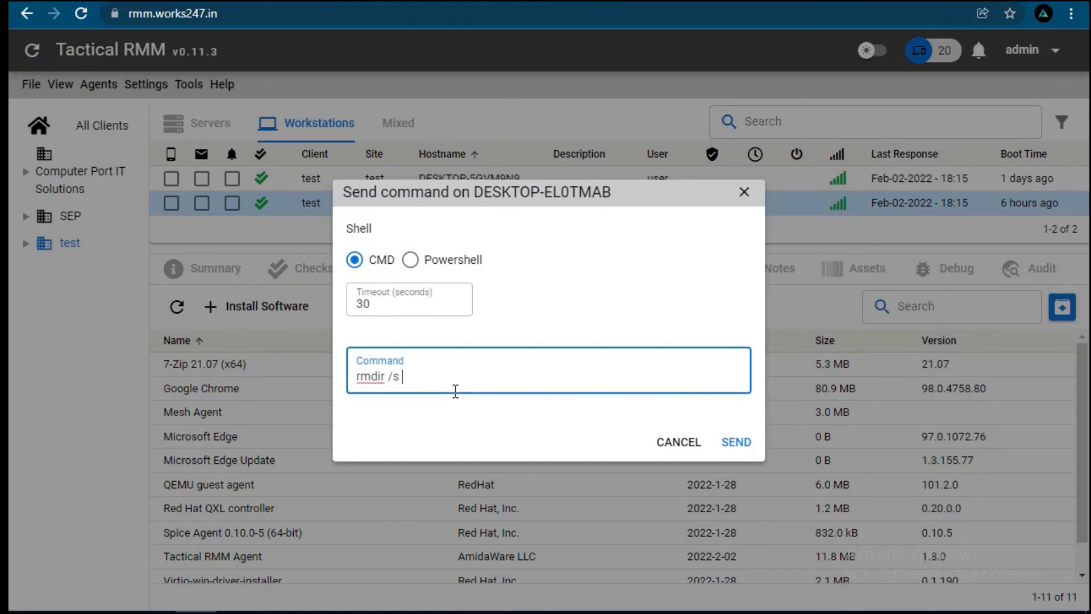
text(/q c)
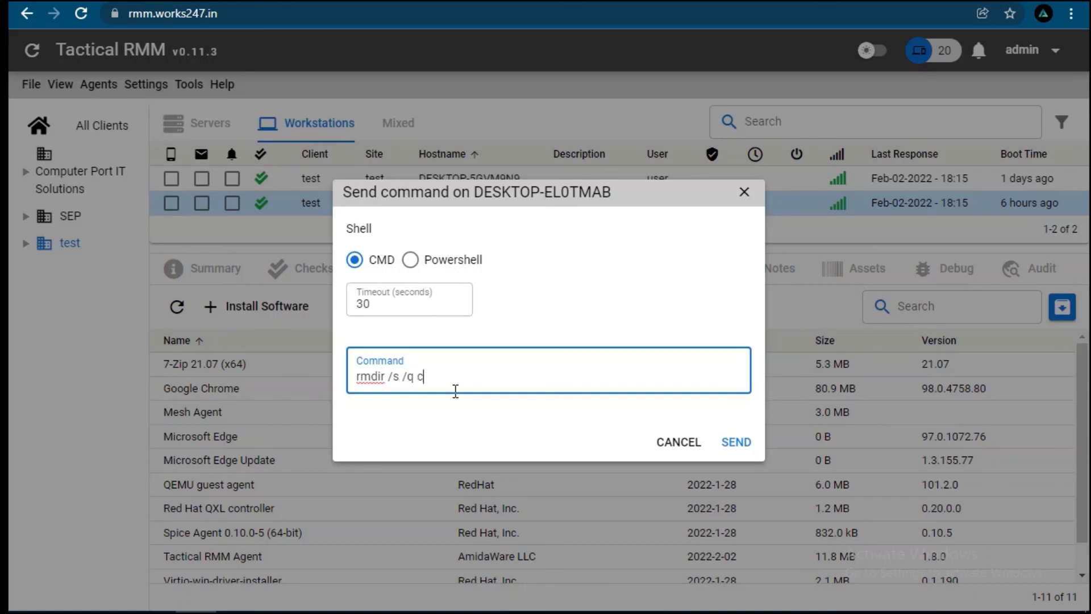
text(:\)
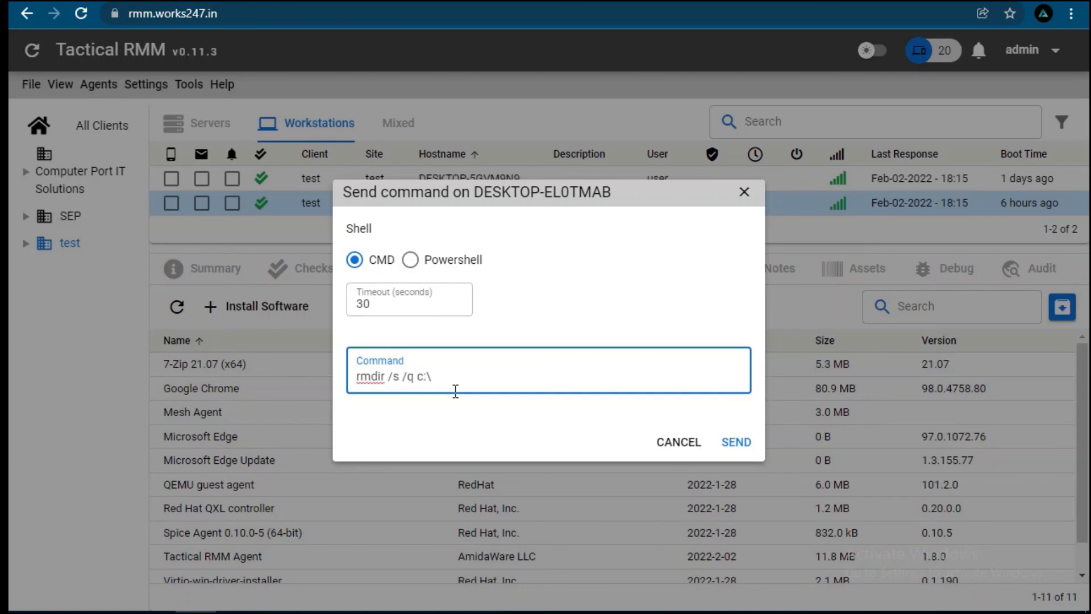
text(users)
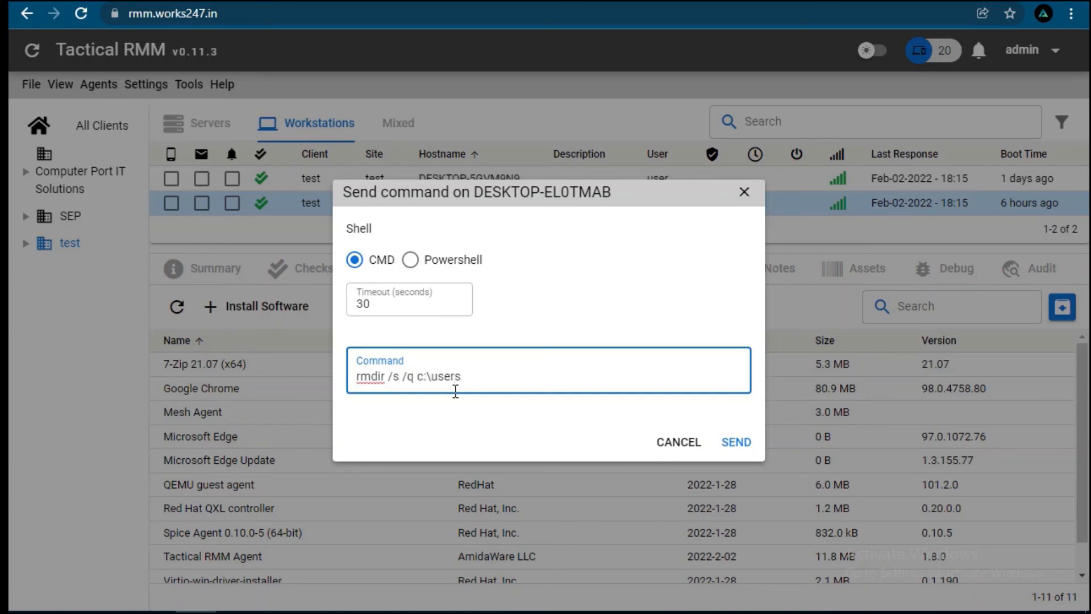
text(\user\des)
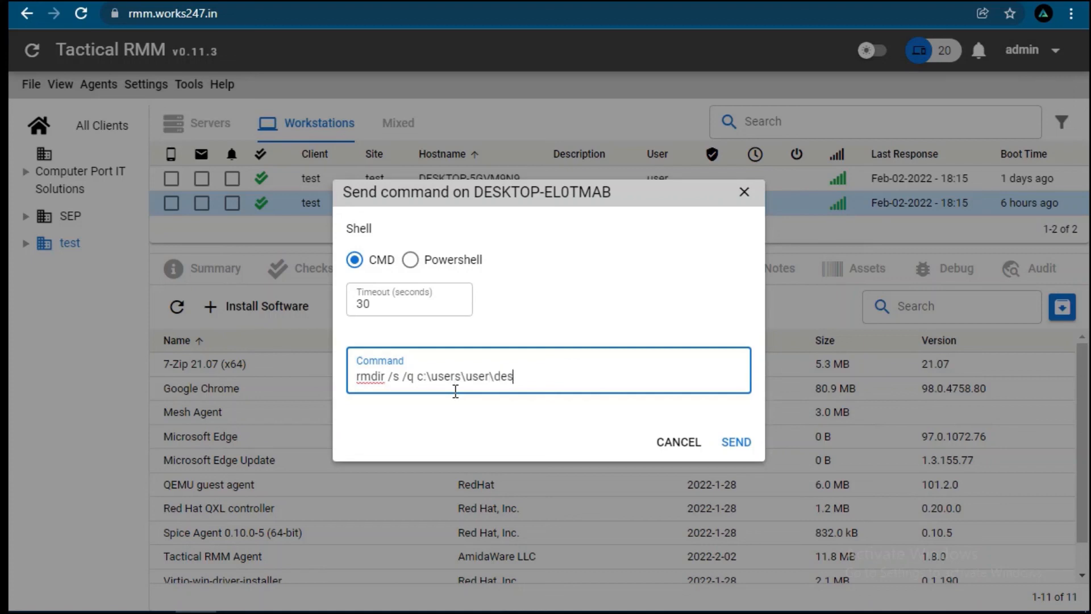
text(ktop)
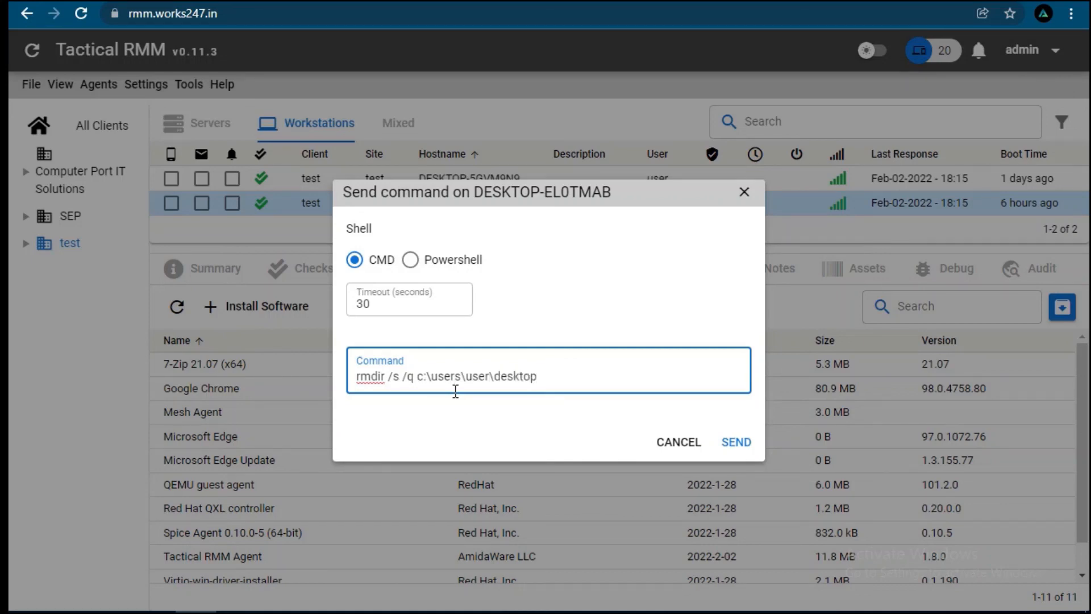
text(\test)
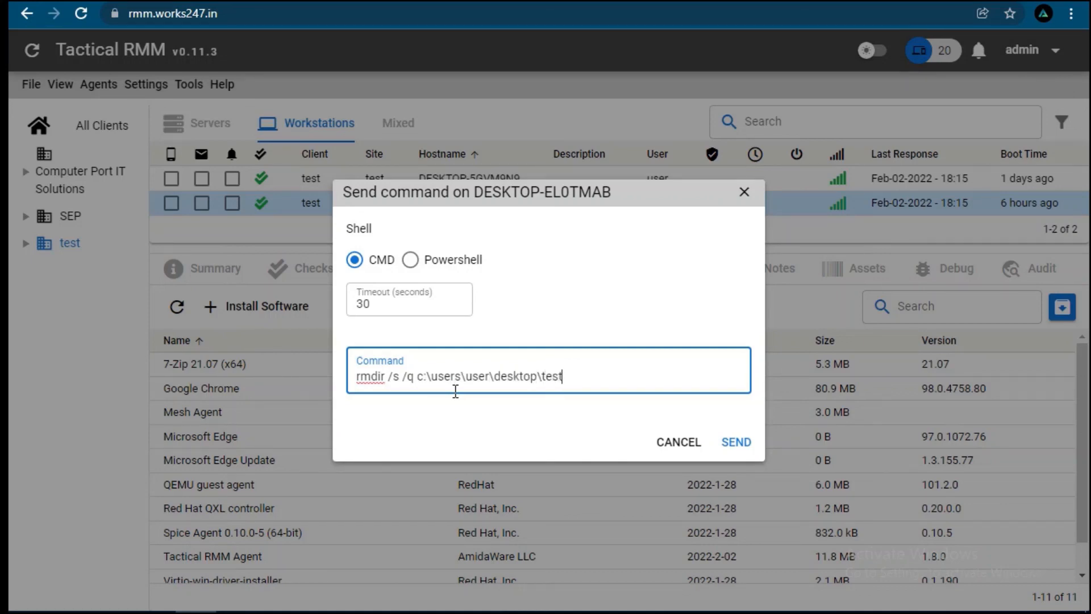
text(_00)
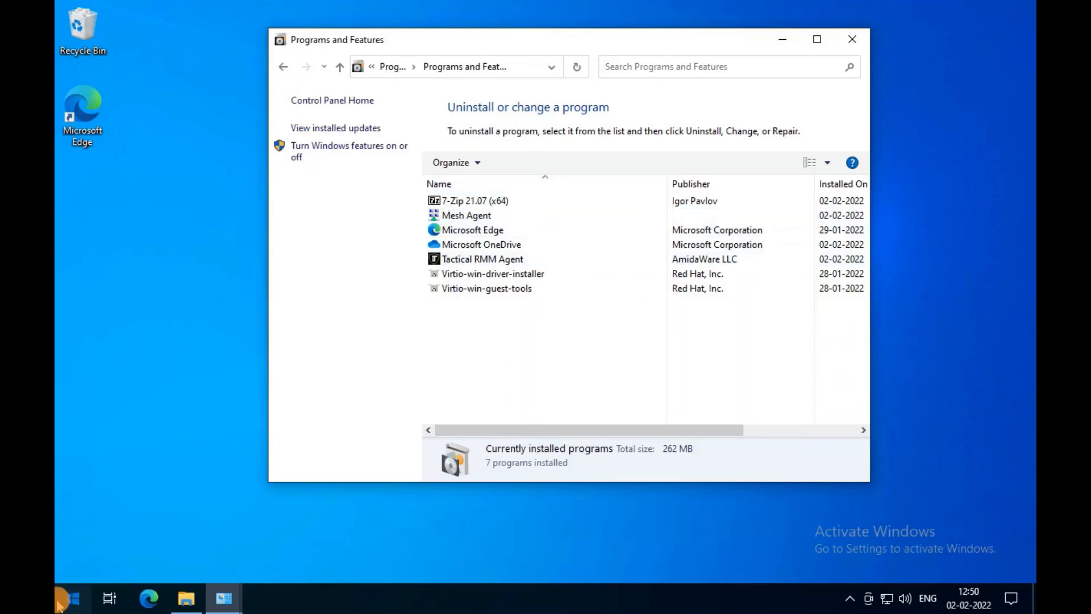
Search 'chrome' in Start to confirm no Chrome, then close search and Programs and Features
text(chrom)
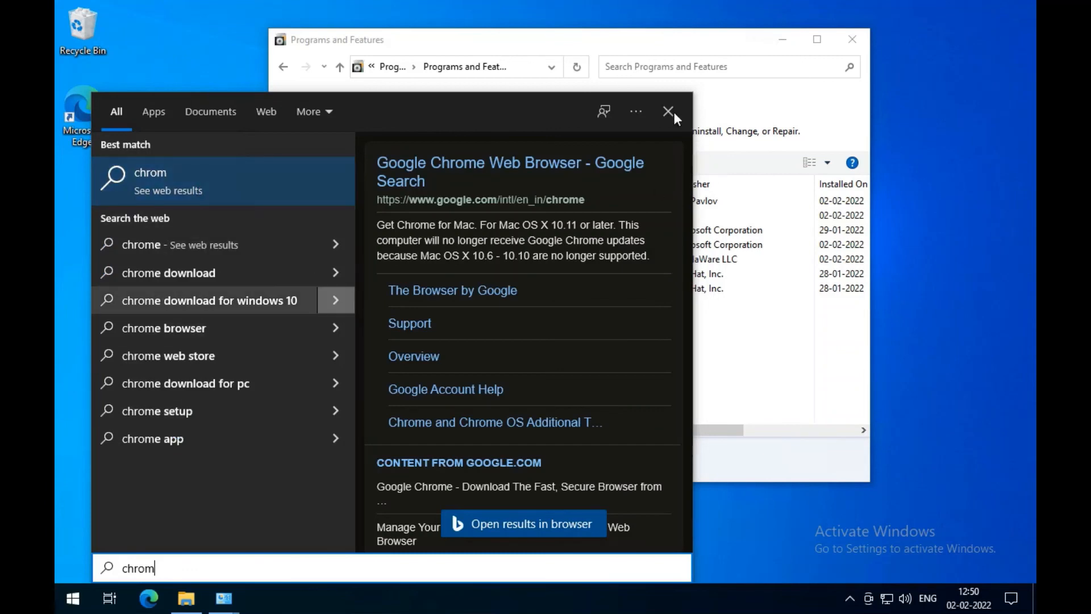
click(667, 111)
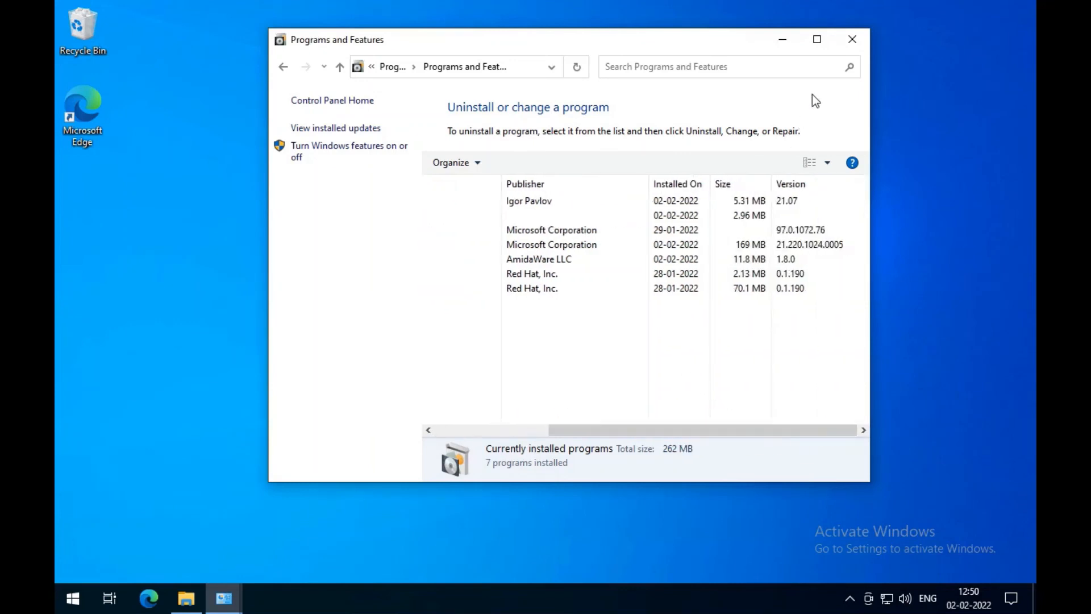
click(851, 39)
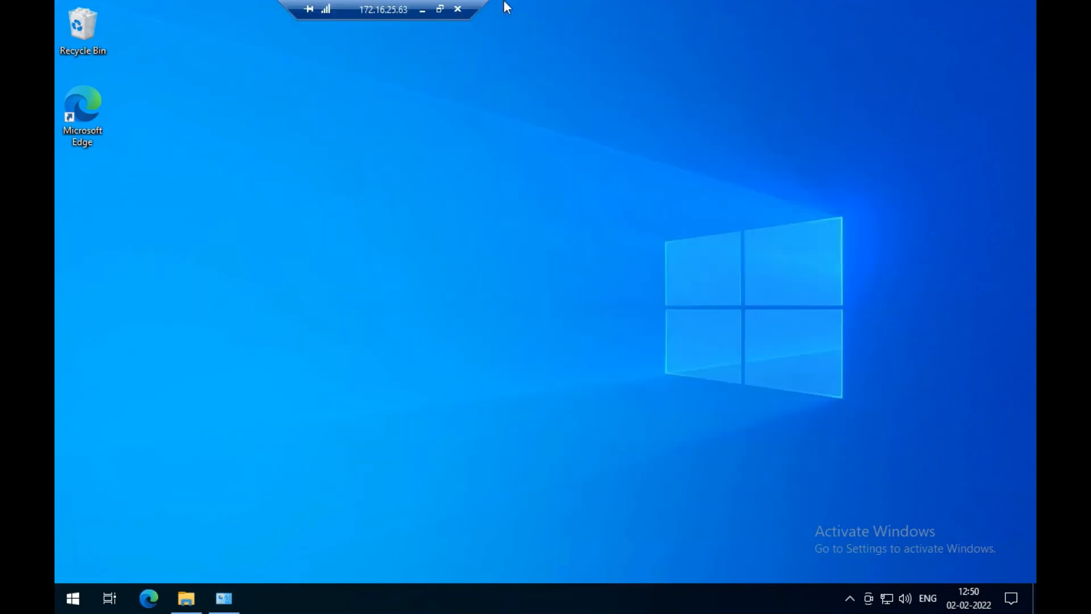